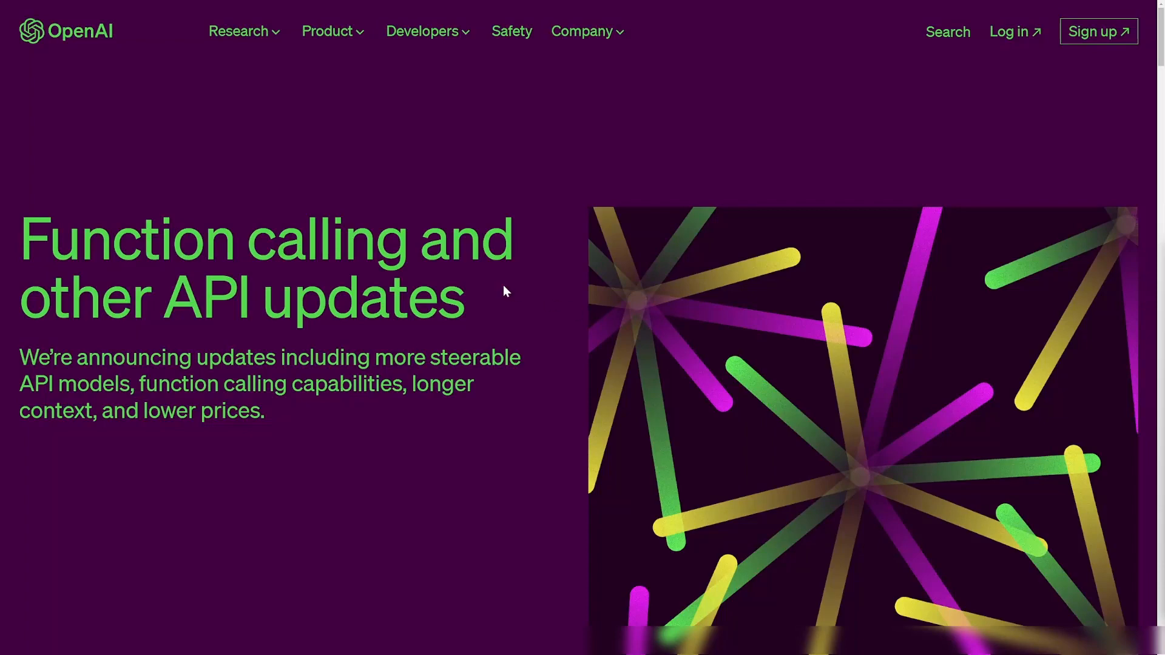
Scroll the draw.io canvas down to the area below the app for the function circles.
scroll(down, 3)
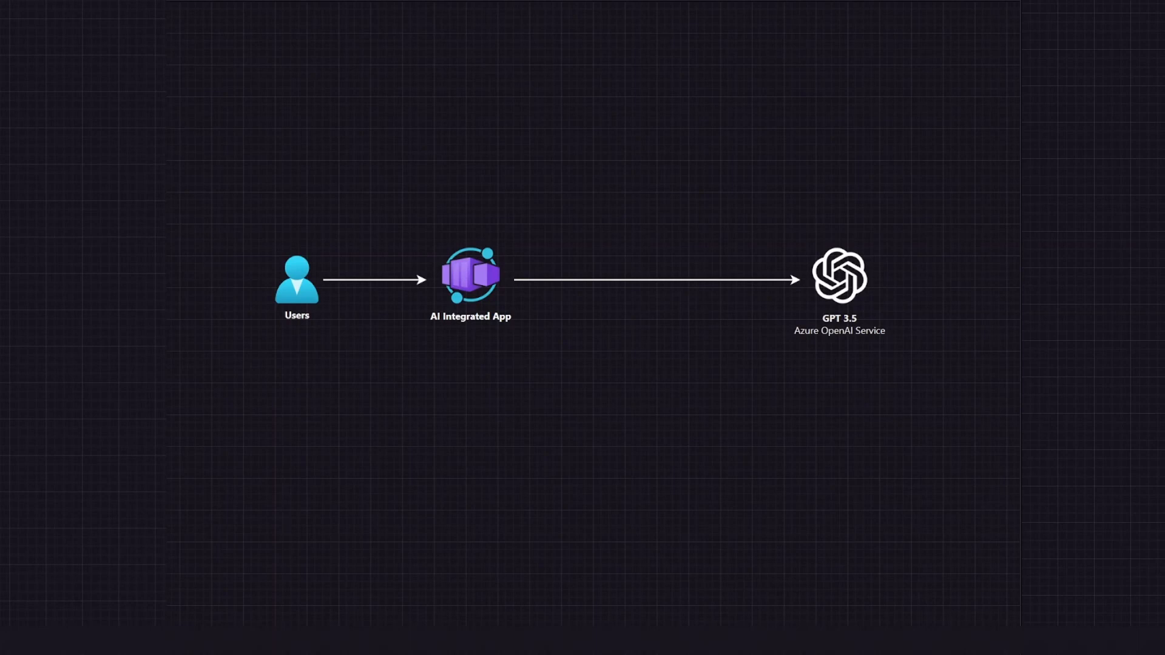
mouse_move(474, 343)
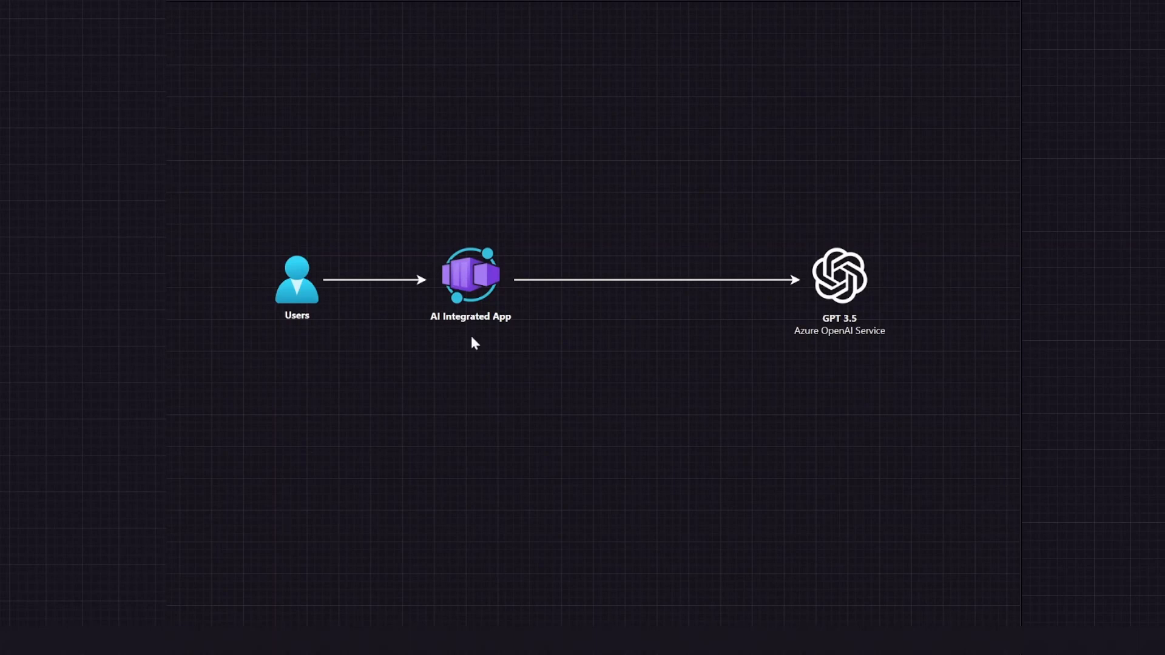
mouse_move(798, 354)
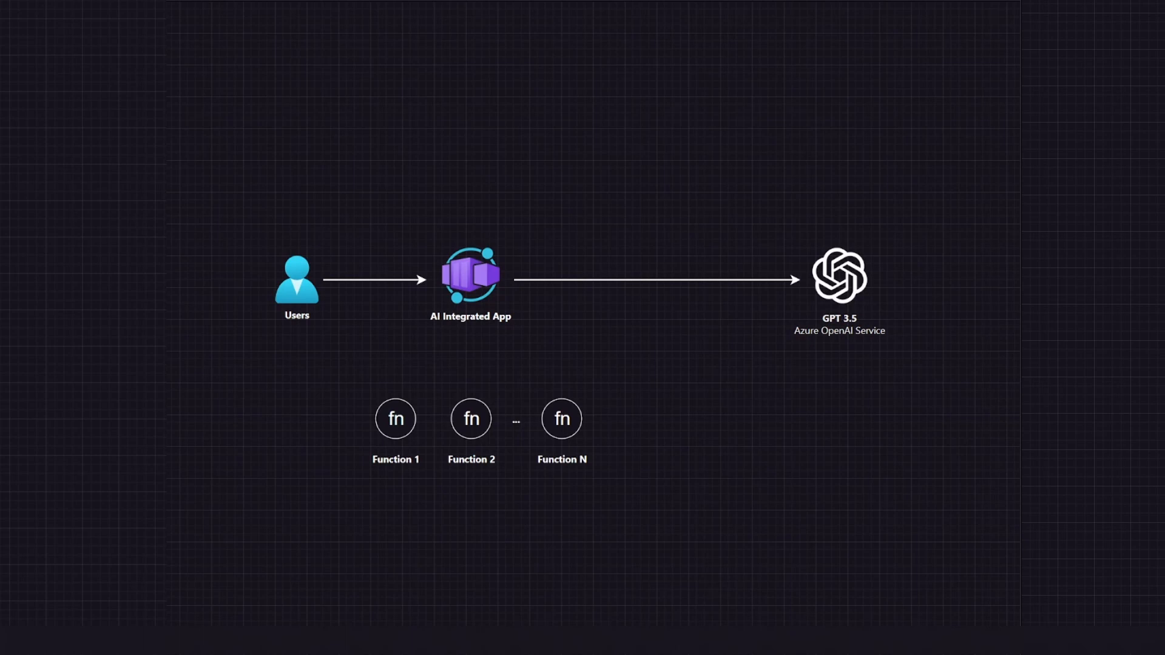
mouse_move(820, 353)
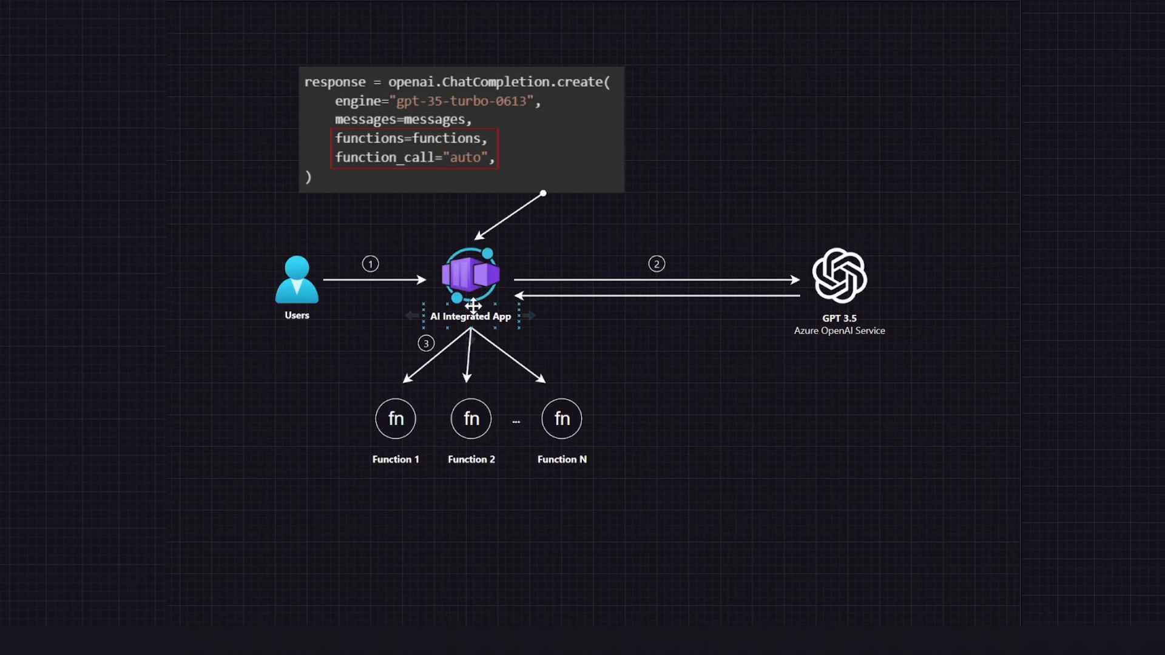
click(460, 174)
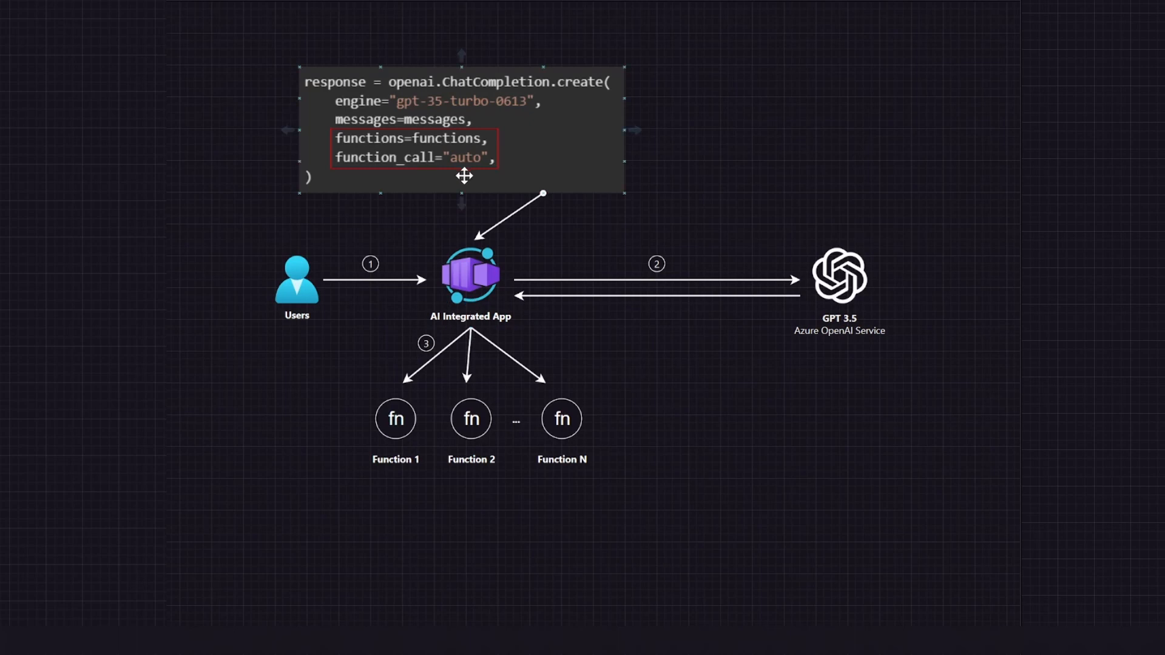
mouse_move(535, 108)
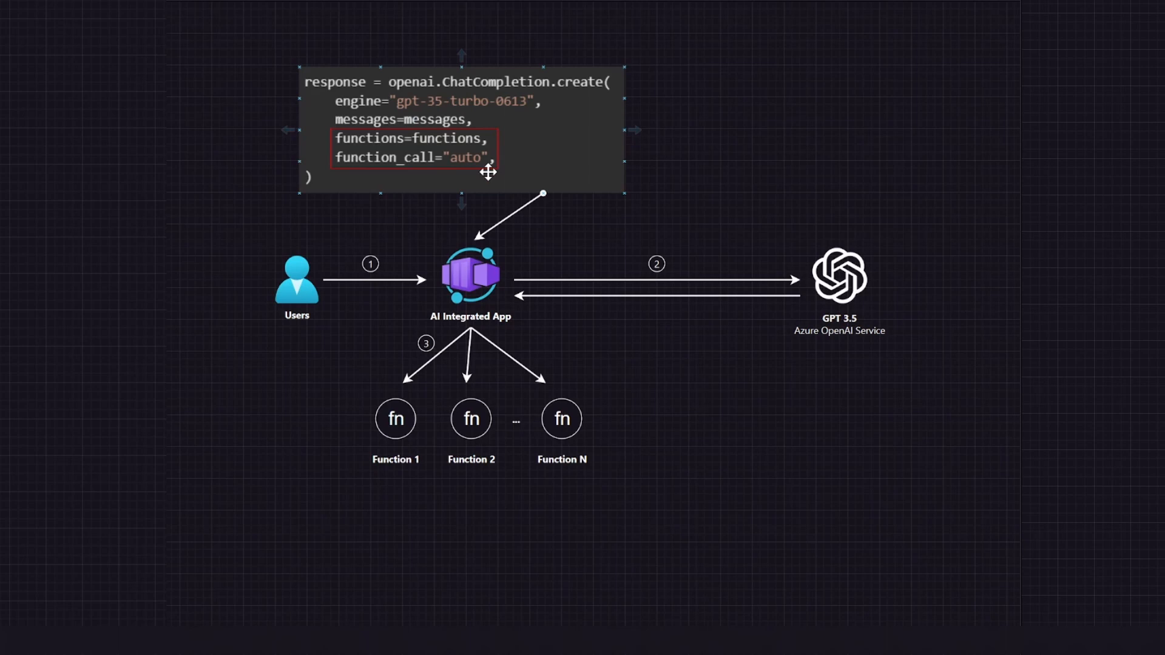
mouse_move(422, 173)
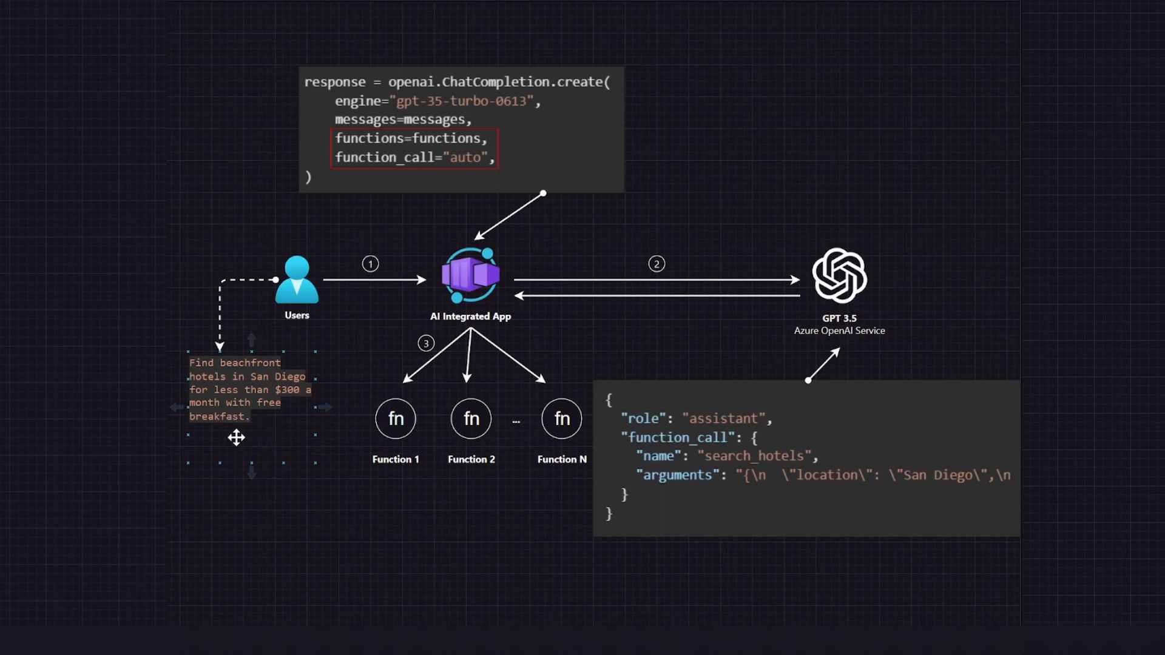
mouse_move(274, 426)
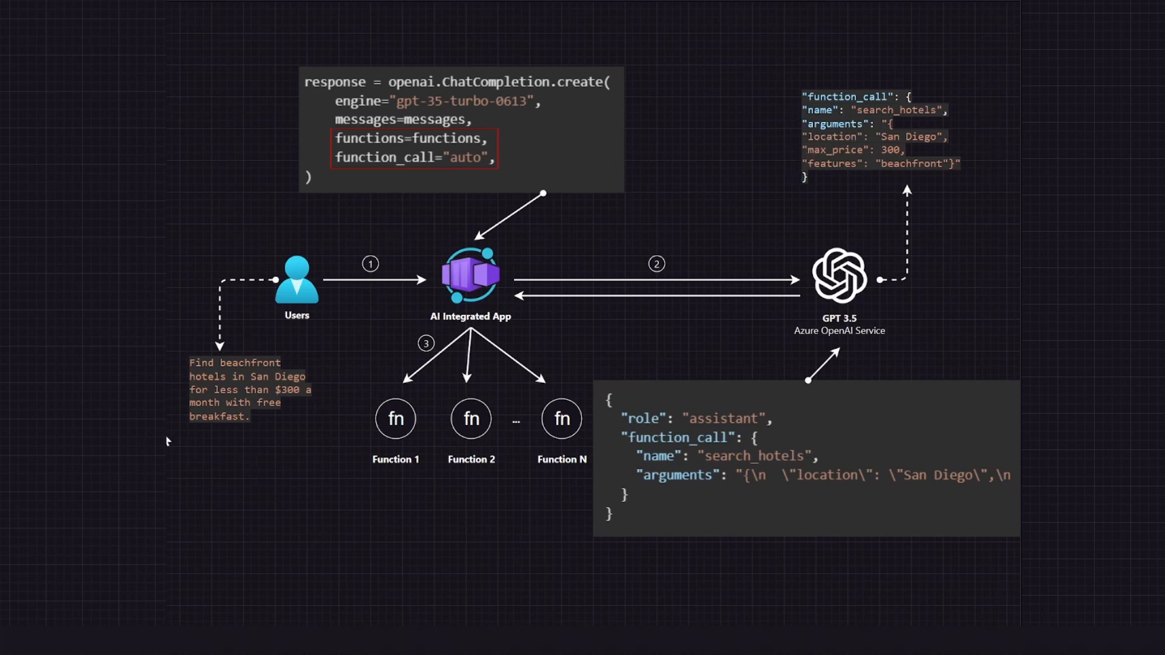
mouse_move(876, 178)
text(search_hotels)
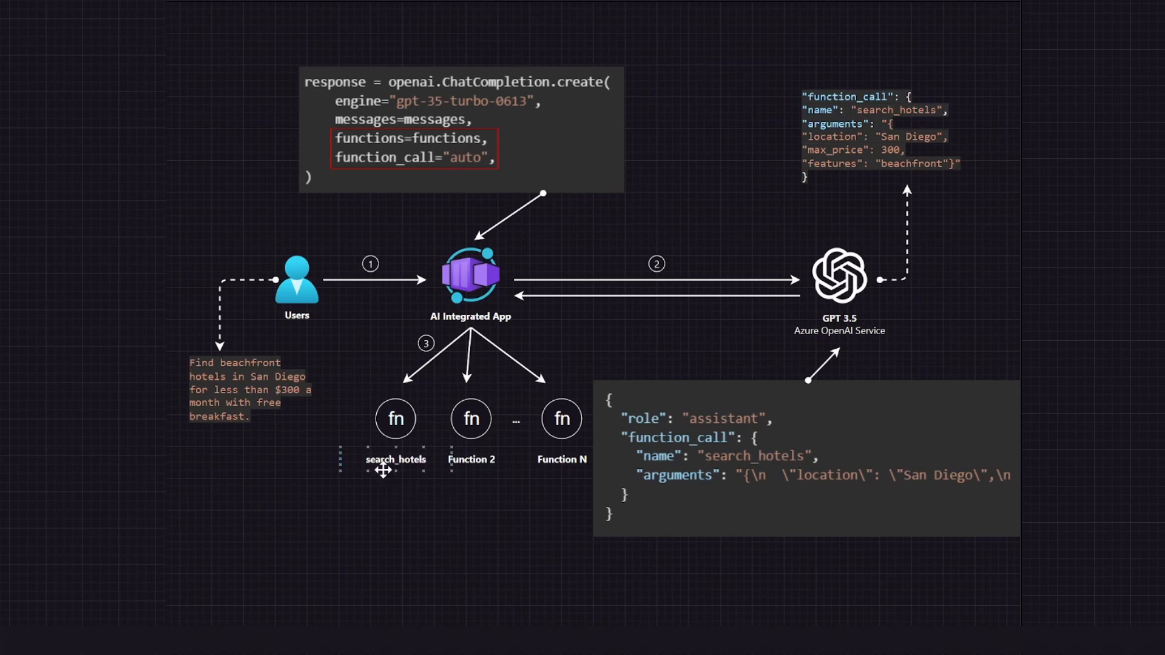
mouse_move(410, 467)
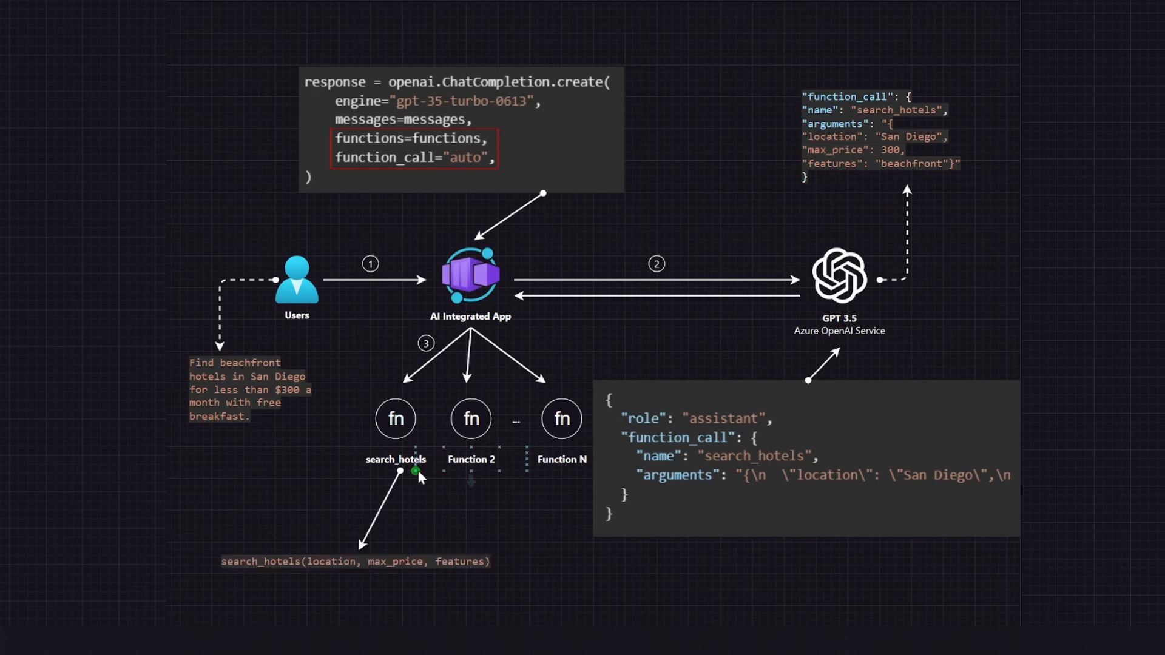
mouse_move(306, 586)
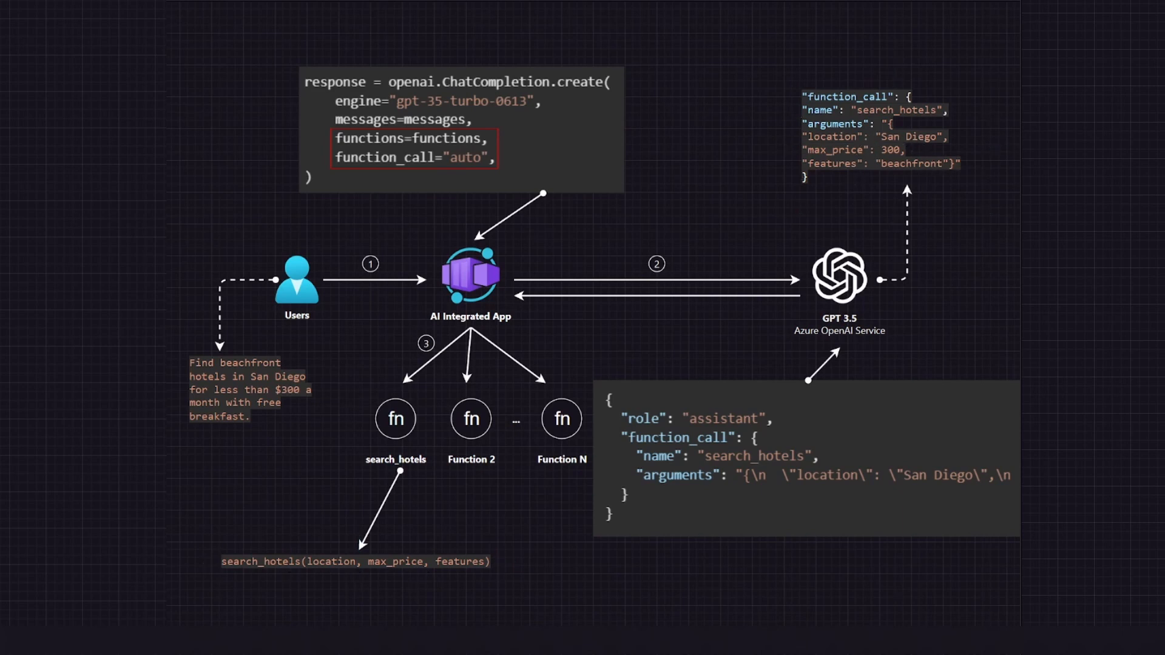
mouse_move(558, 609)
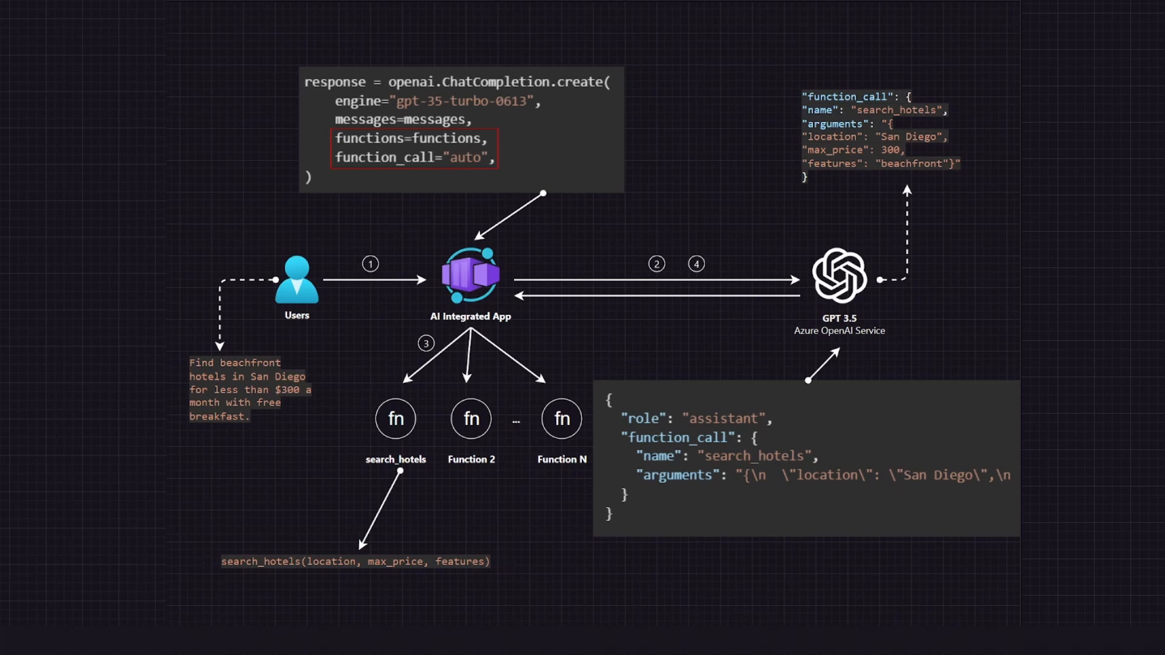
mouse_move(1013, 335)
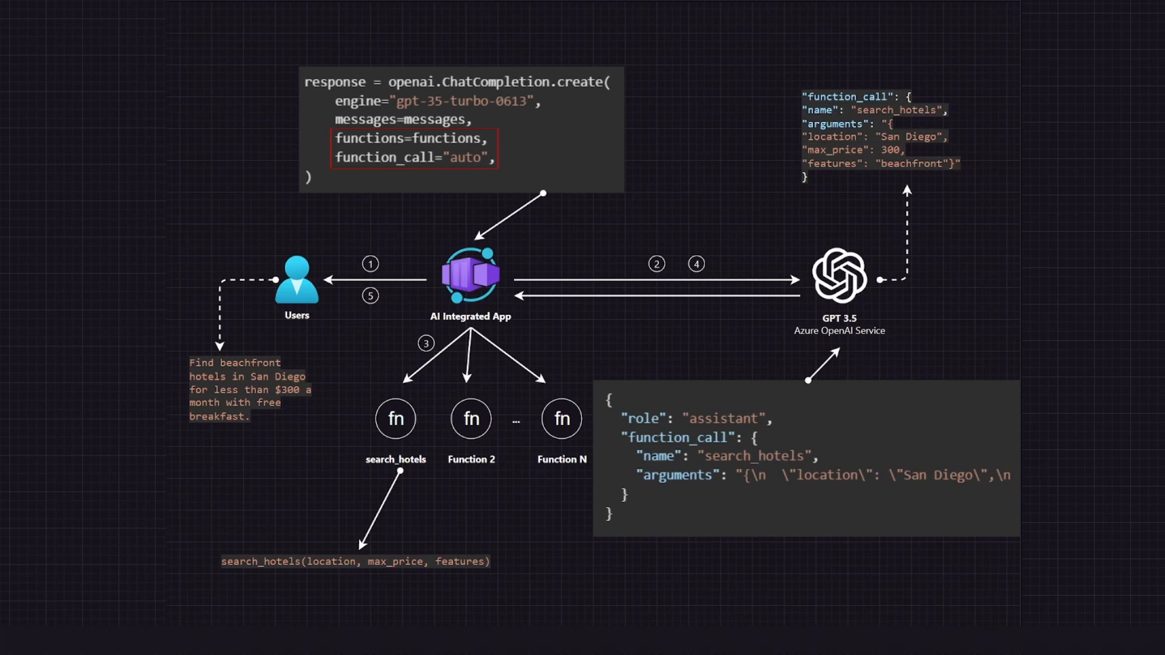
mouse_move(292, 597)
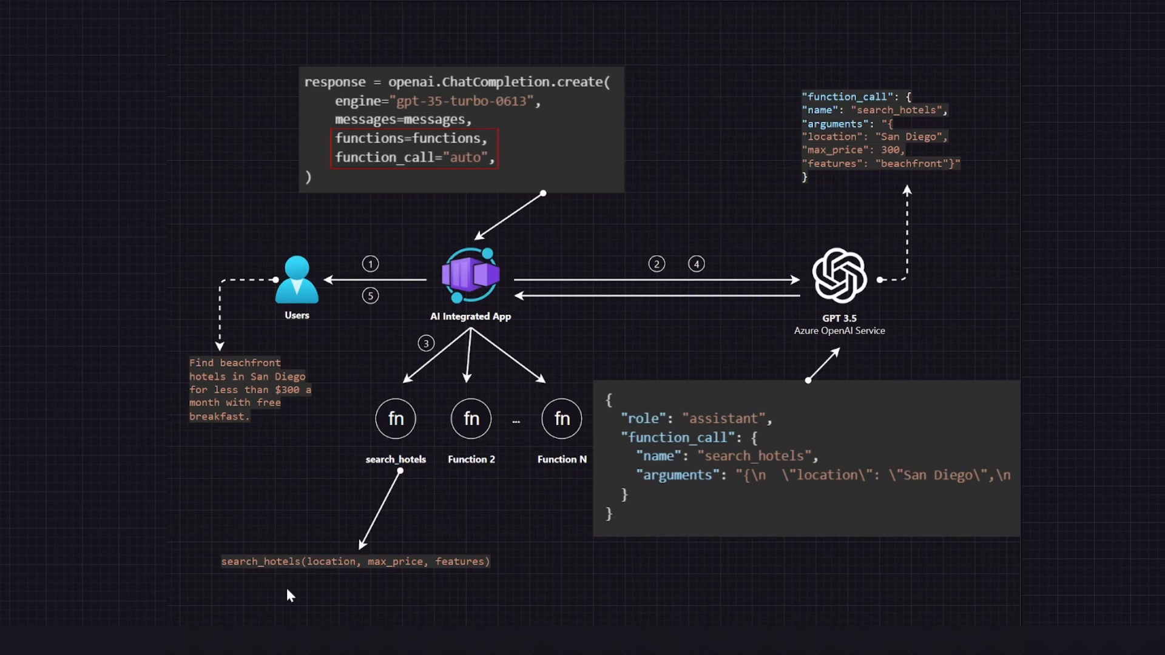
Read the Azure OpenAI function calling article down through its code sample to Defining functions.
click(270, 7)
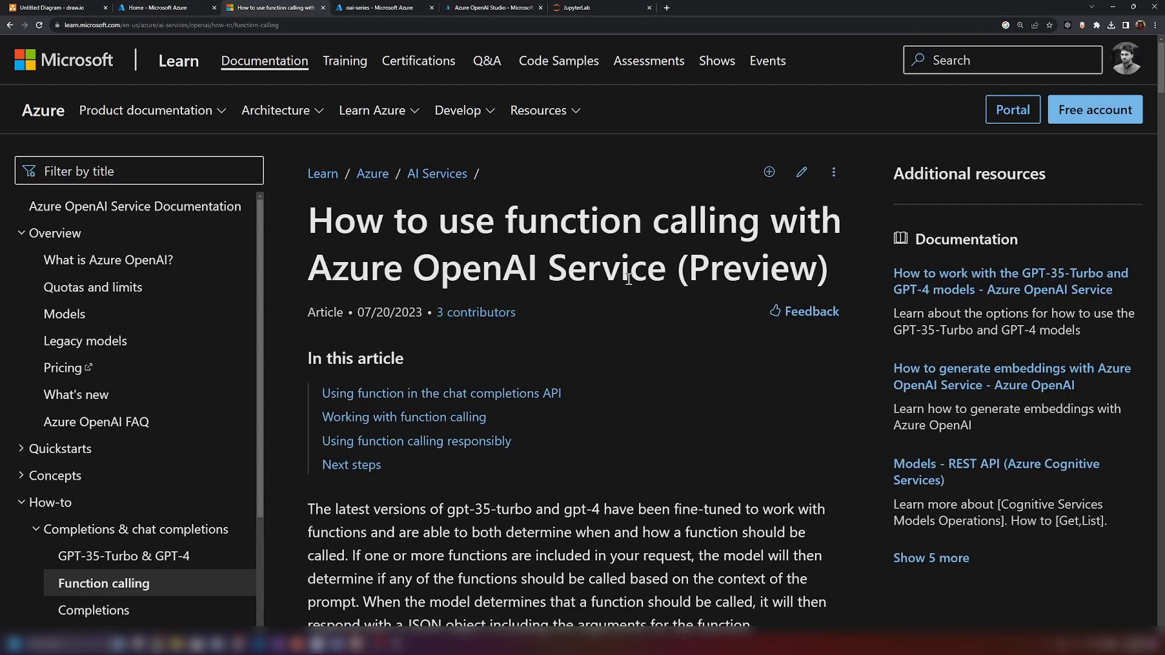
mouse_move(706, 281)
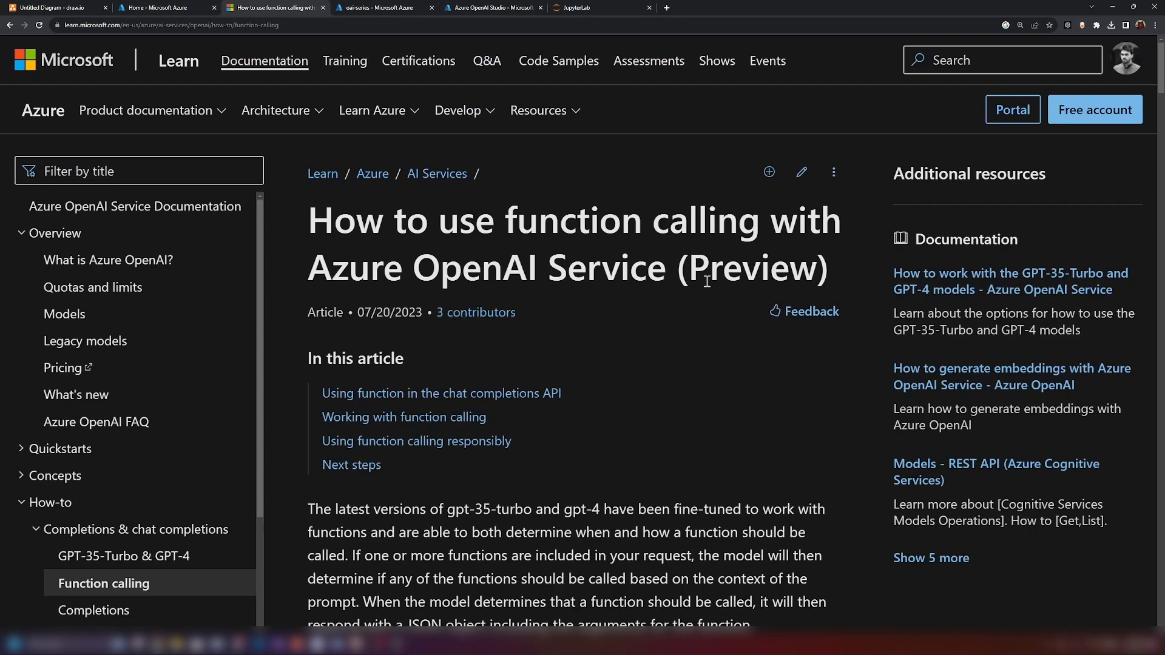
scroll(down, 3)
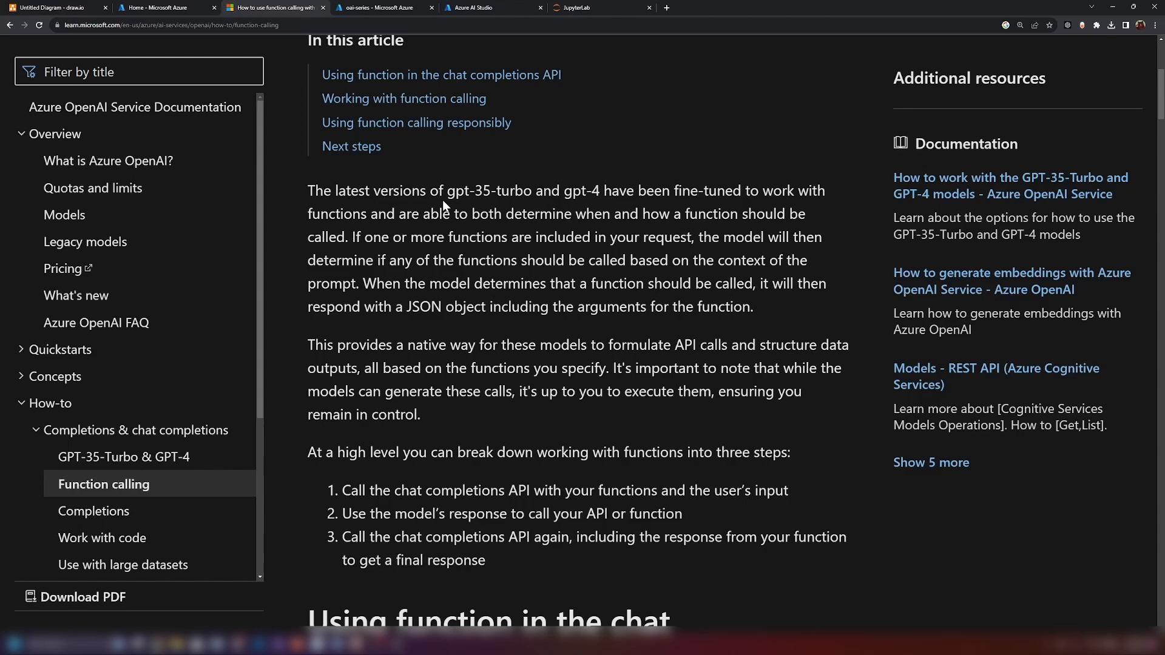
mouse_move(550, 193)
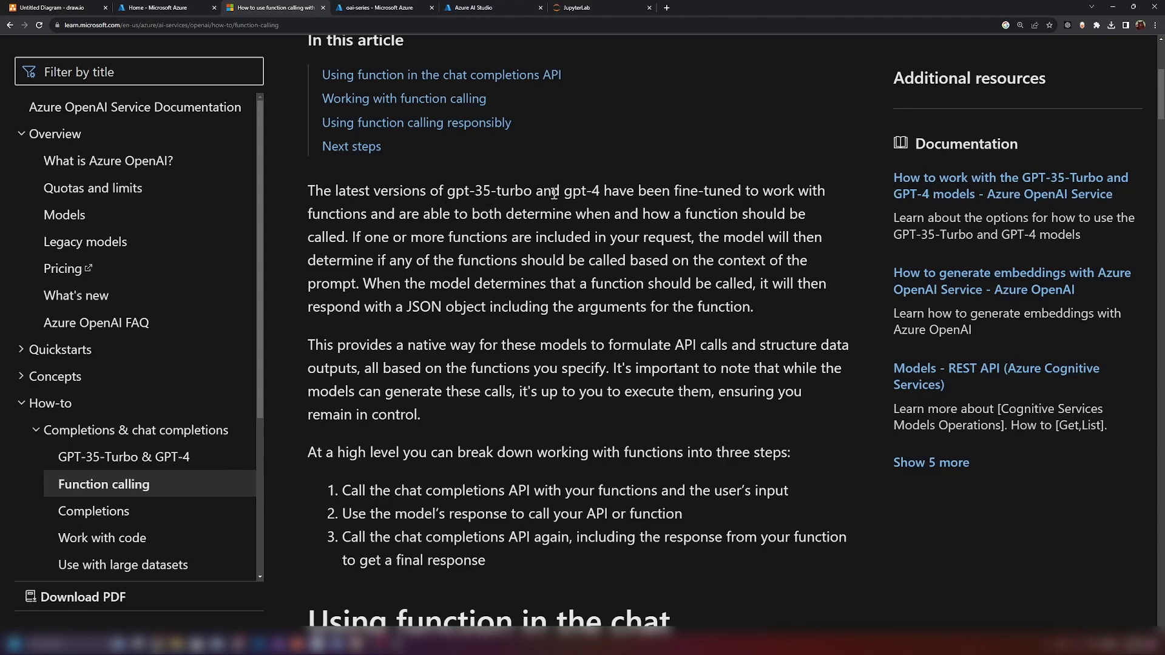
mouse_move(644, 207)
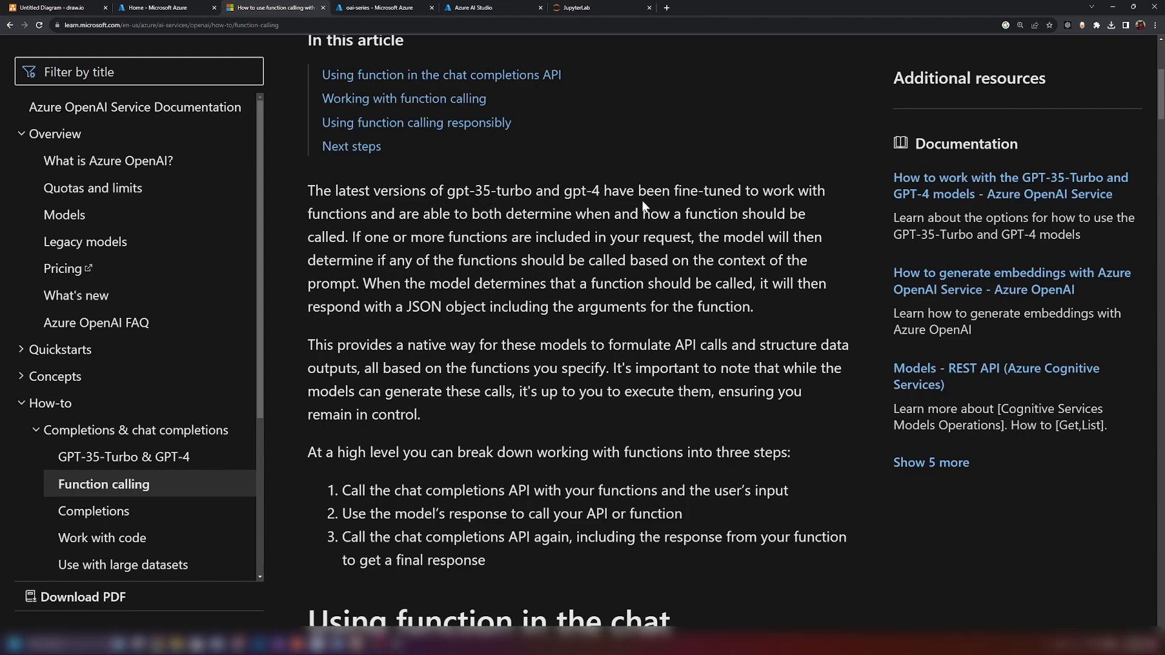
scroll(down, 3)
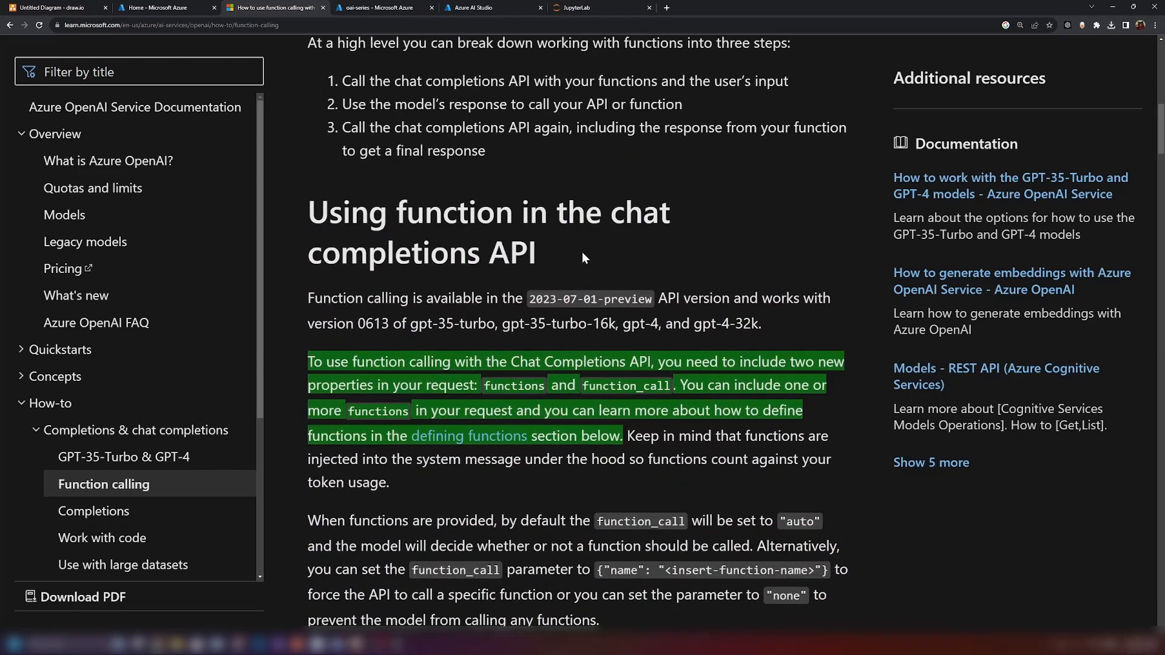
scroll(down, 3)
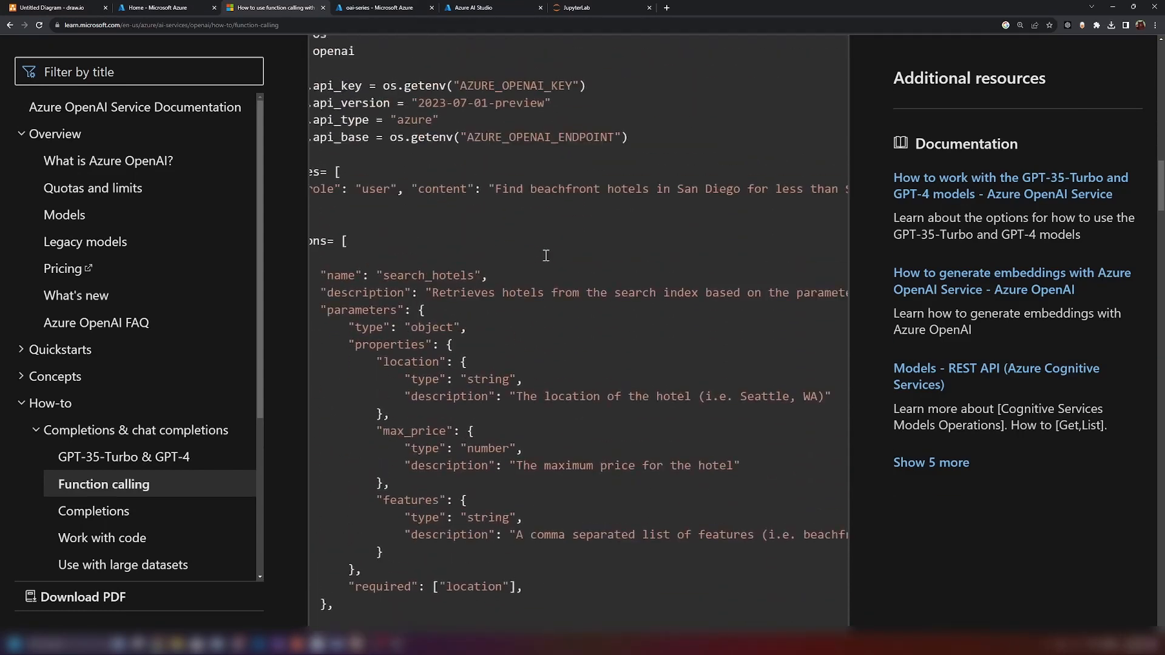
scroll(up, 3)
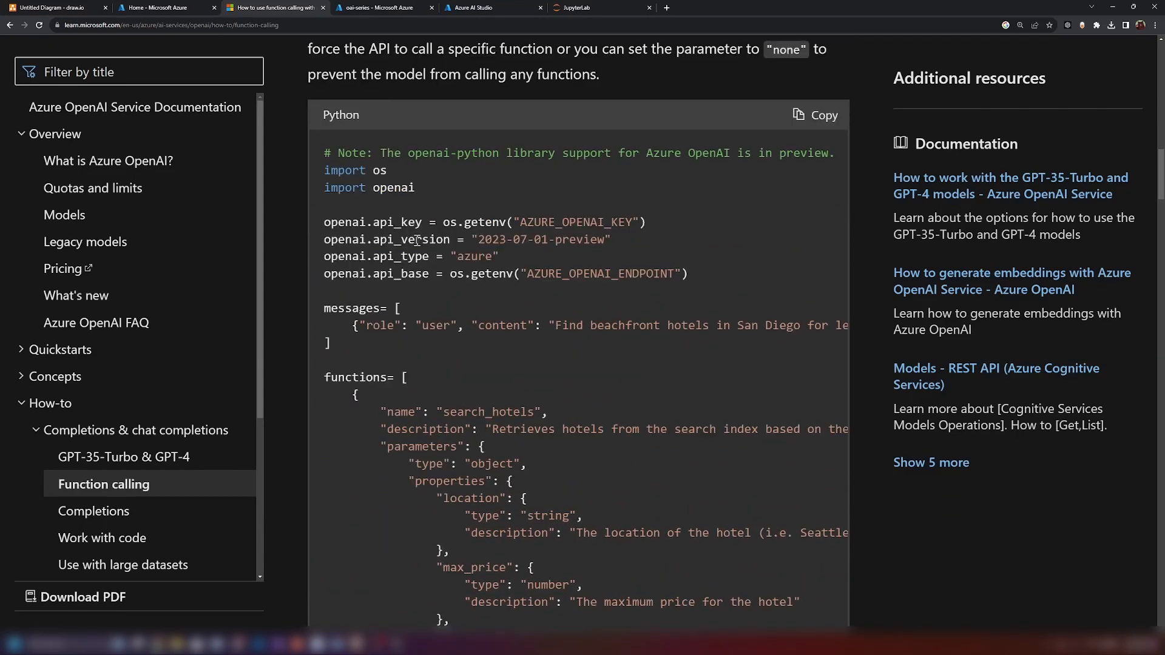
scroll(down, 3)
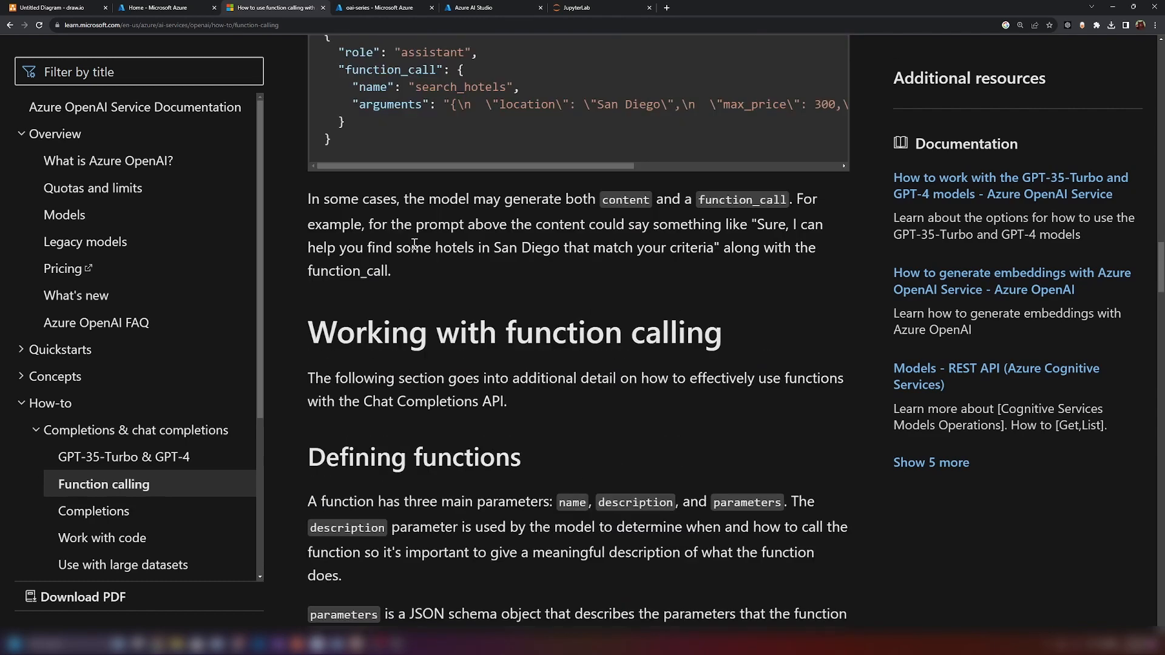
scroll(down, 3)
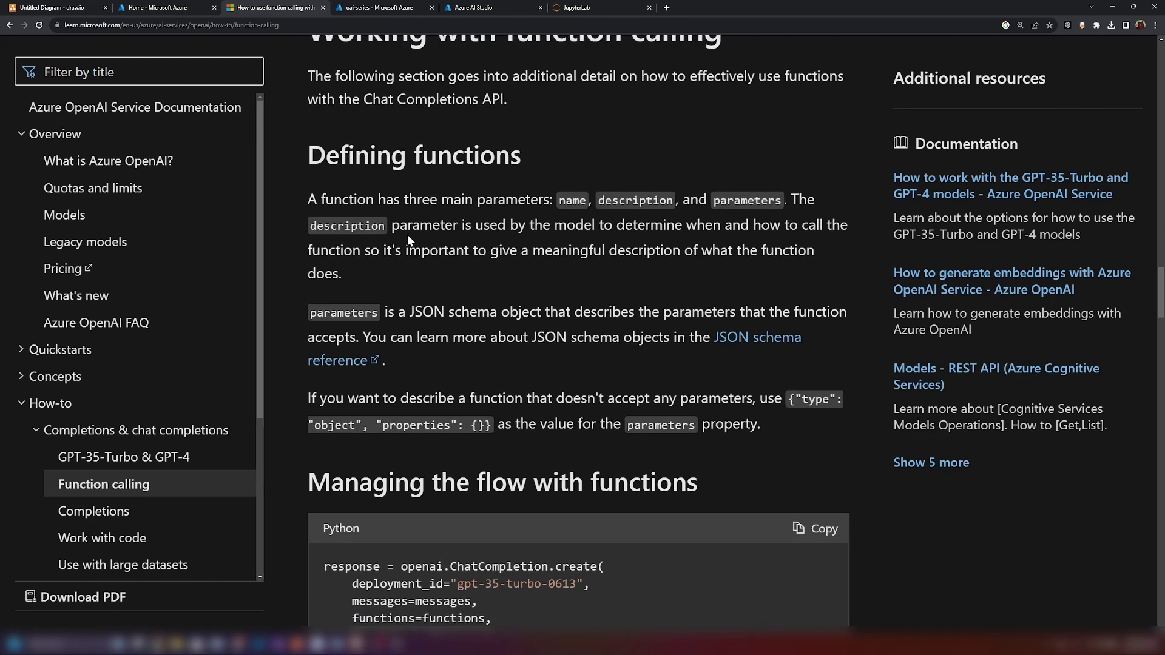
scroll(up, 3)
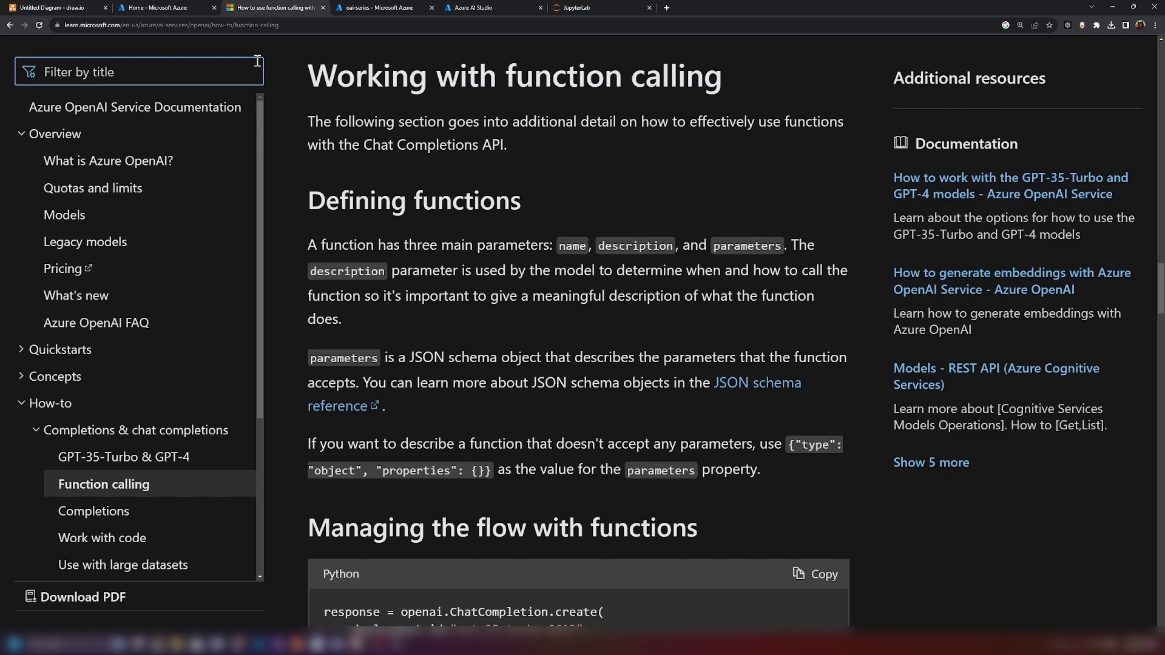
Compare the diagram with the article's search_hotels sample showing location, max_price and features parameters.
click(52, 7)
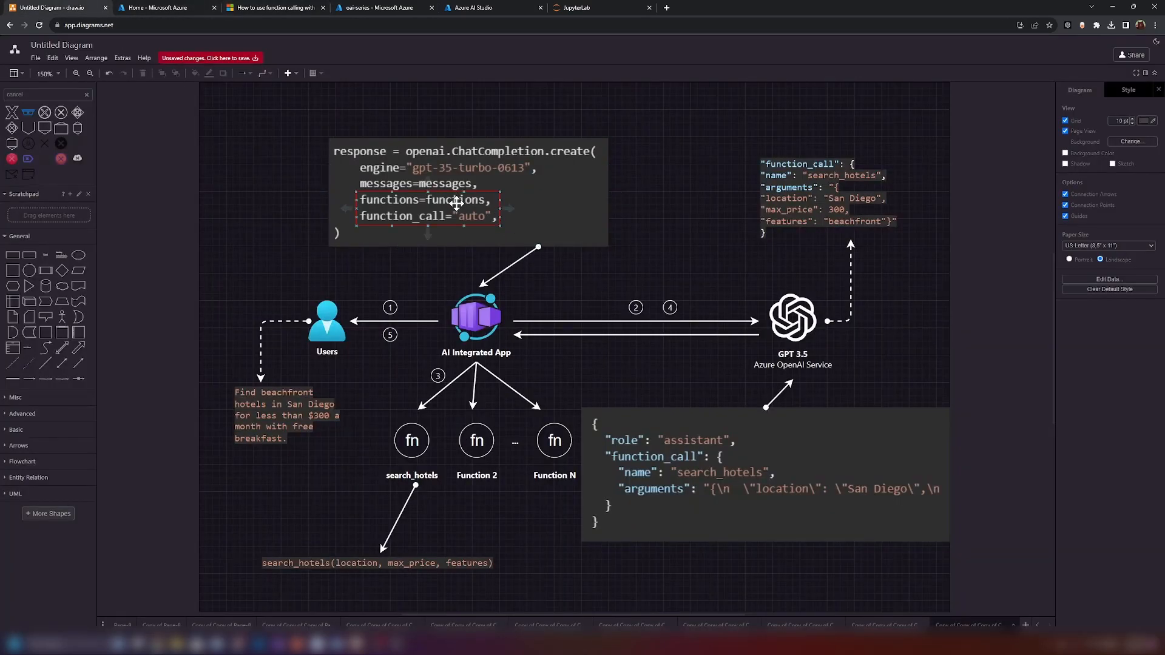
click(275, 8)
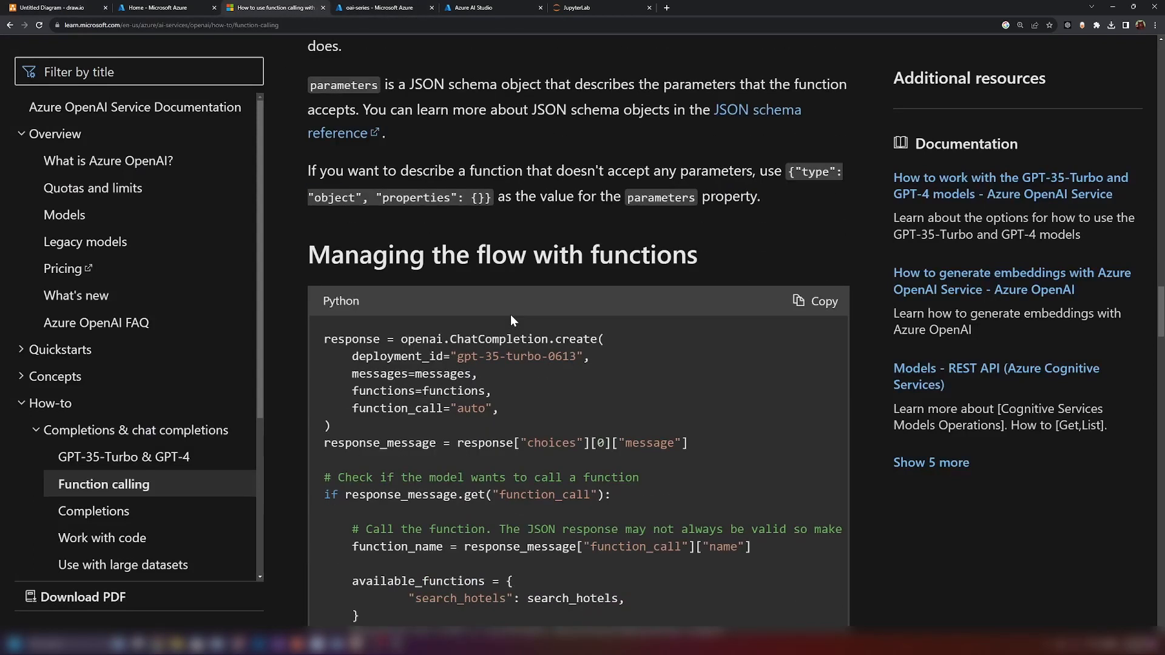
scroll(down, 3)
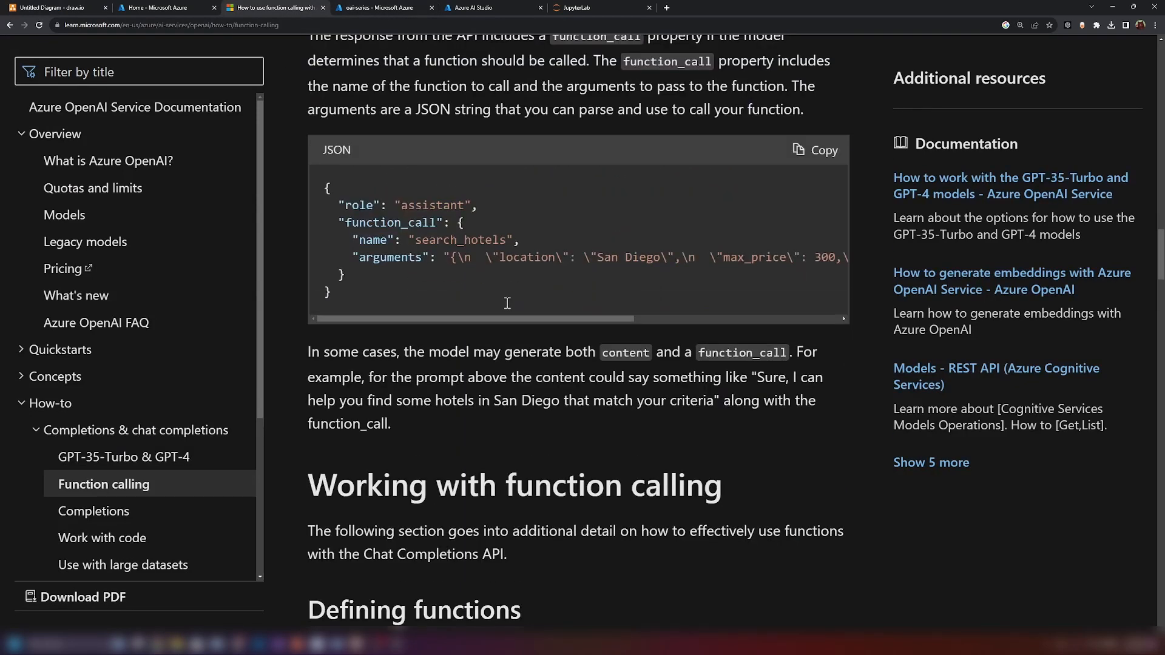
scroll(down, 3)
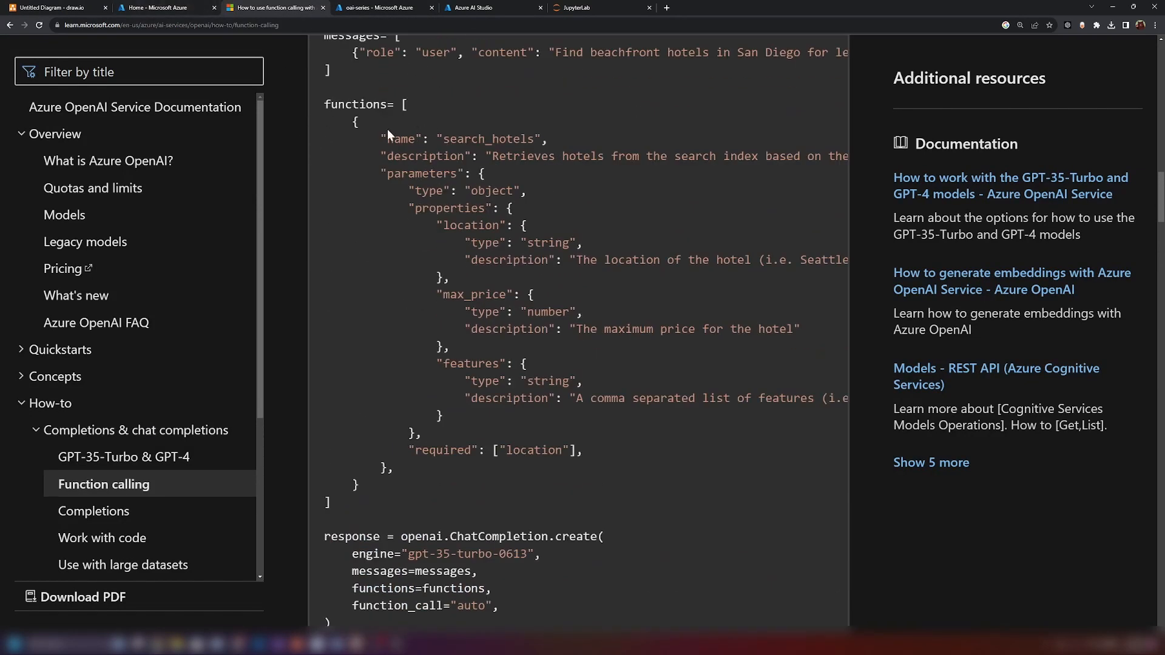
mouse_move(392, 123)
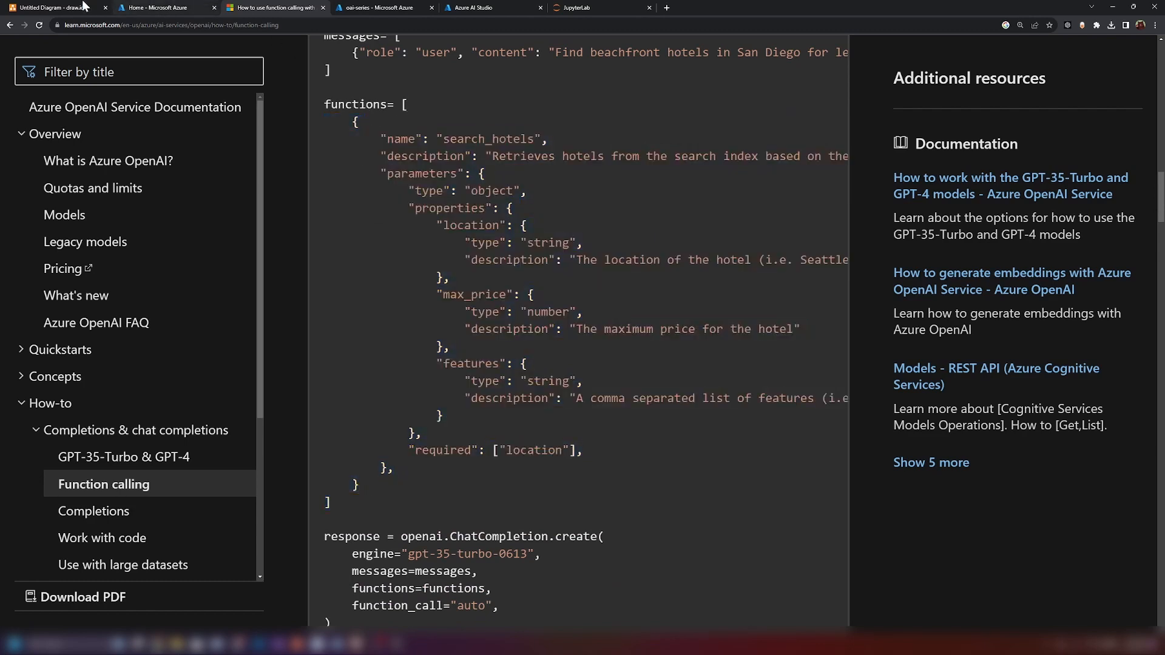
click(56, 7)
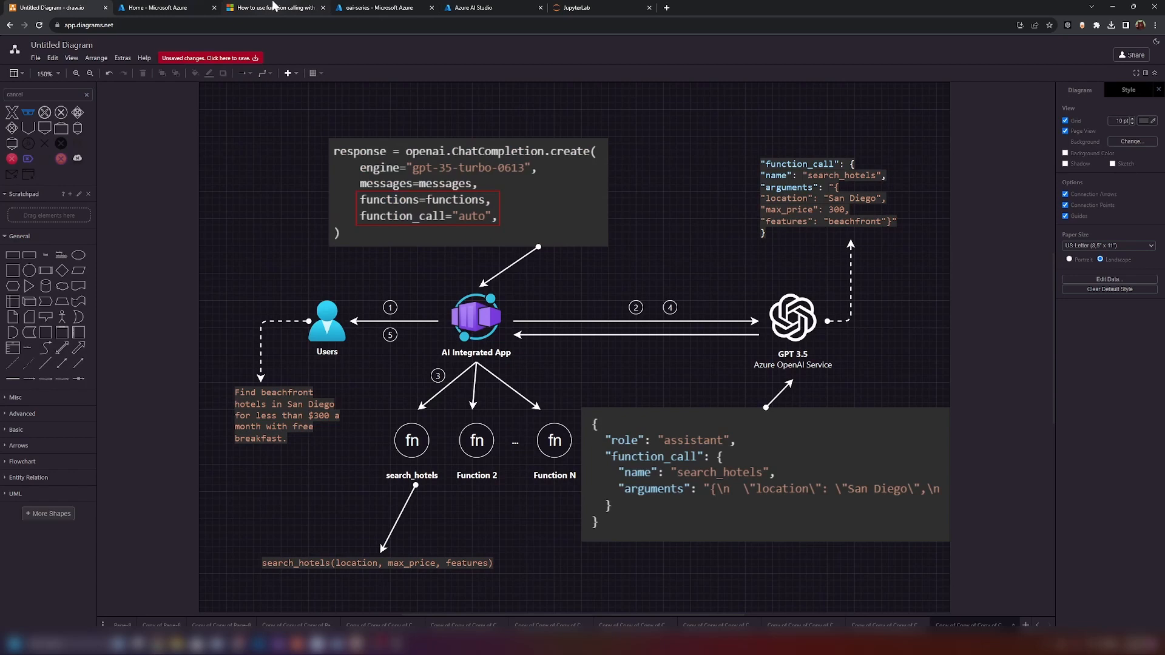
click(274, 8)
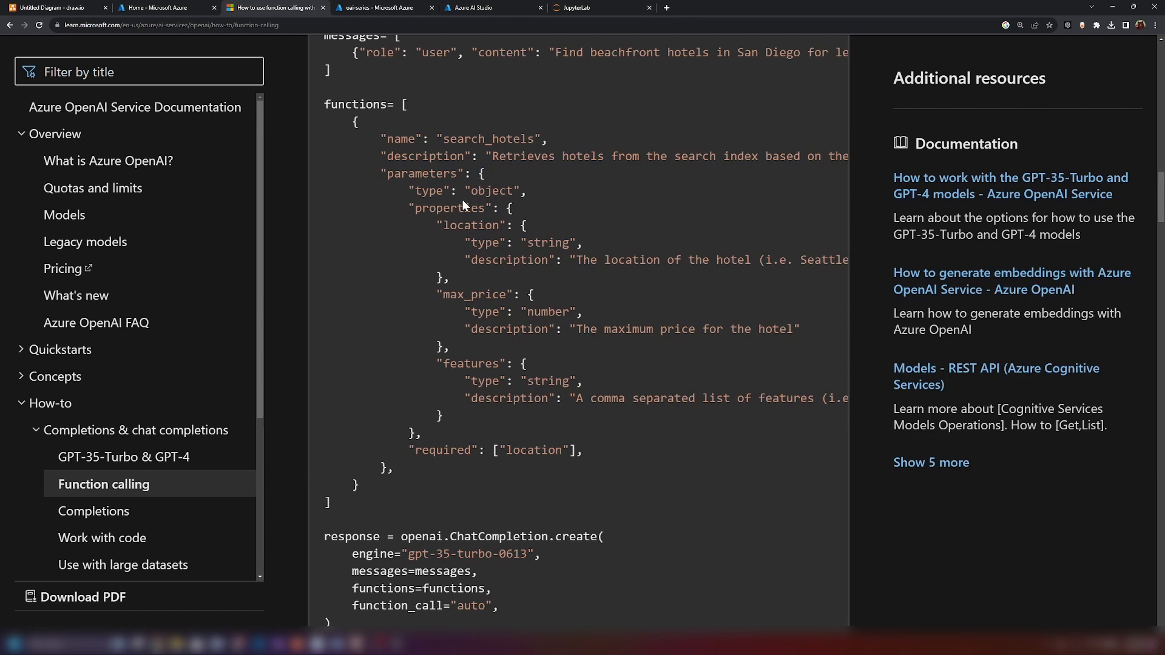
mouse_move(456, 221)
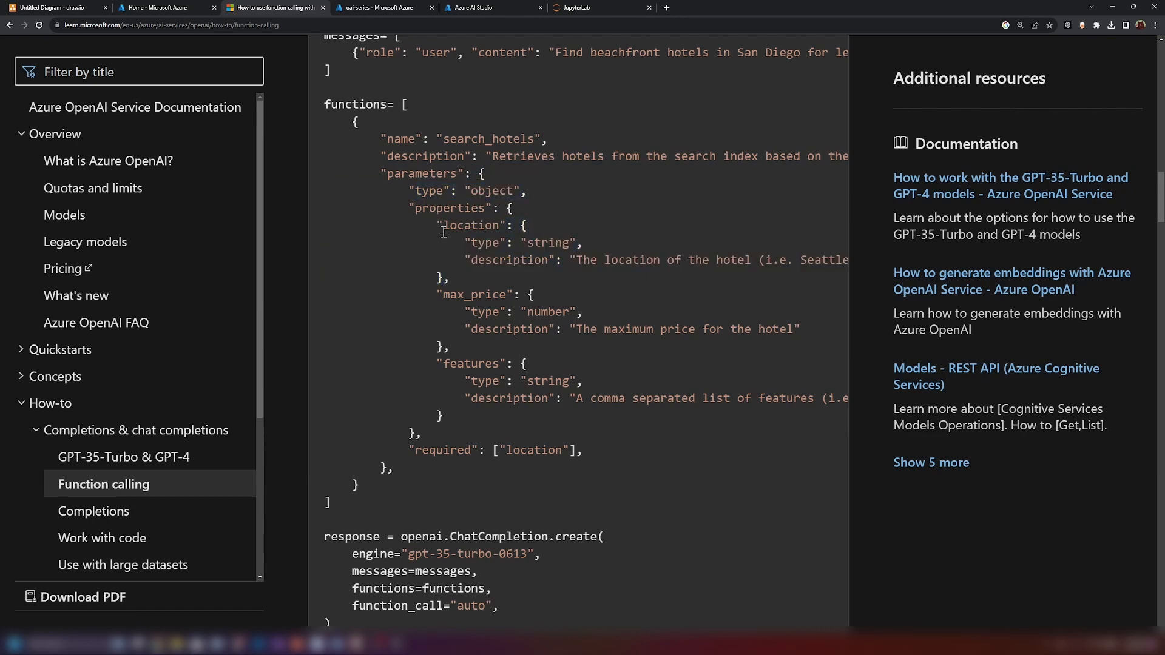
mouse_move(487, 312)
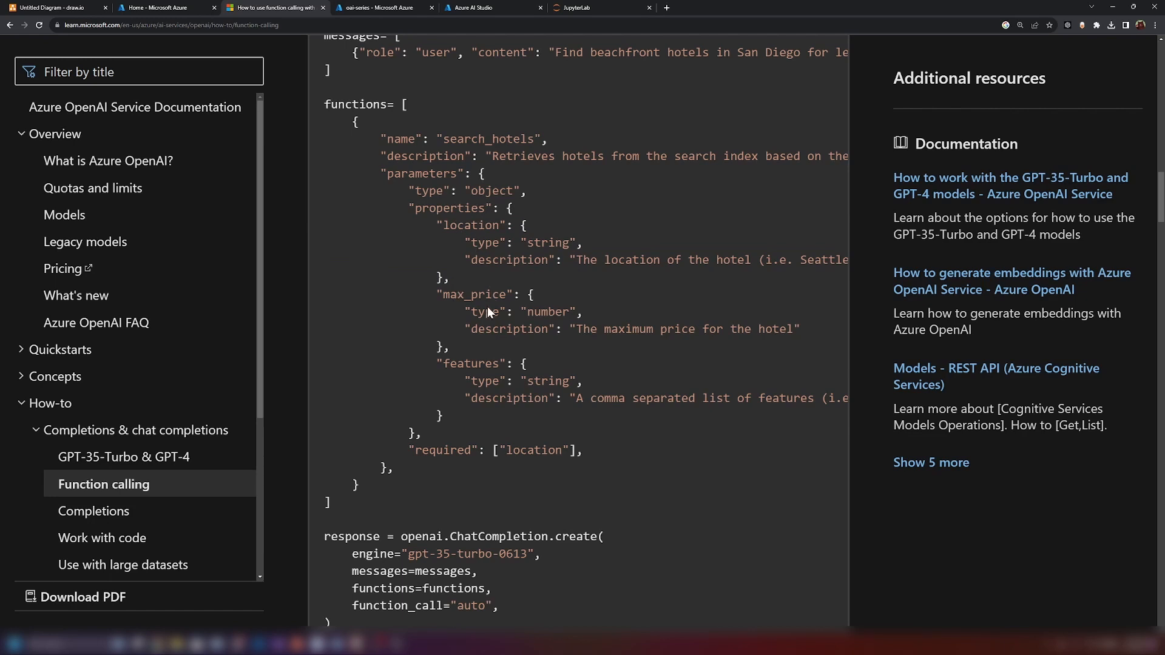
mouse_move(573, 263)
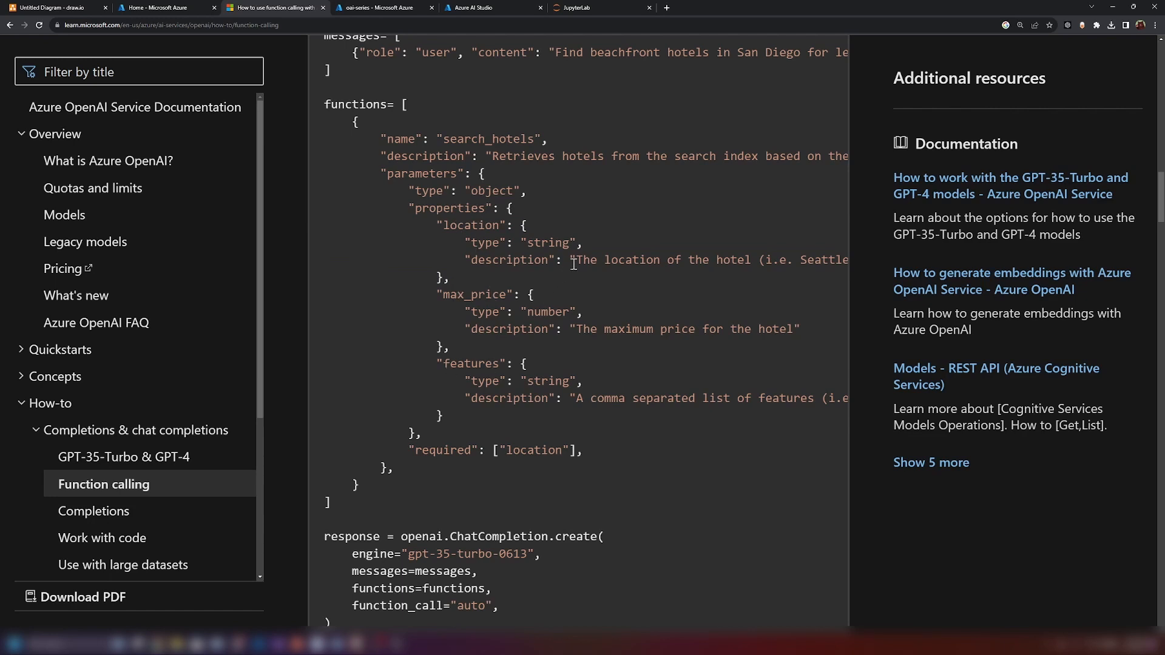
mouse_move(576, 264)
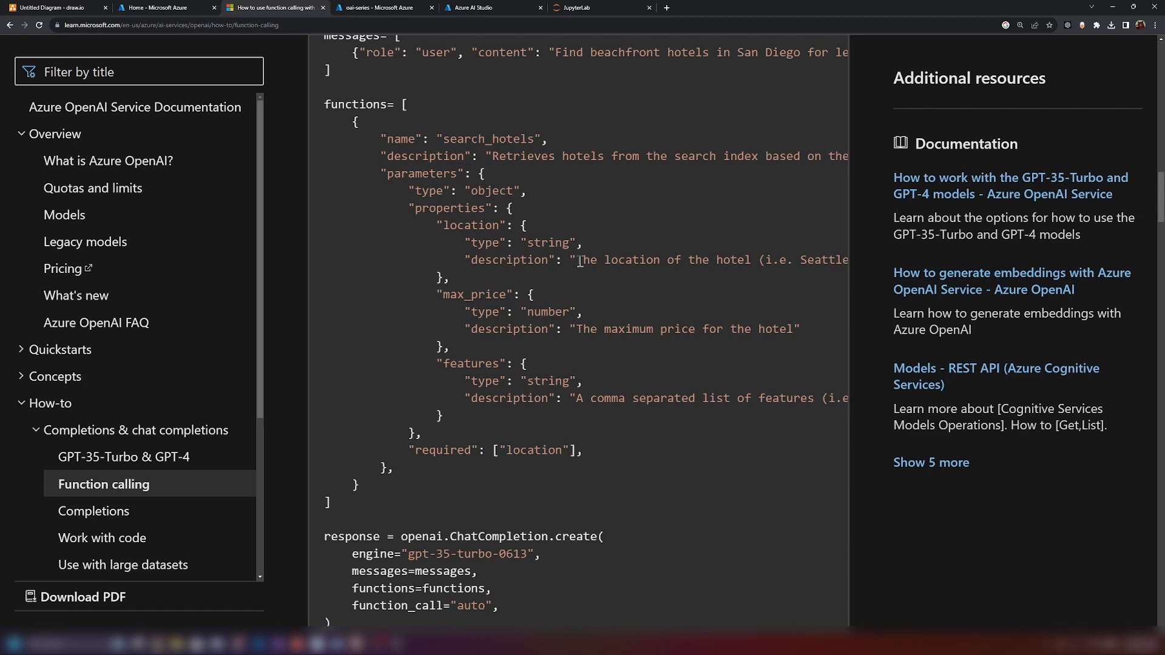
mouse_move(716, 265)
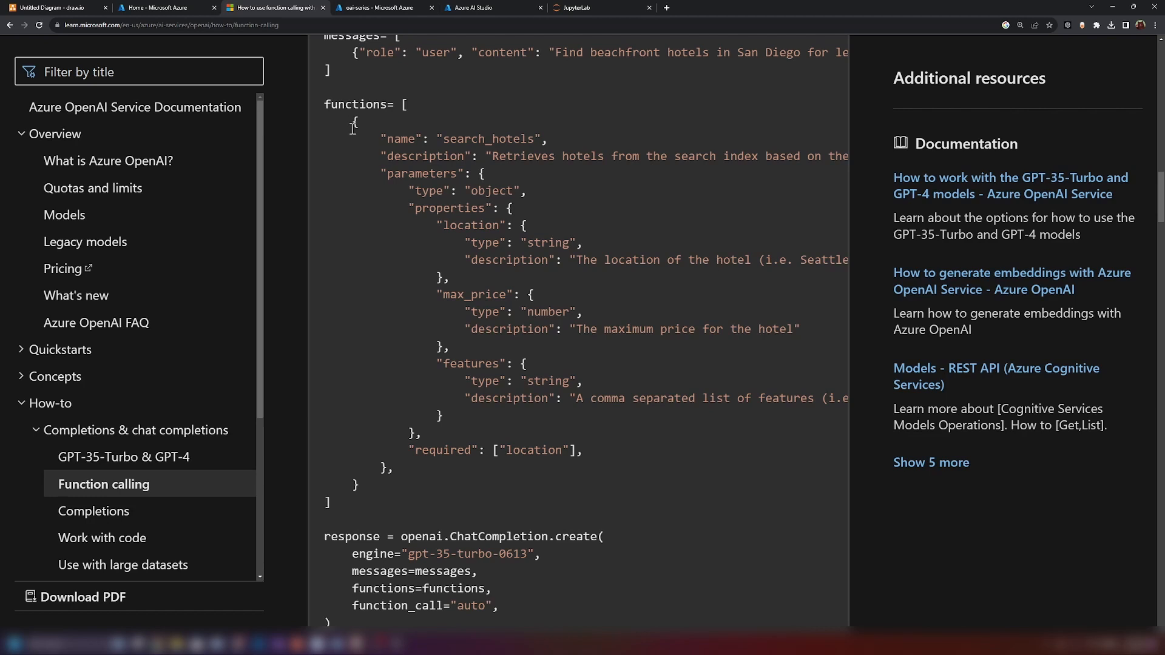
Browse the OpenAPI Specification home page past the 3.1.0 banner to the ASC 2022 section.
click(56, 7)
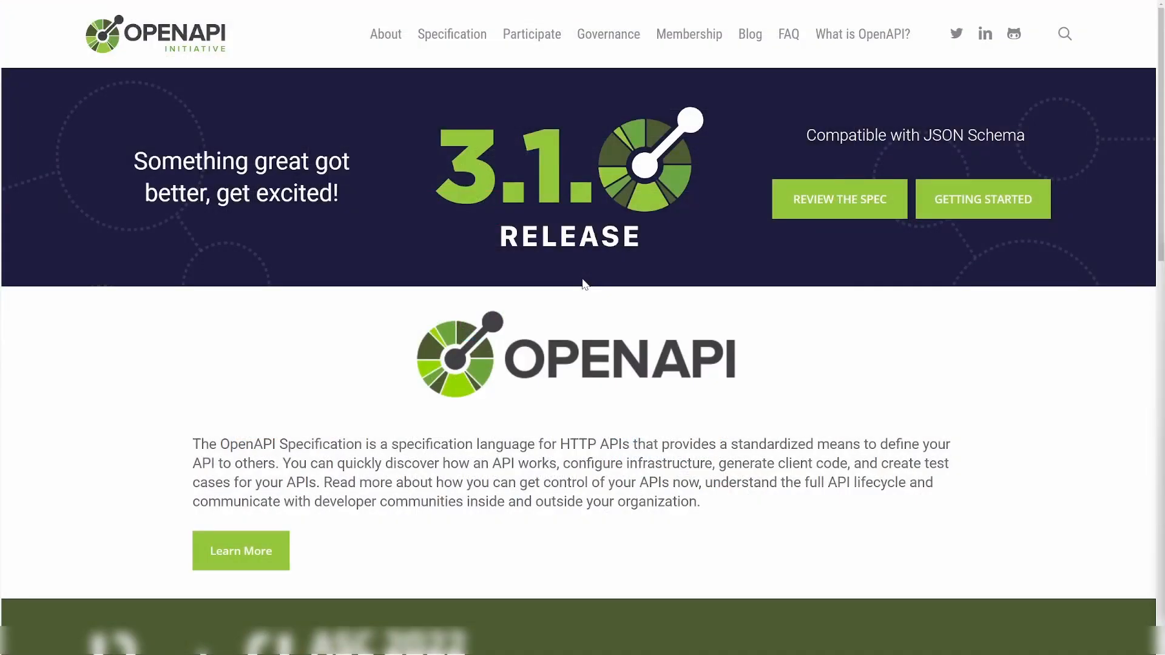
scroll(down, 3)
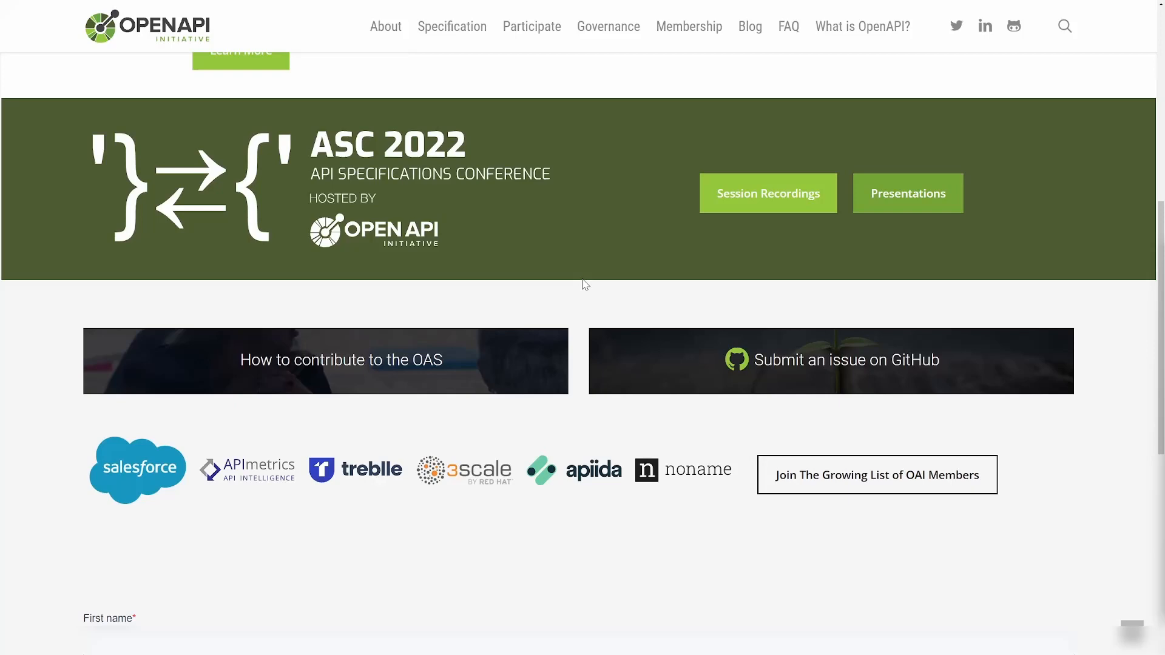
scroll(down, 3)
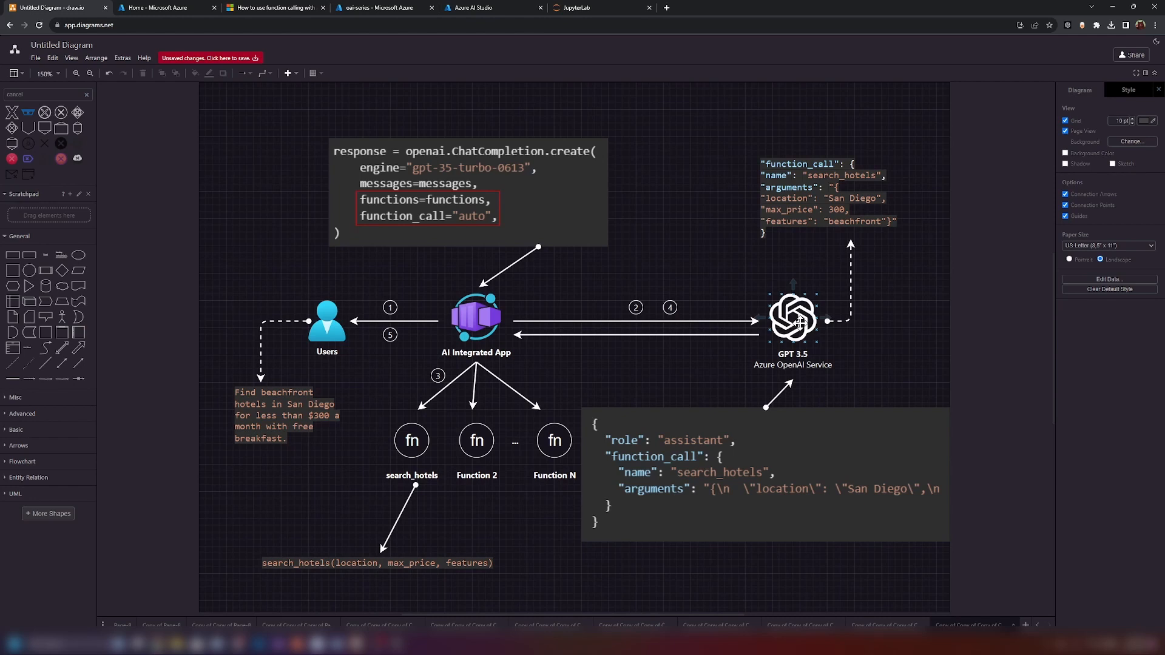
Bring up the oai-series Azure OpenAI resource overview in the Azure portal.
click(617, 370)
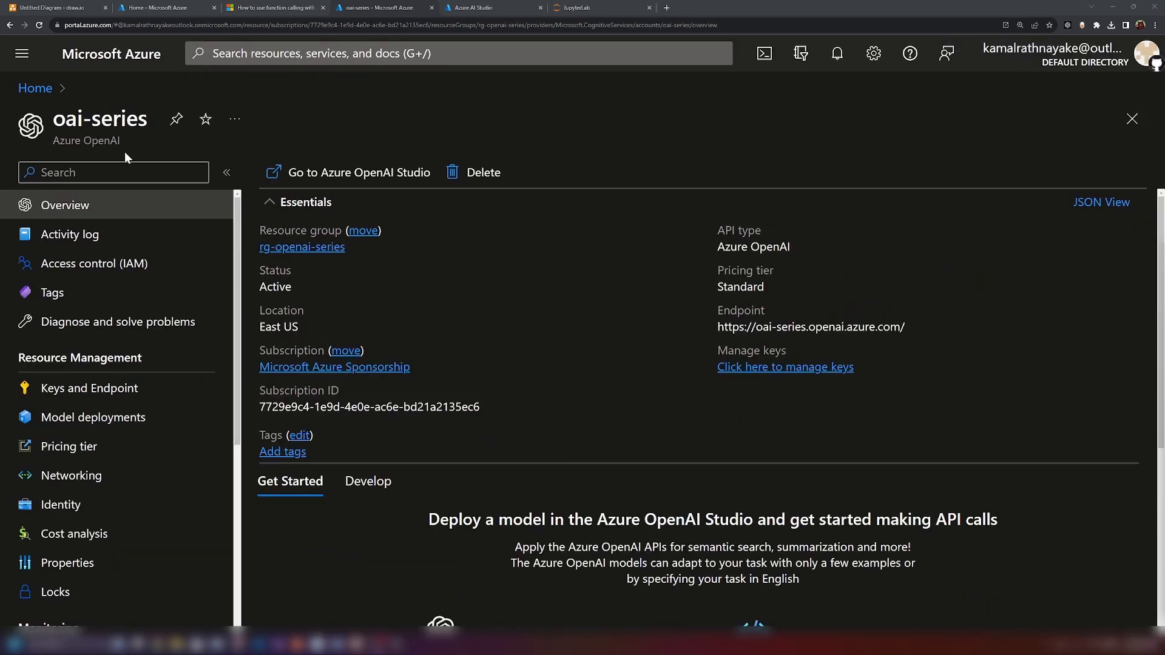
Check in Azure AI Studio Deployments that the gpt-35-turbo-0613 deployment exists.
click(483, 7)
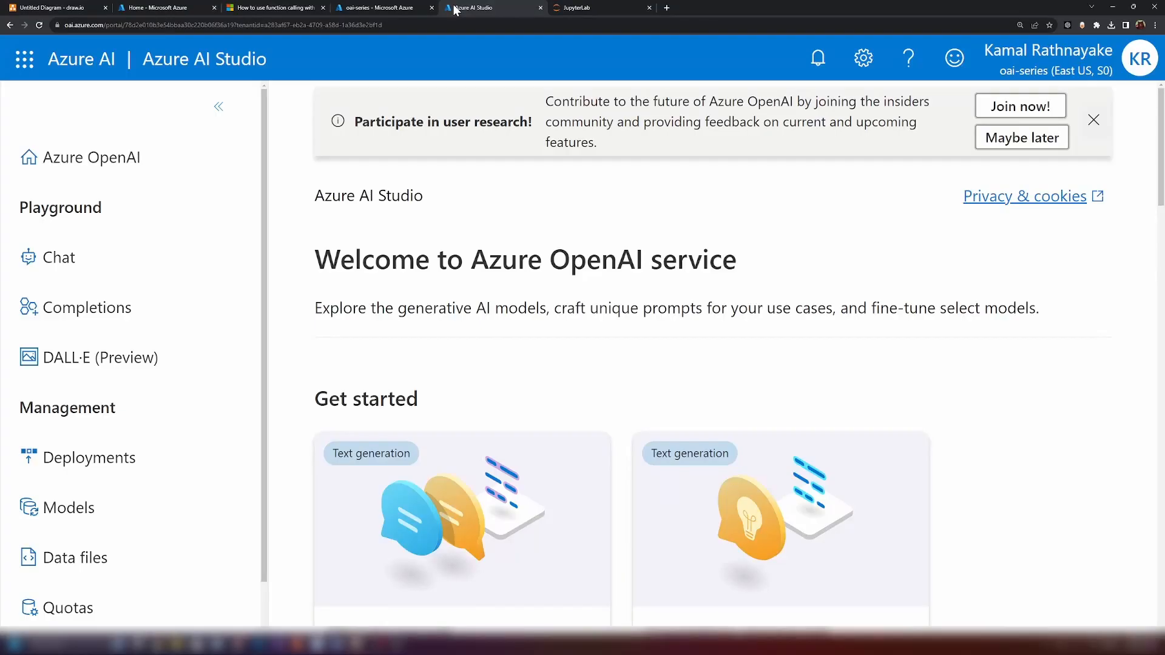
click(90, 457)
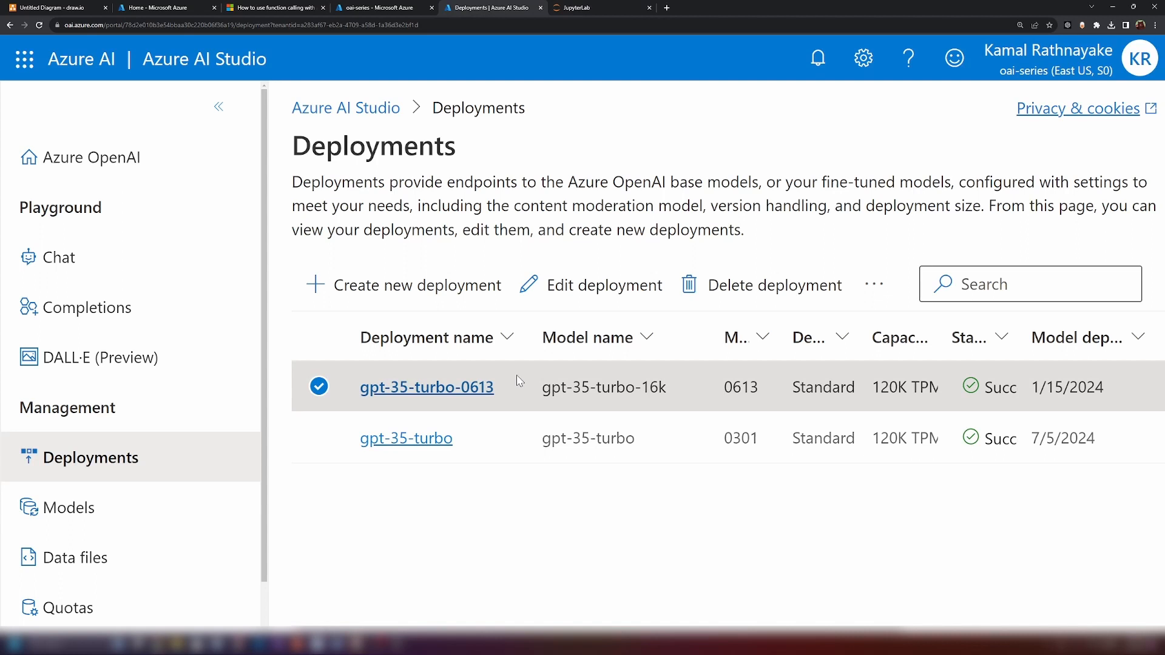
Copy the documentation's full function-calling Python sample and bring it to the empty notebook.
click(274, 8)
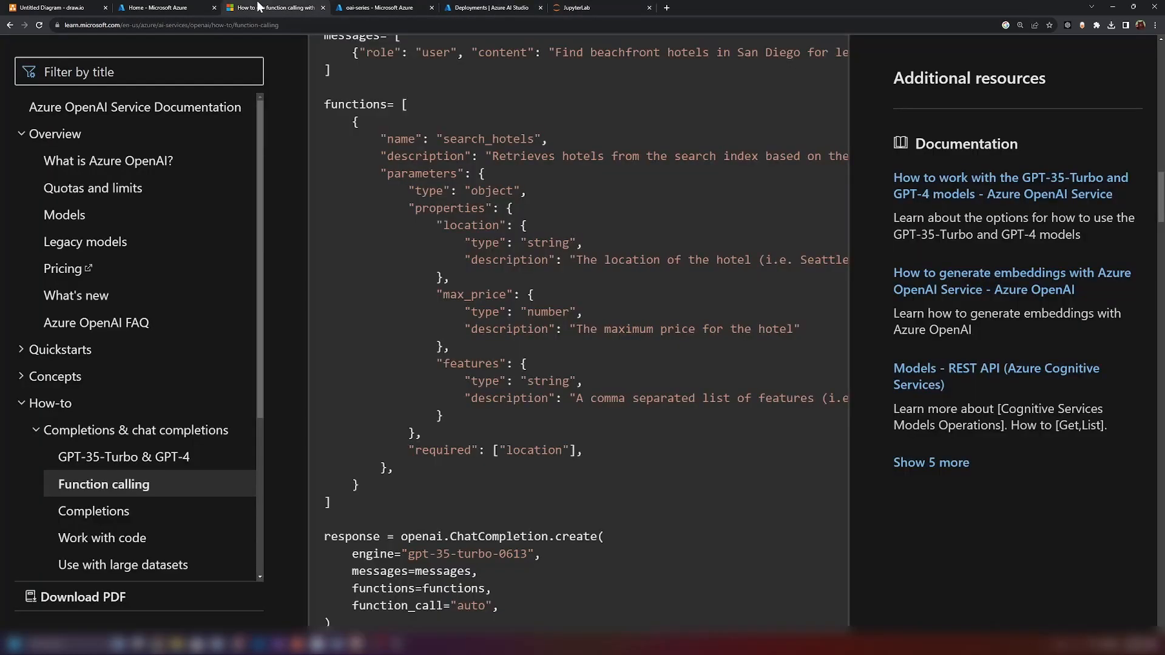
click(602, 8)
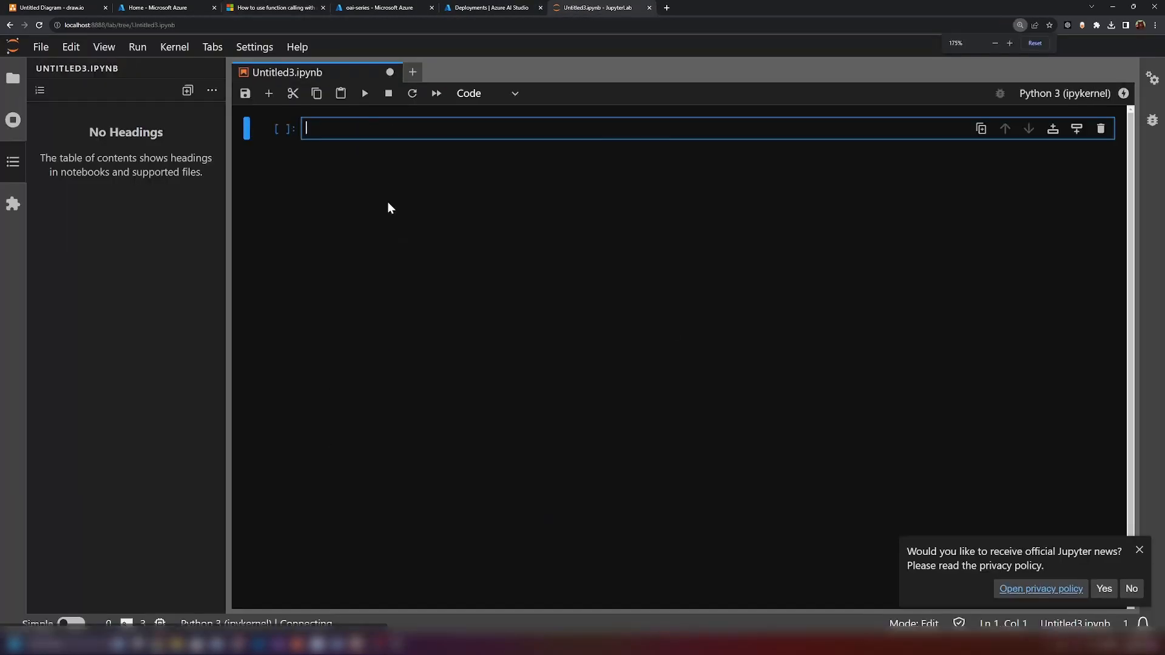
click(272, 8)
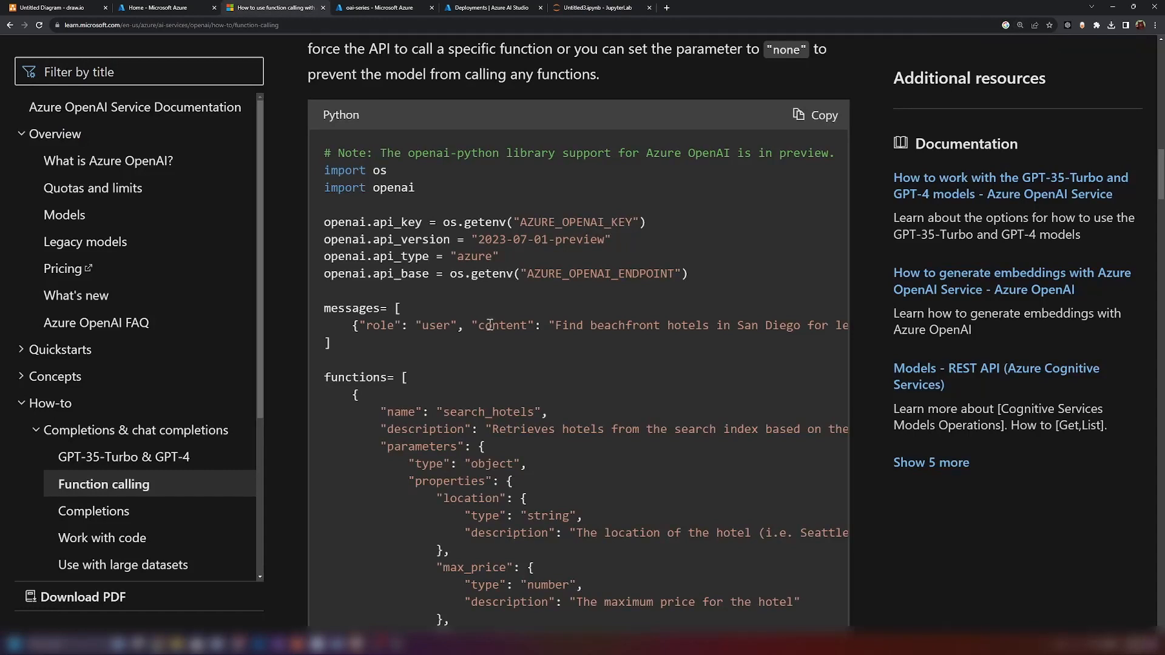
scroll(down, 3)
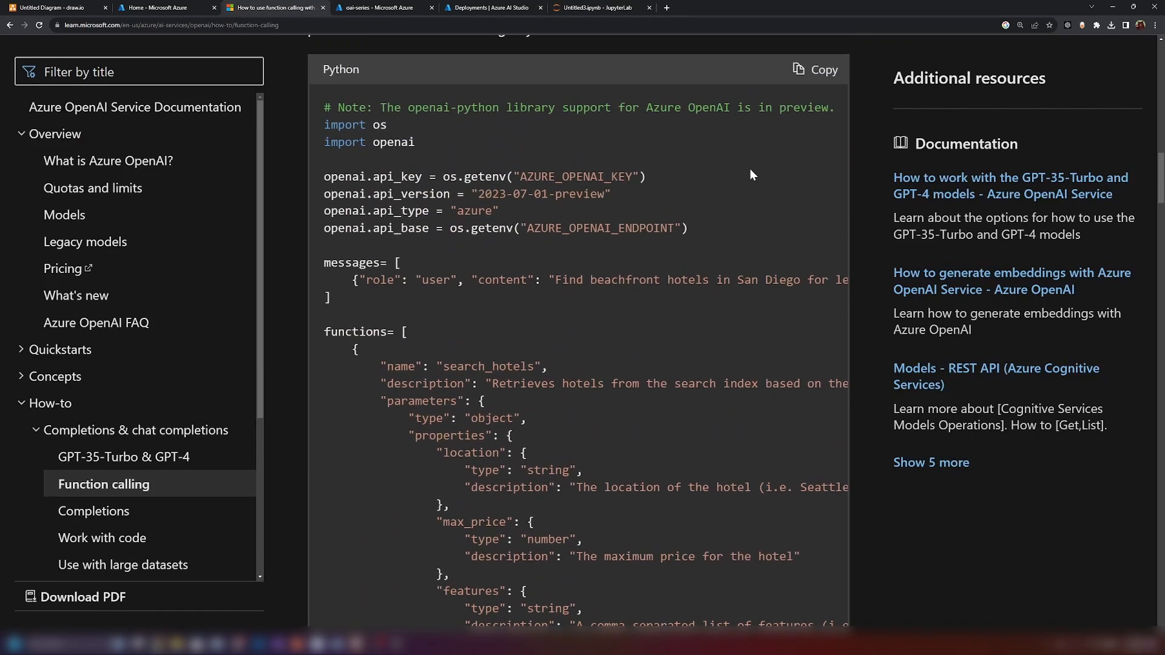
click(813, 70)
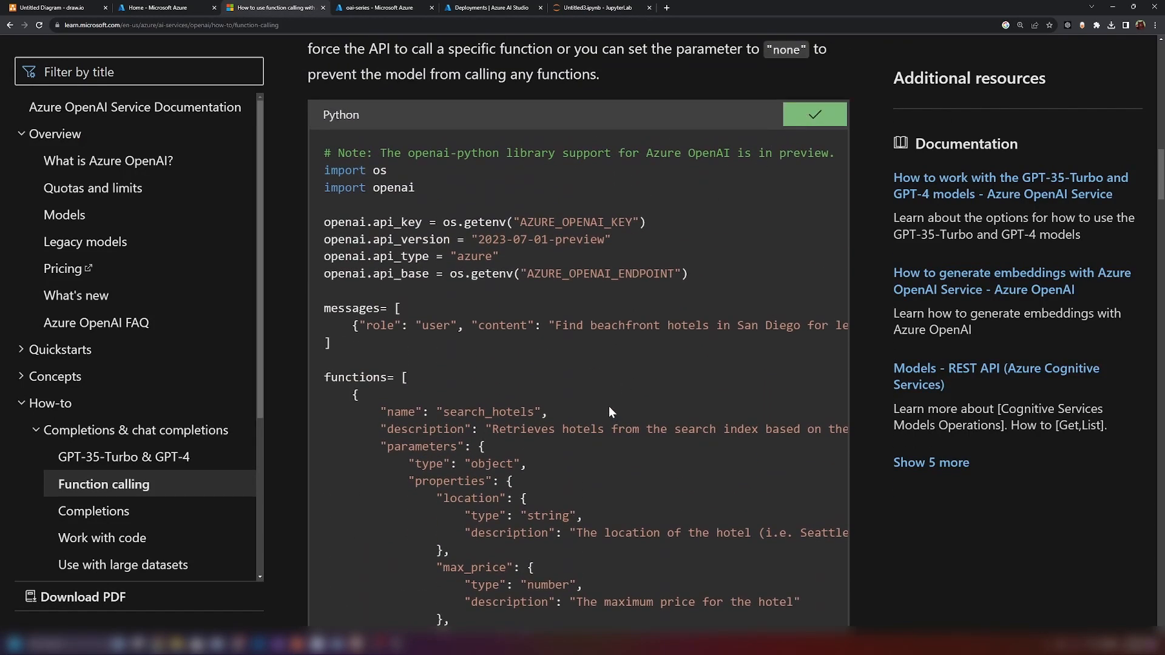
click(595, 7)
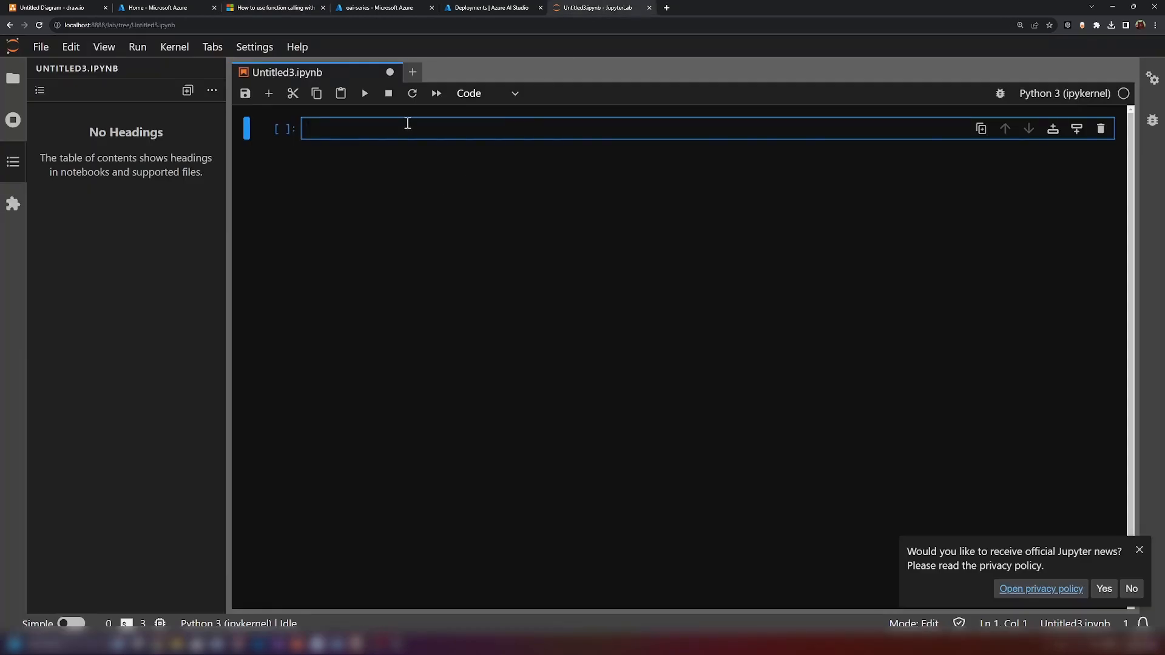
Paste the function-calling sample into the first cell and fetch the key and endpoint from the Azure resource.
text(# Note: The openai-python library support for Azure OpenAI is in preview.)
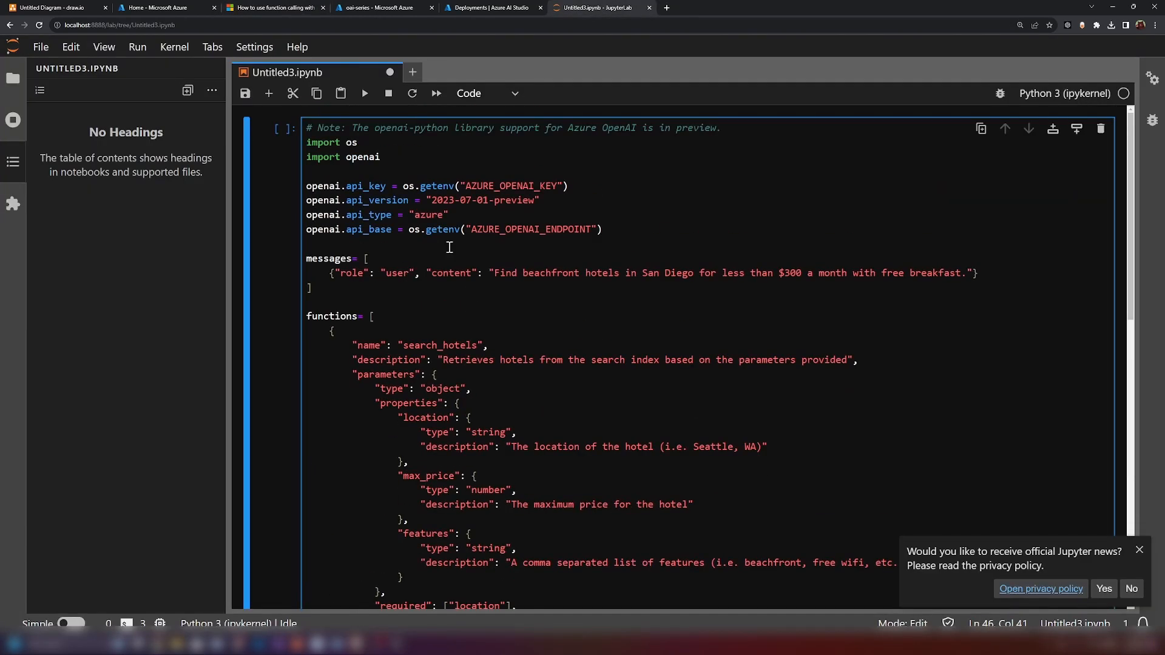
mouse_move(454, 189)
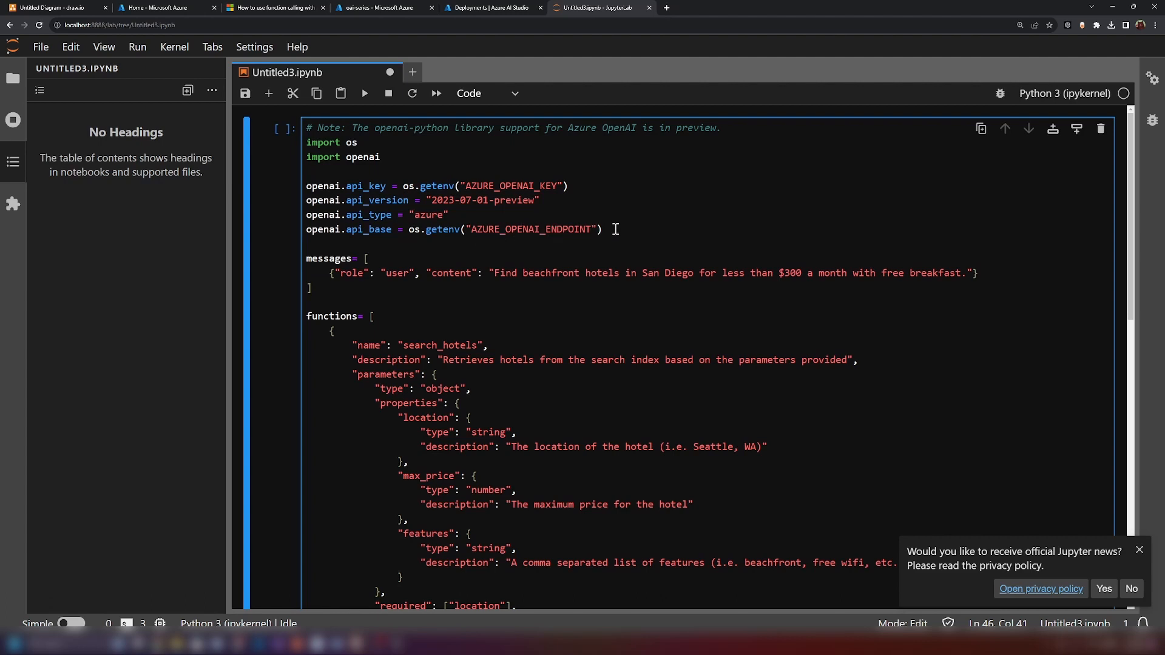
mouse_move(546, 7)
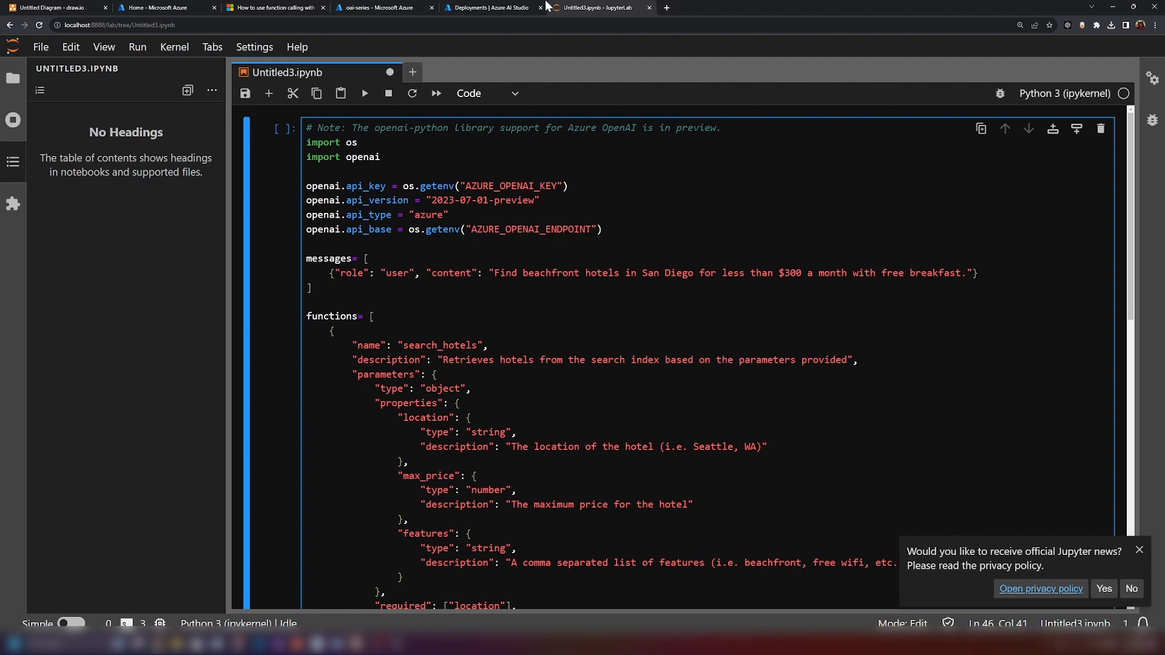
click(383, 7)
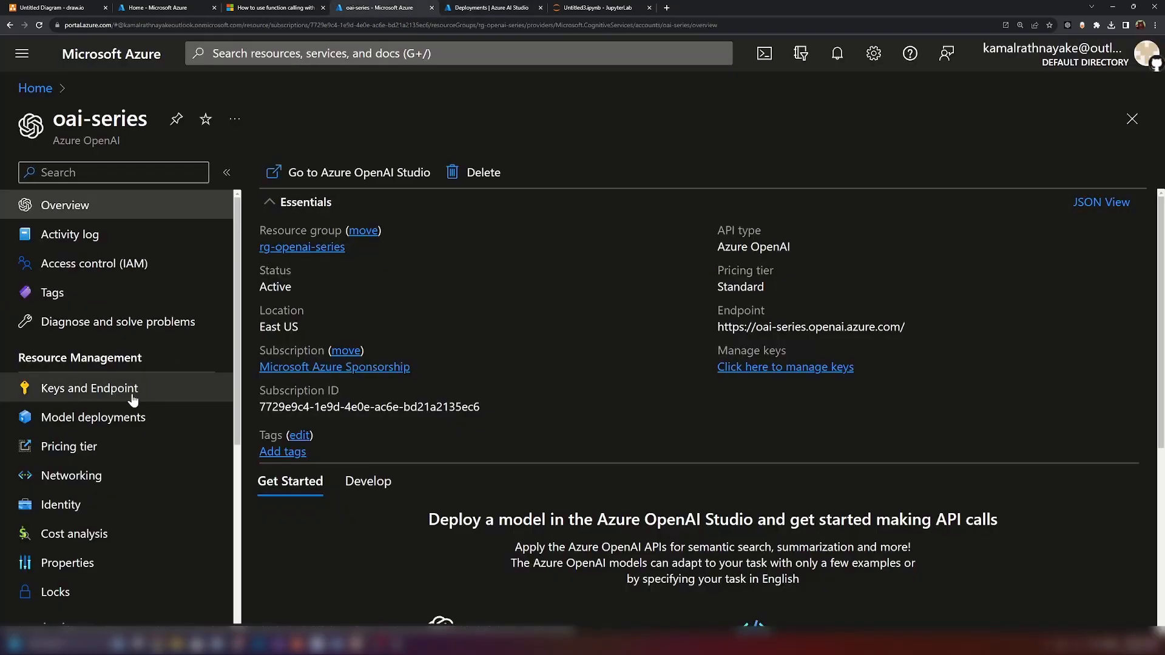
click(599, 7)
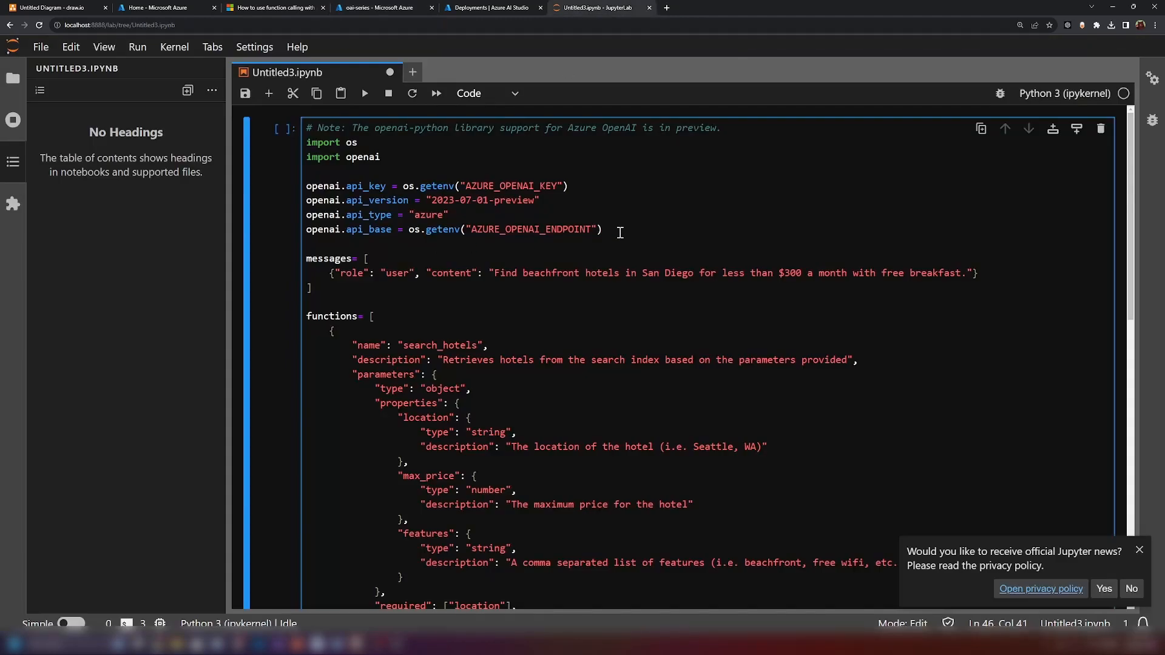
mouse_move(1010, 286)
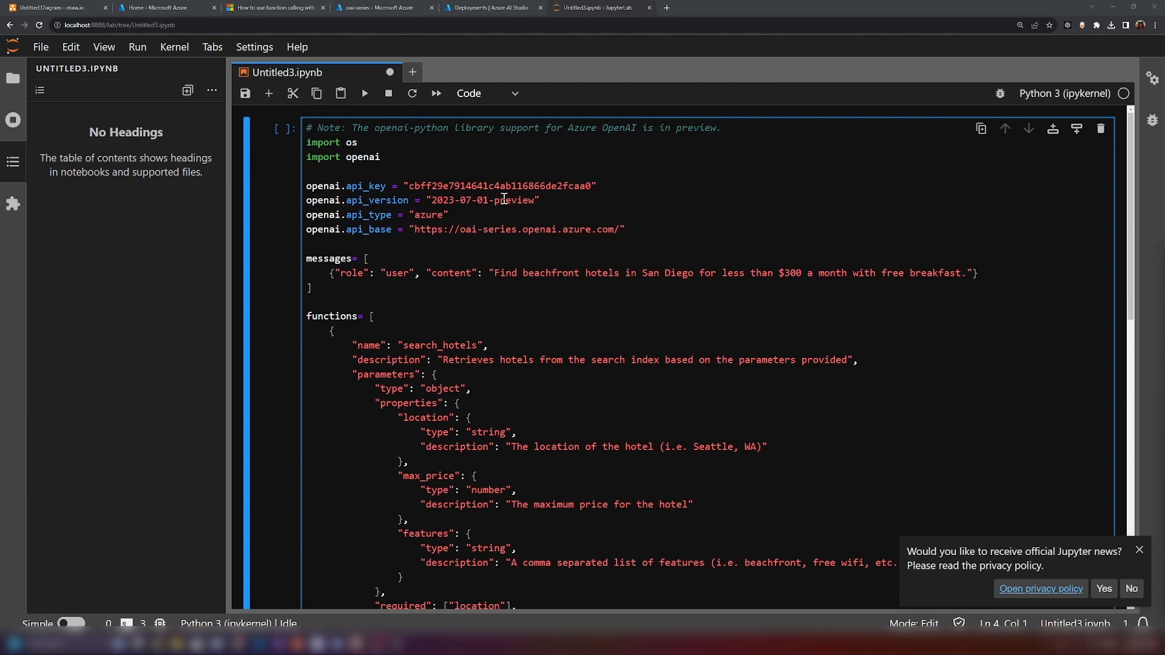
mouse_move(429, 201)
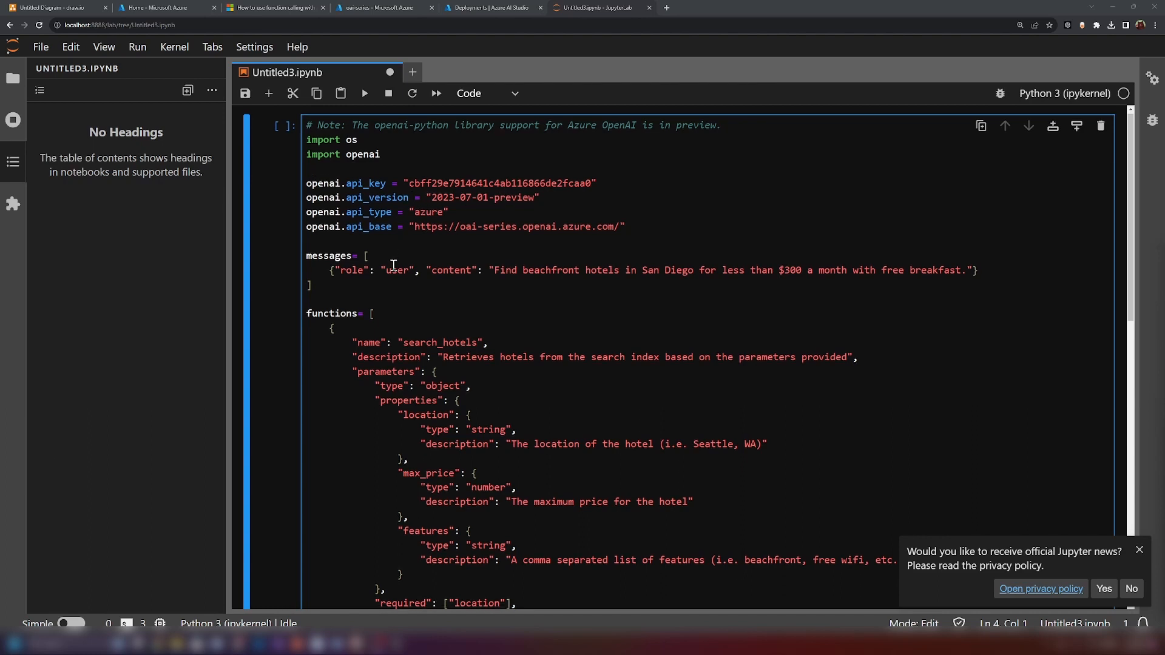
Run the cell without functions, getting a plain reply that cheap beachfront hotels are unlikely.
scroll(down, 3)
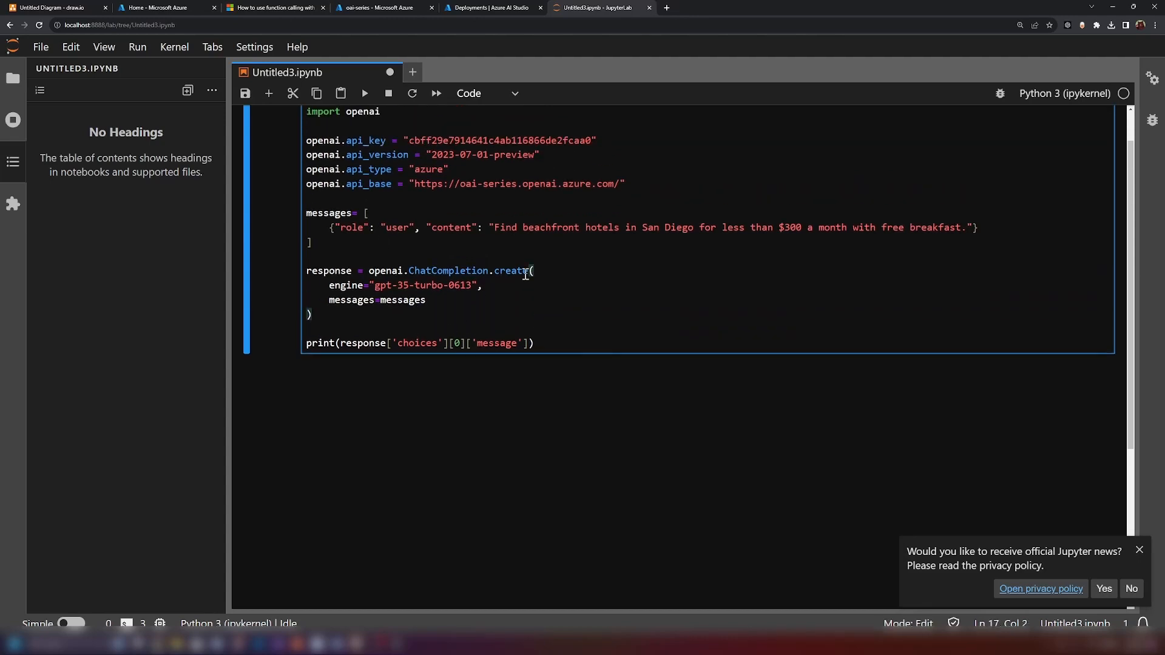
click(364, 93)
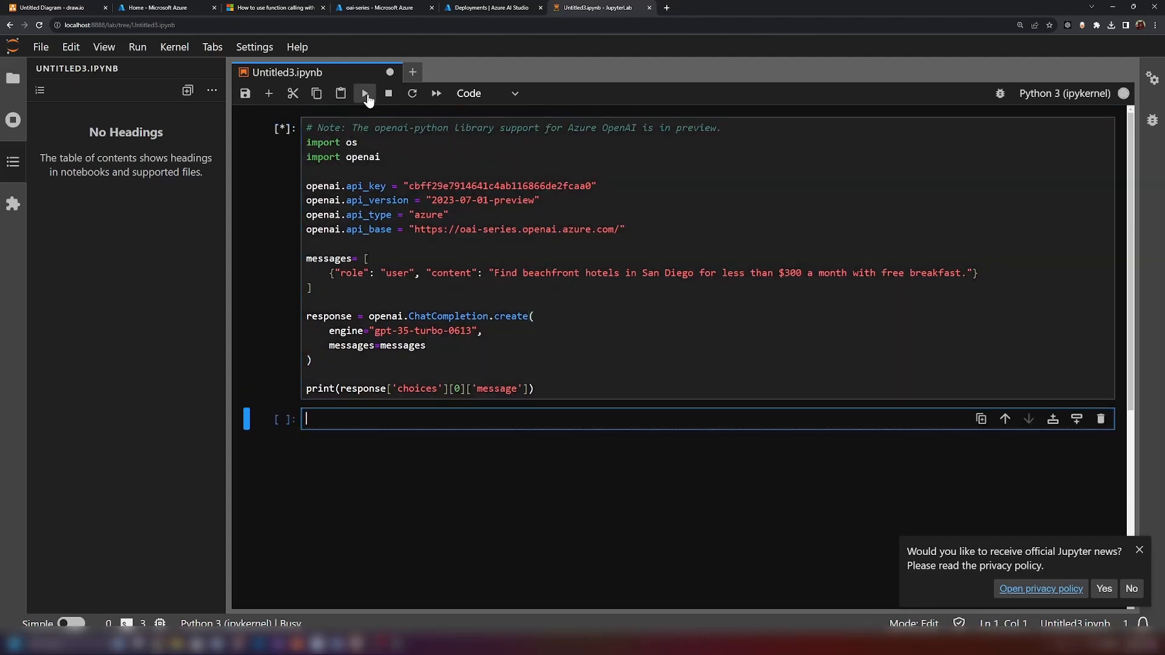
click(364, 93)
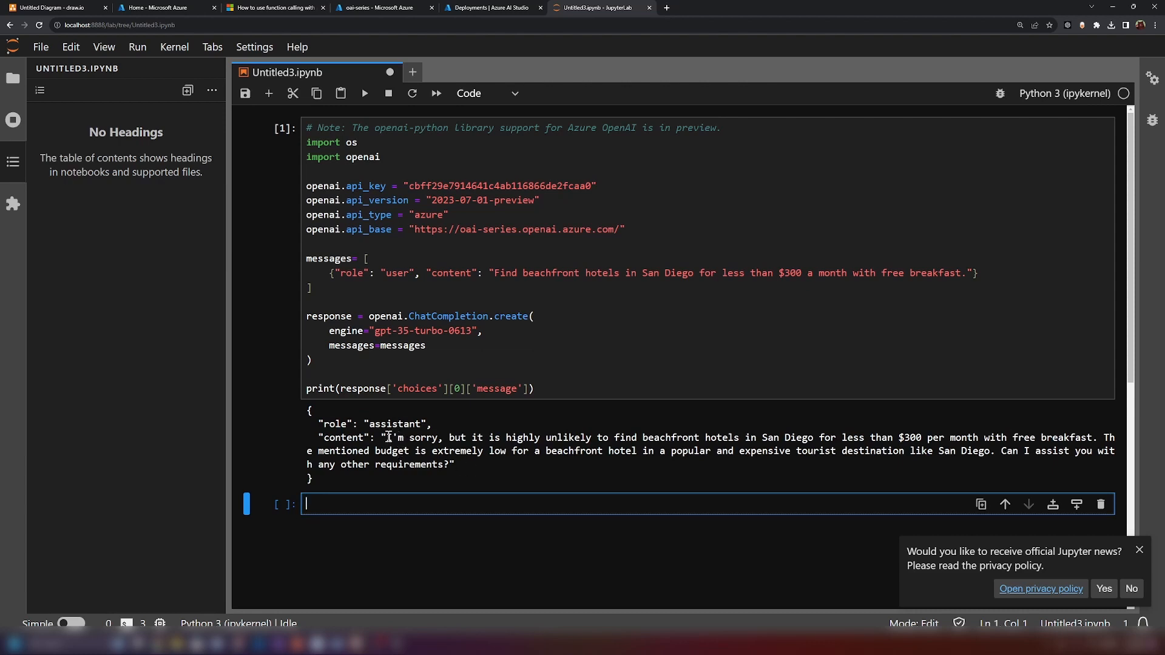
click(447, 300)
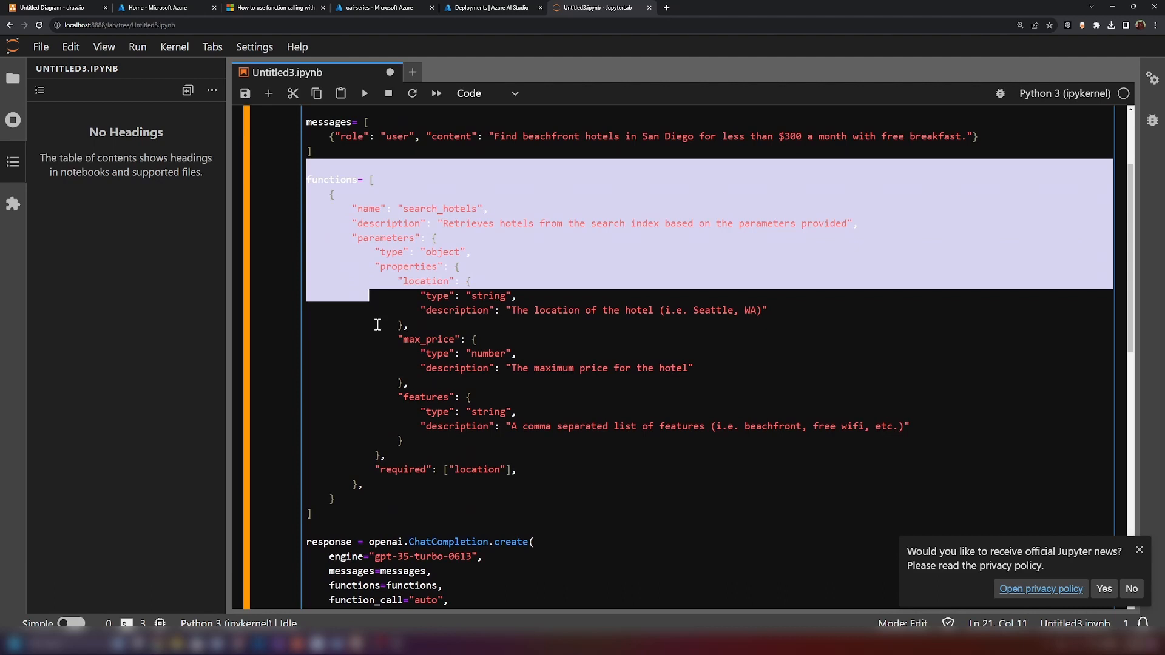
click(527, 441)
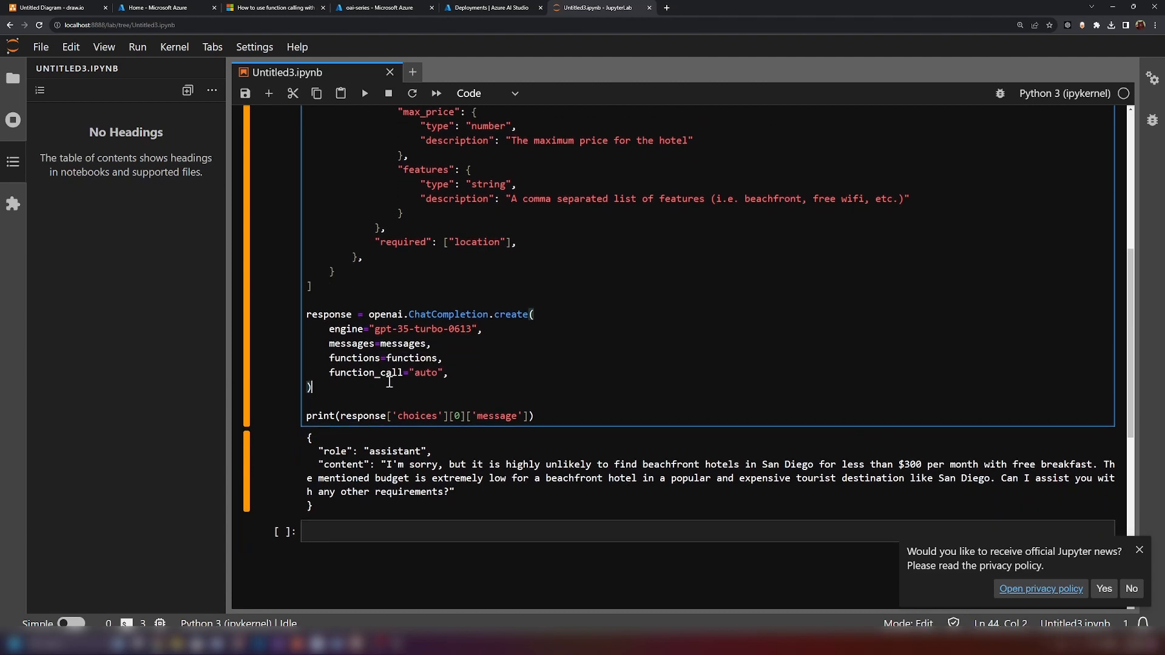
click(364, 93)
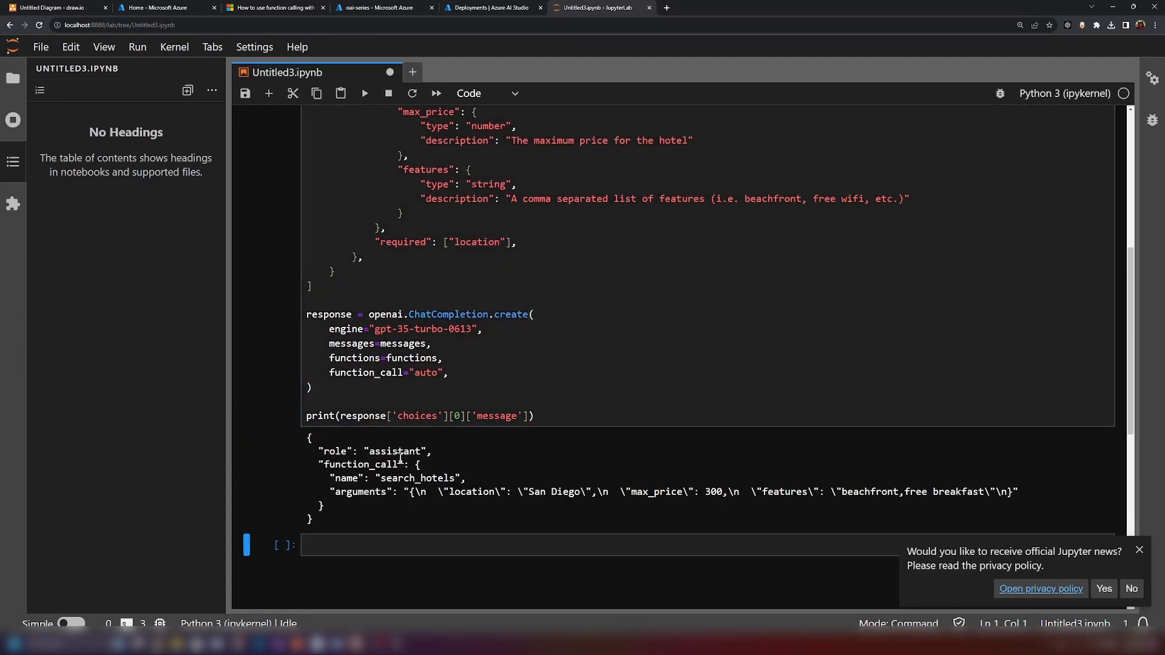
scroll(up, 3)
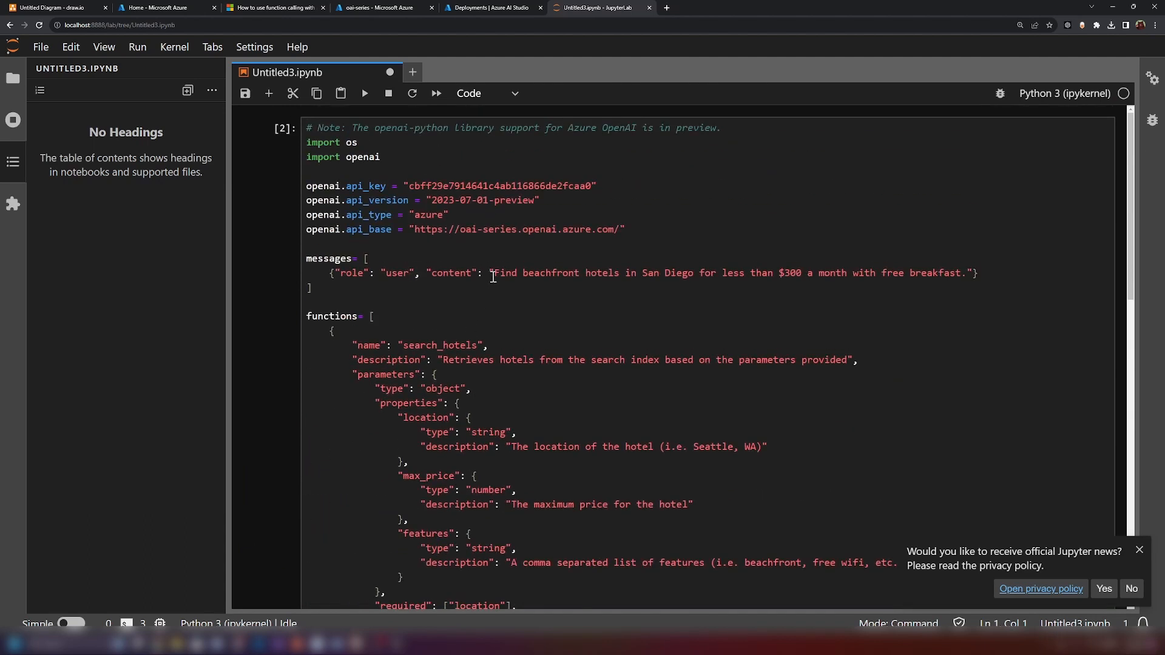
scroll(down, 3)
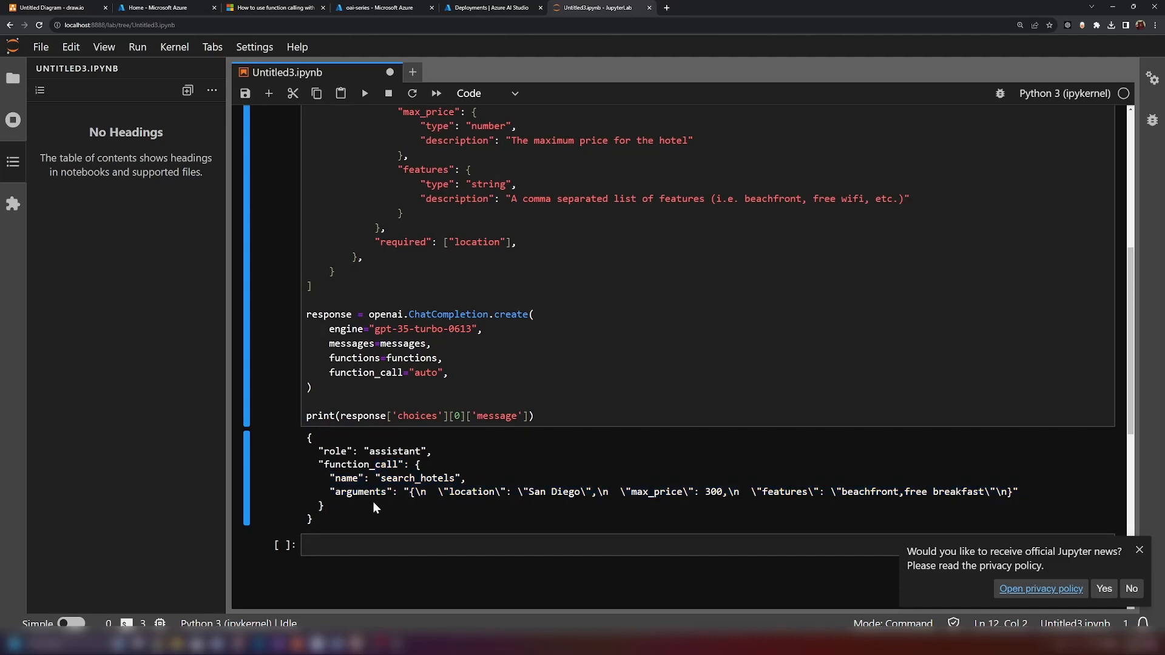
double_click(364, 372)
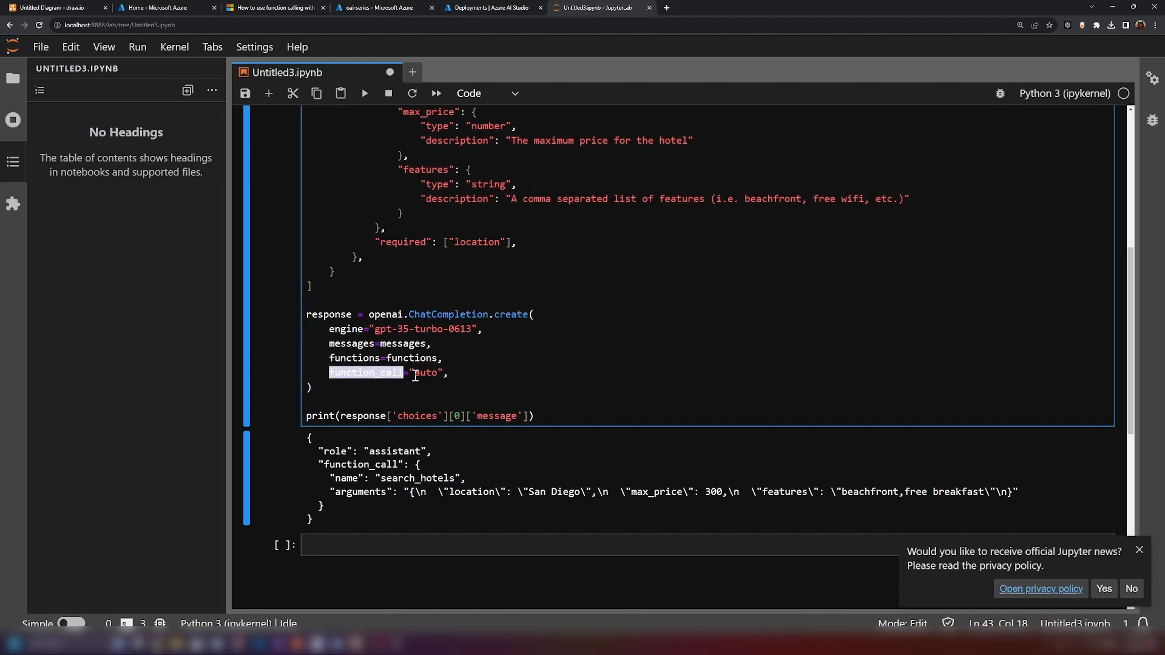
mouse_move(375, 119)
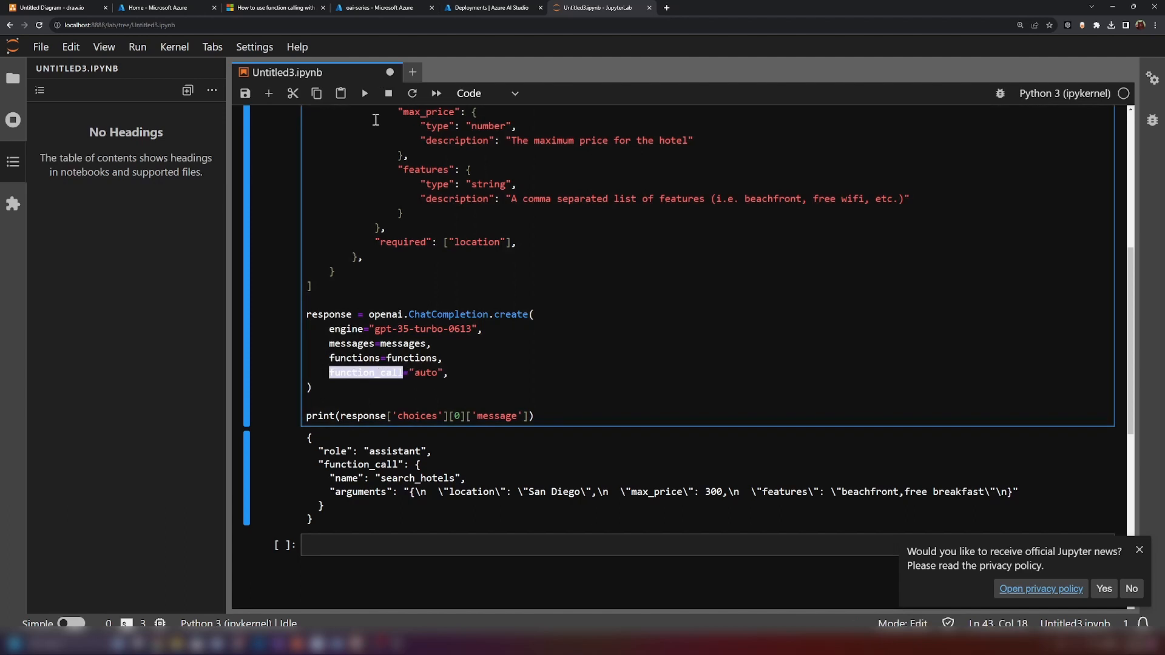
Find the article's paragraph explaining that function_call defaults to auto, comparing it with the notebook.
click(273, 7)
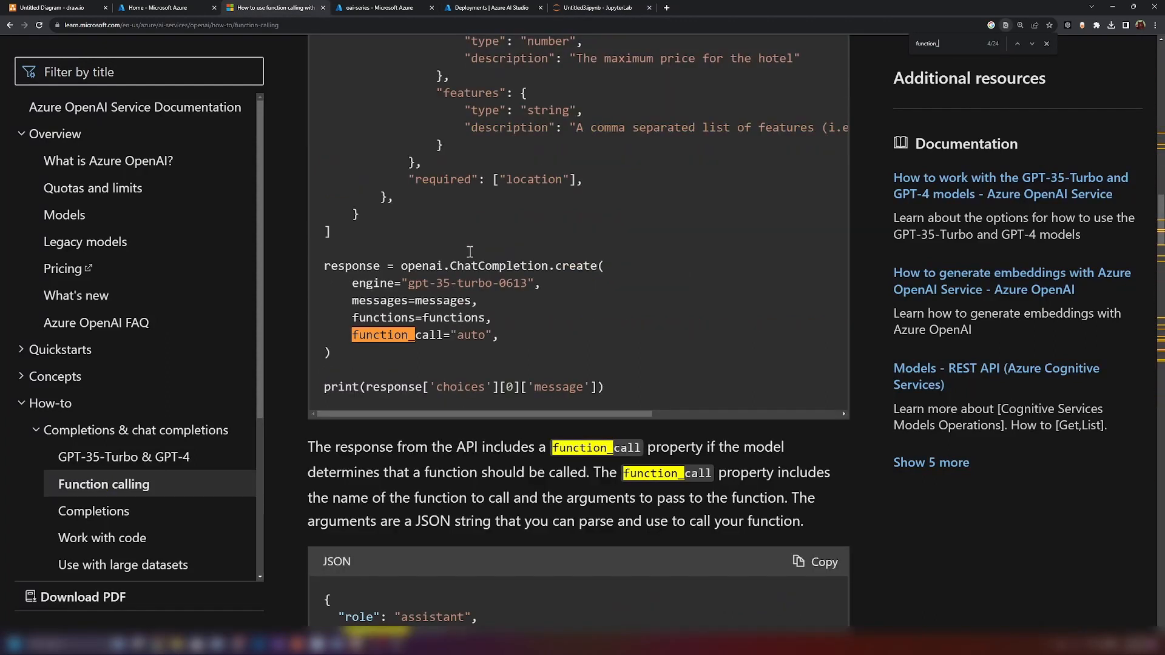
scroll(up, 3)
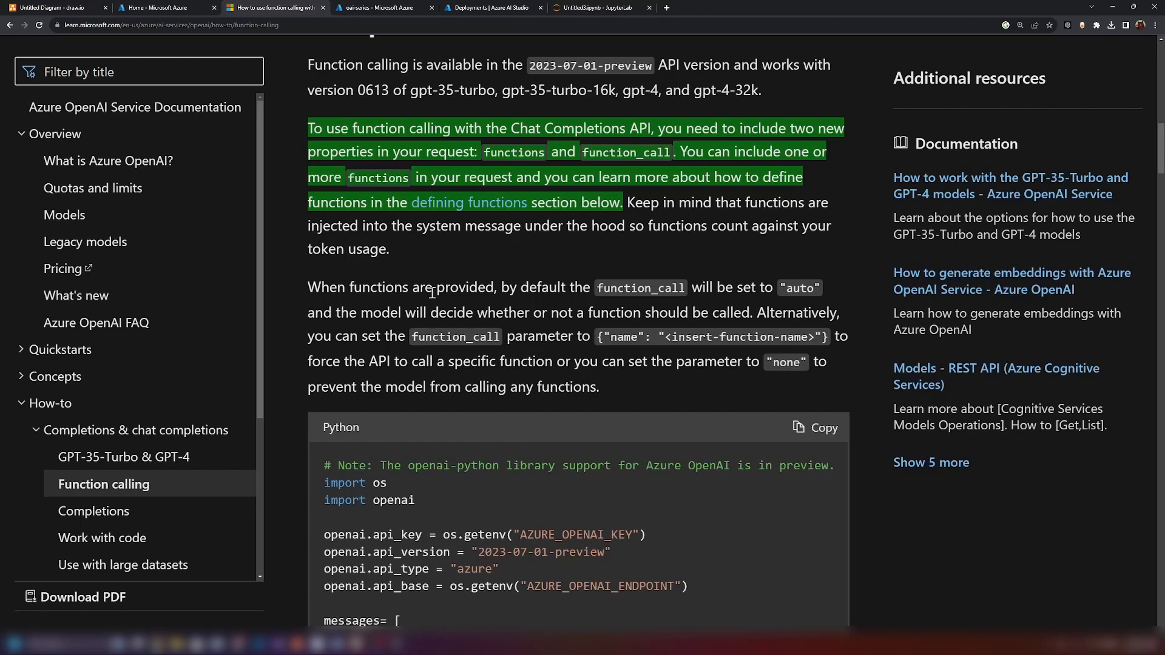
mouse_move(546, 289)
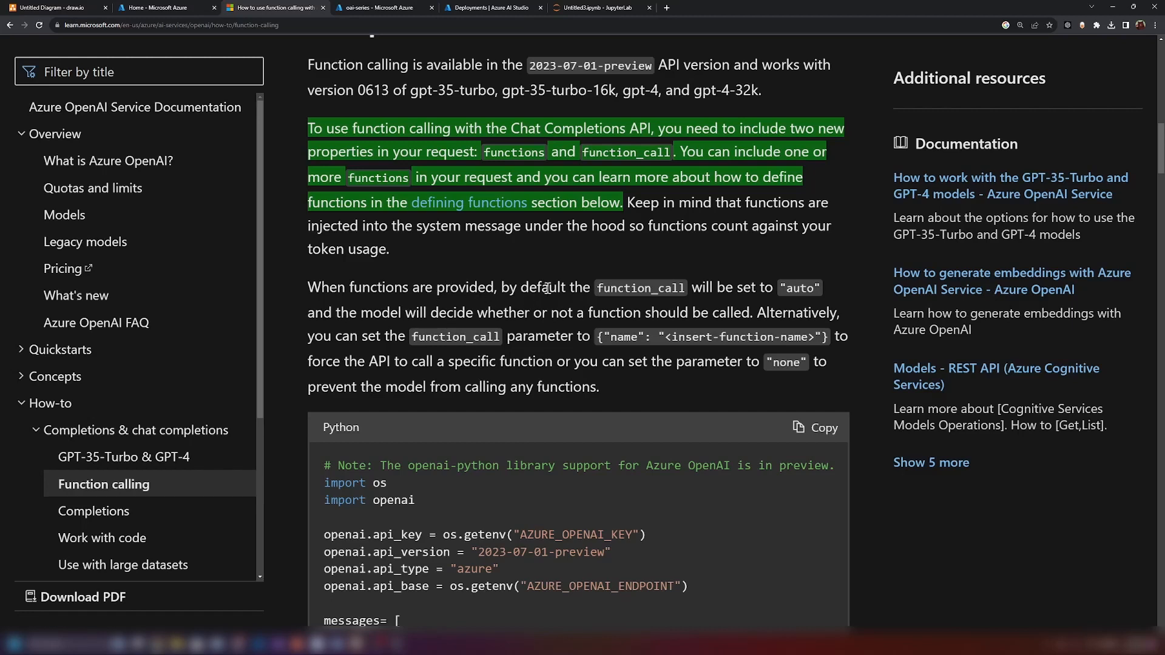
mouse_move(747, 285)
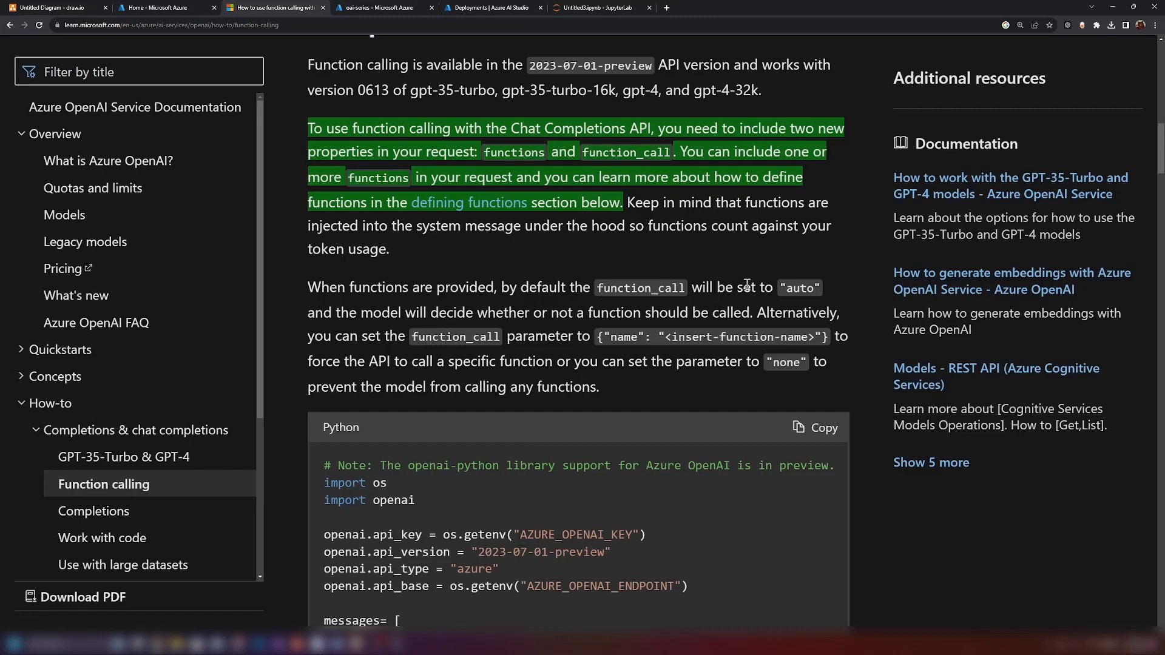
click(598, 7)
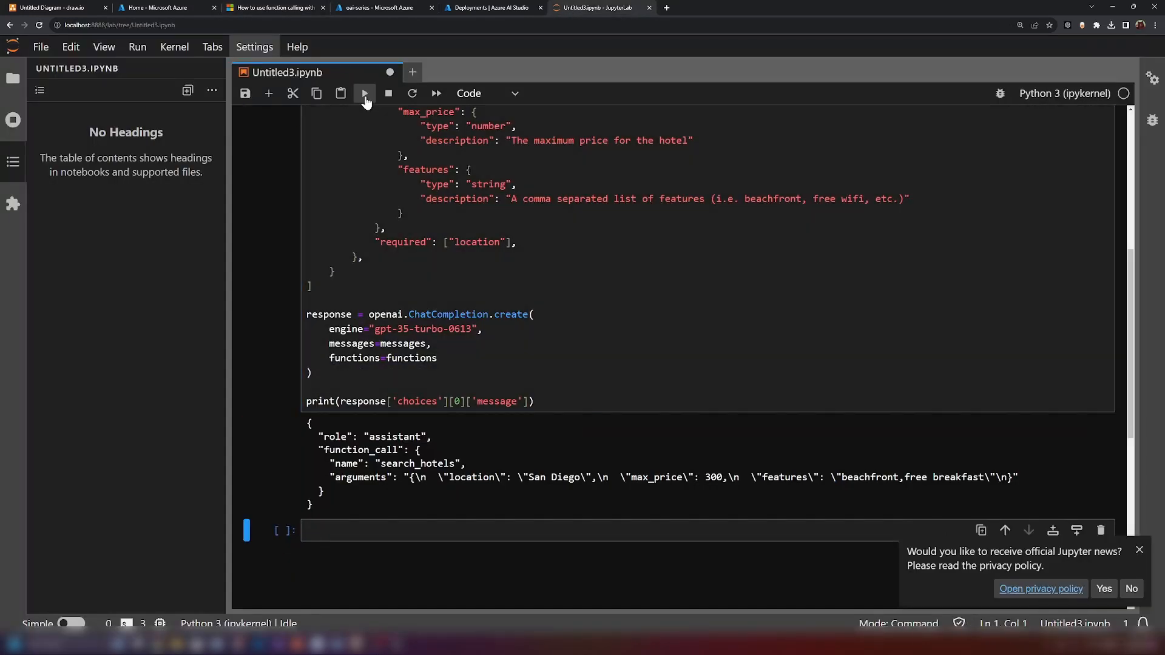
click(272, 7)
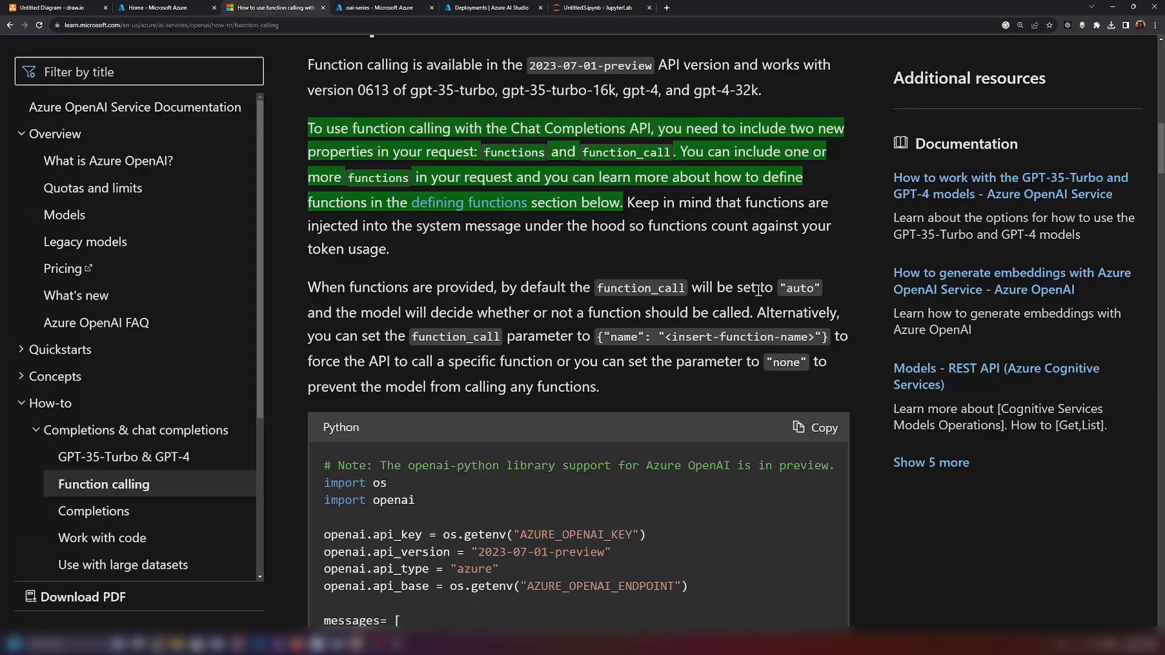
Set function_call to "none" and run, getting the hotel criteria back as plain content.
click(590, 8)
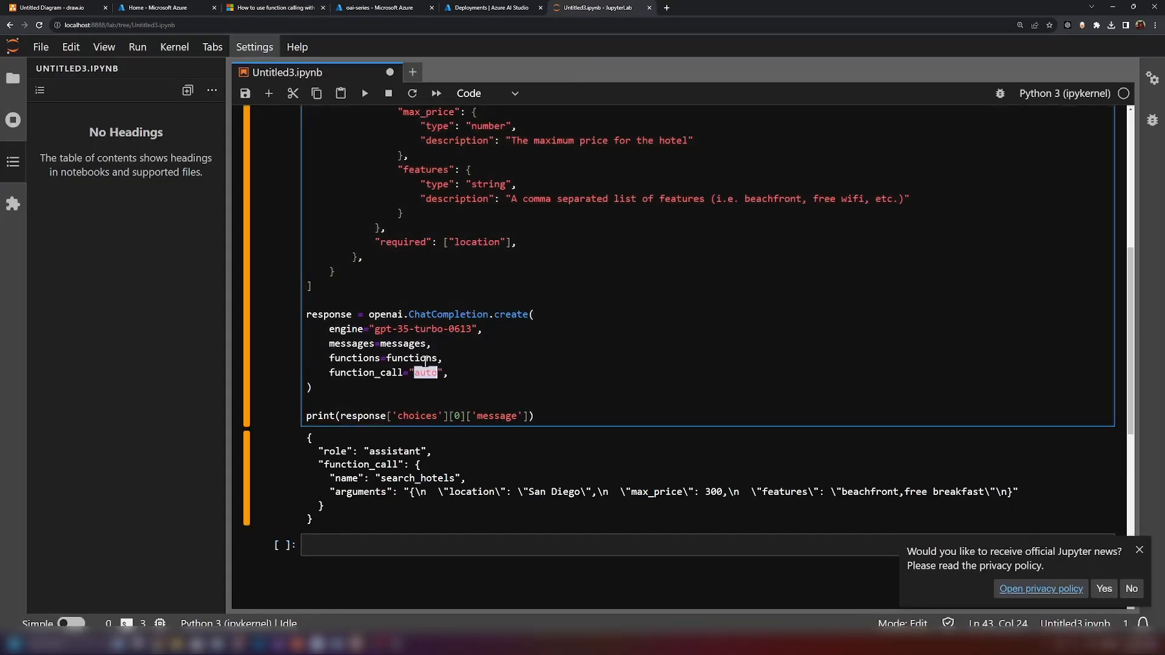
text(none)
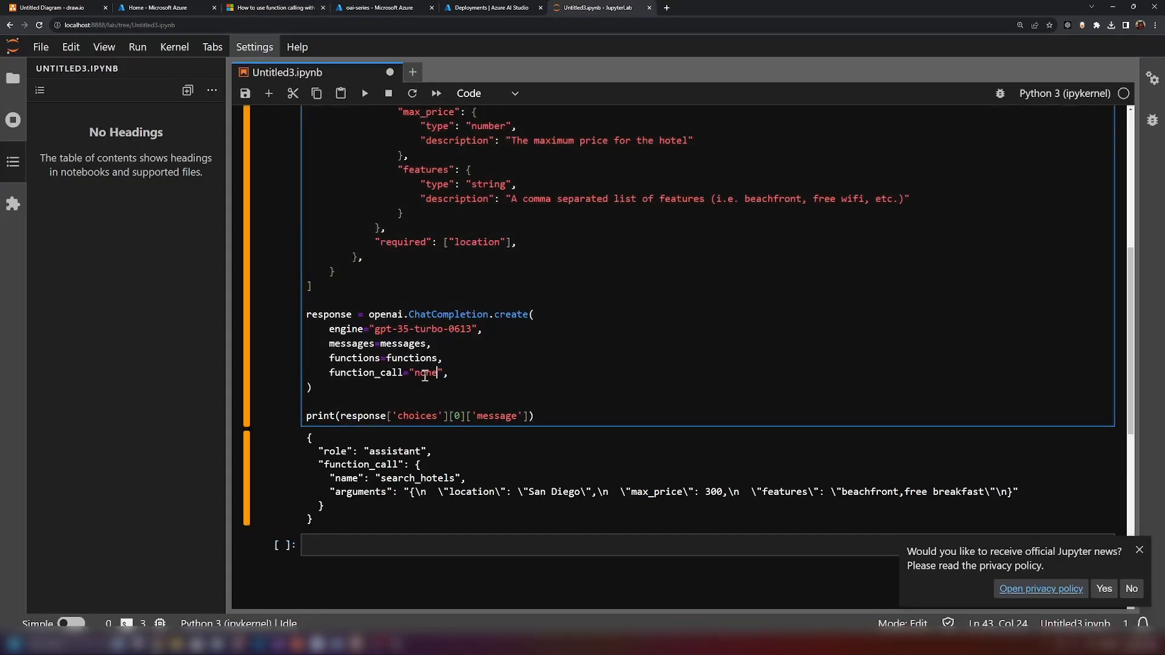
click(363, 93)
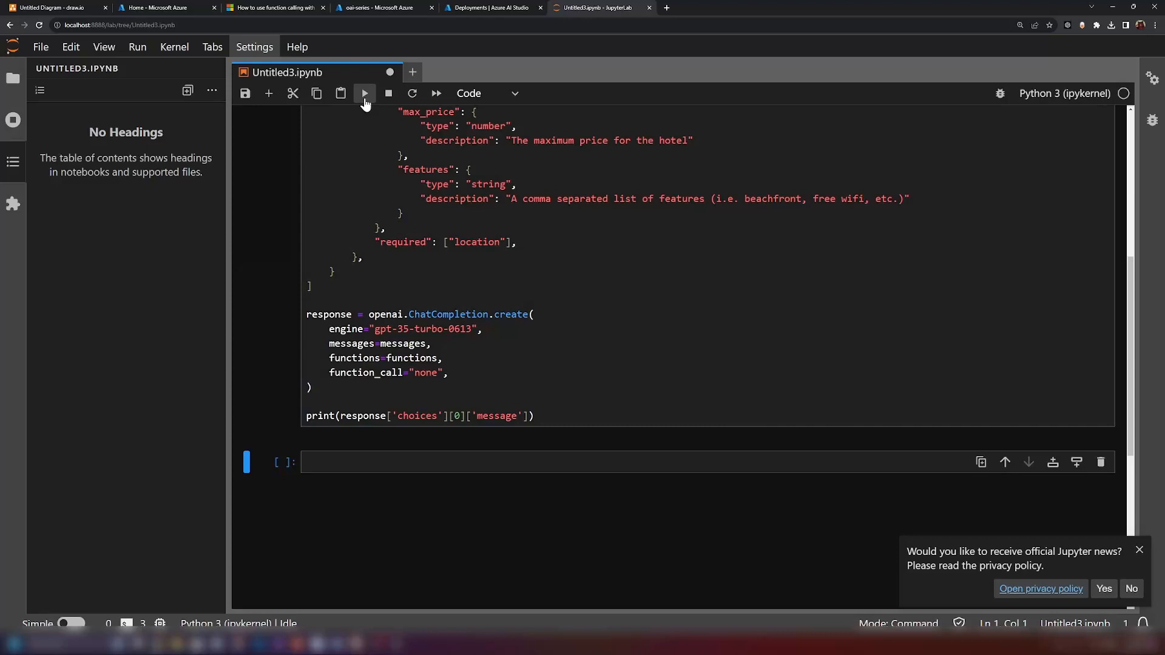
click(364, 93)
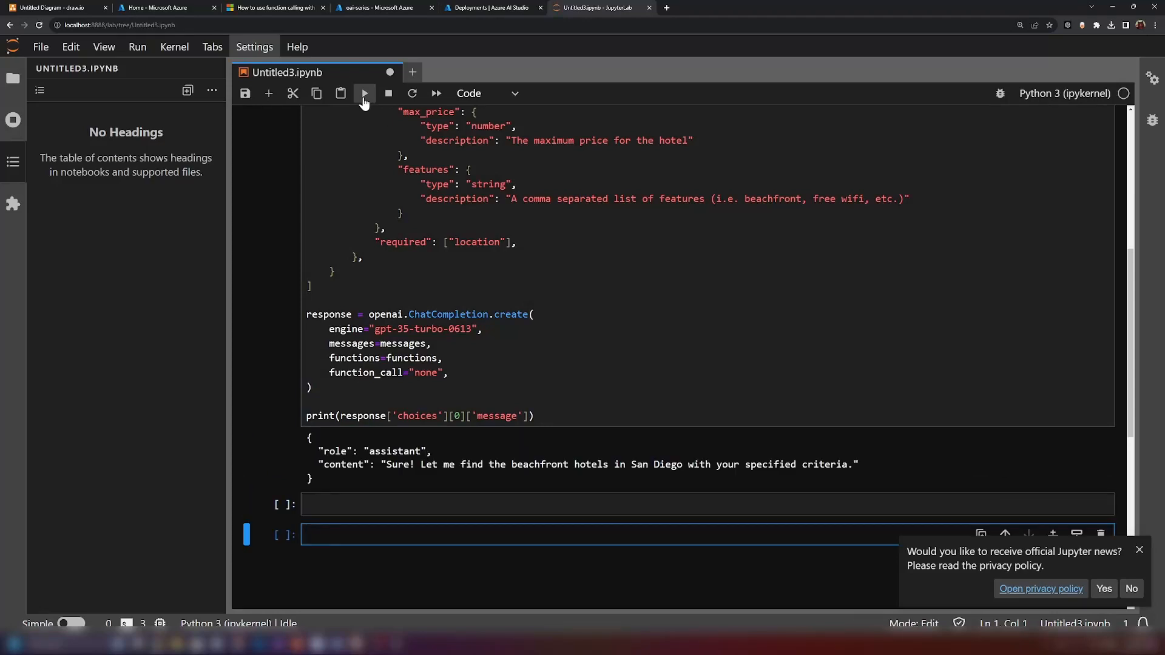
Restore function_call="auto" and rerun to get a search_hotels function_call, comparing with the none result.
click(363, 93)
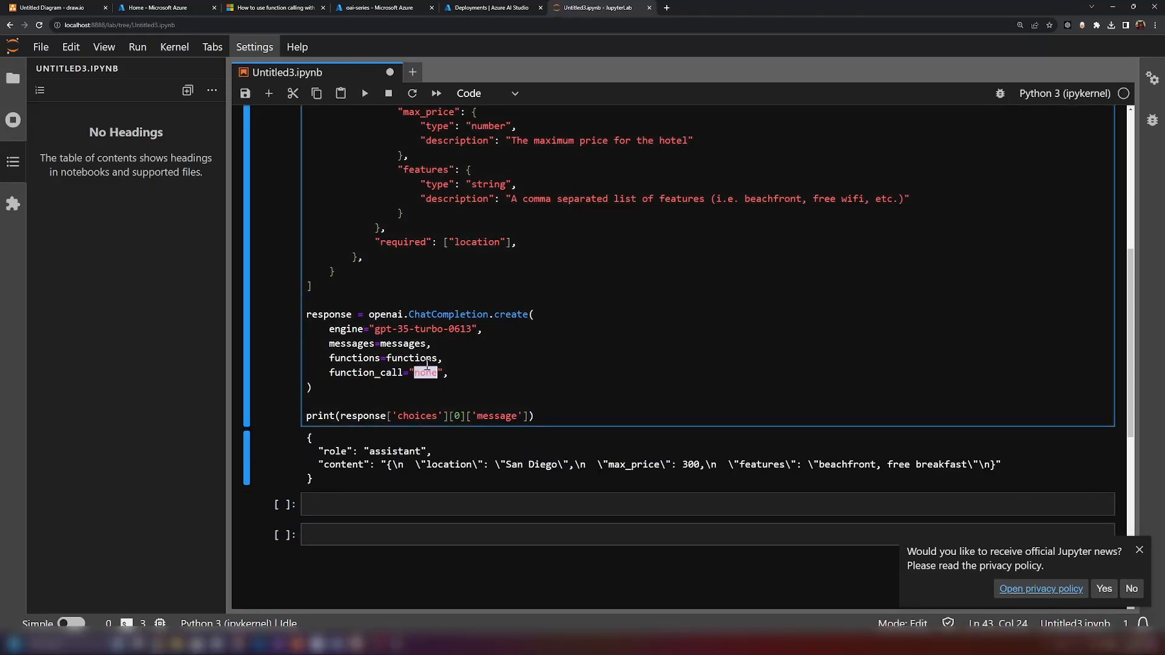
text(auto)
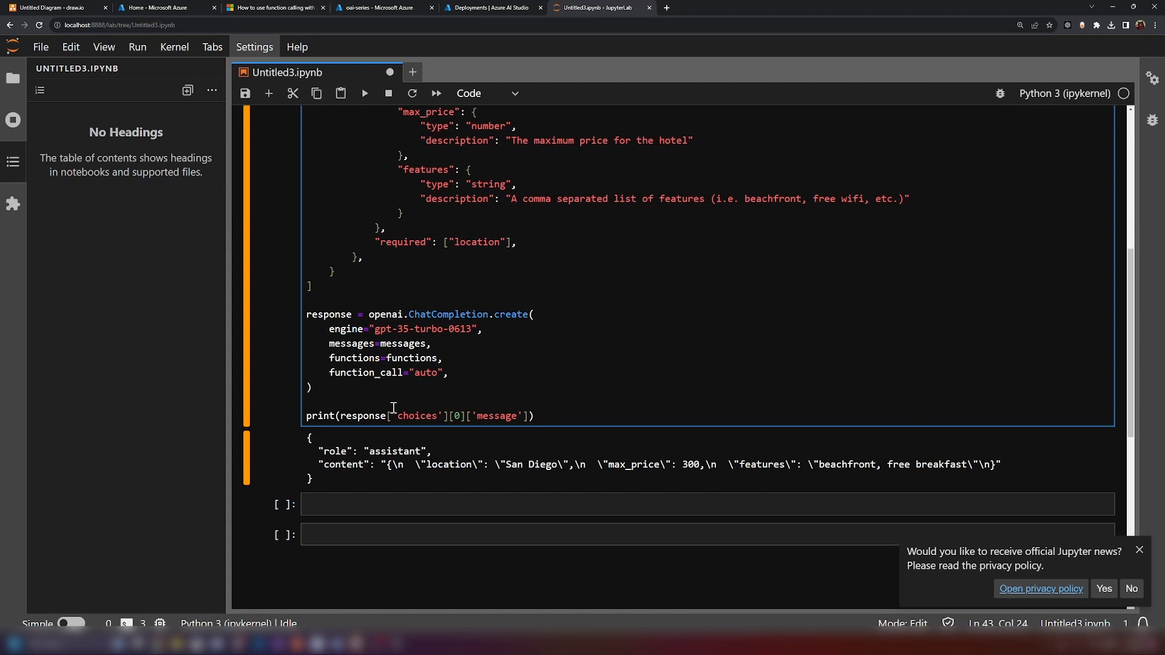
click(364, 93)
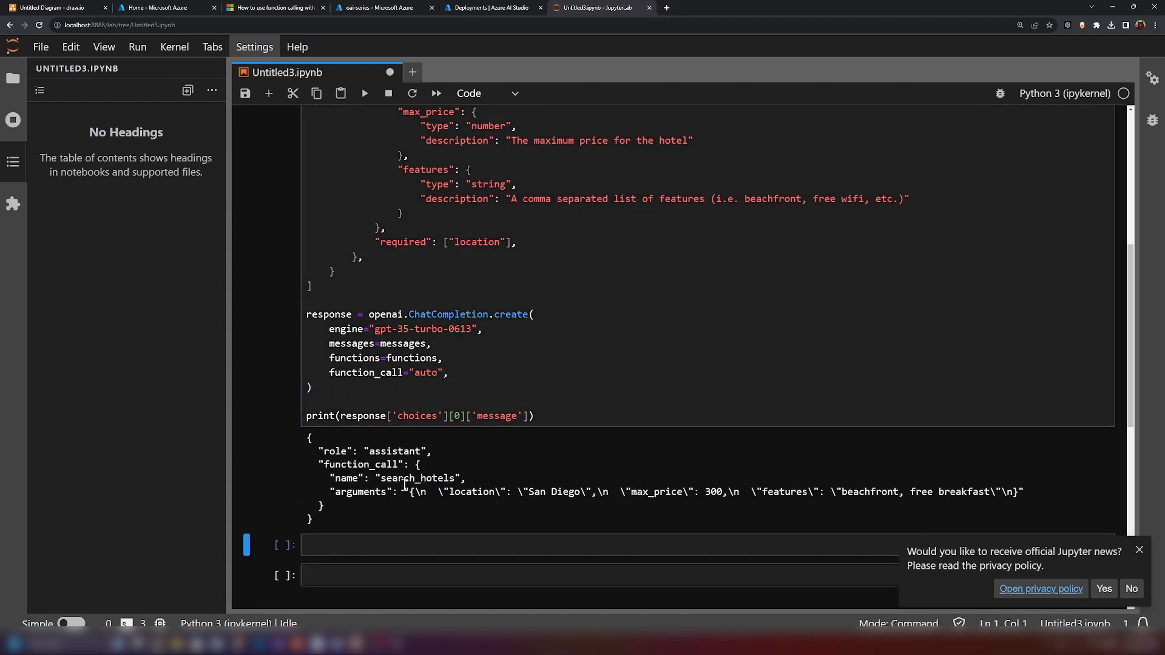
double_click(424, 371)
text(none)
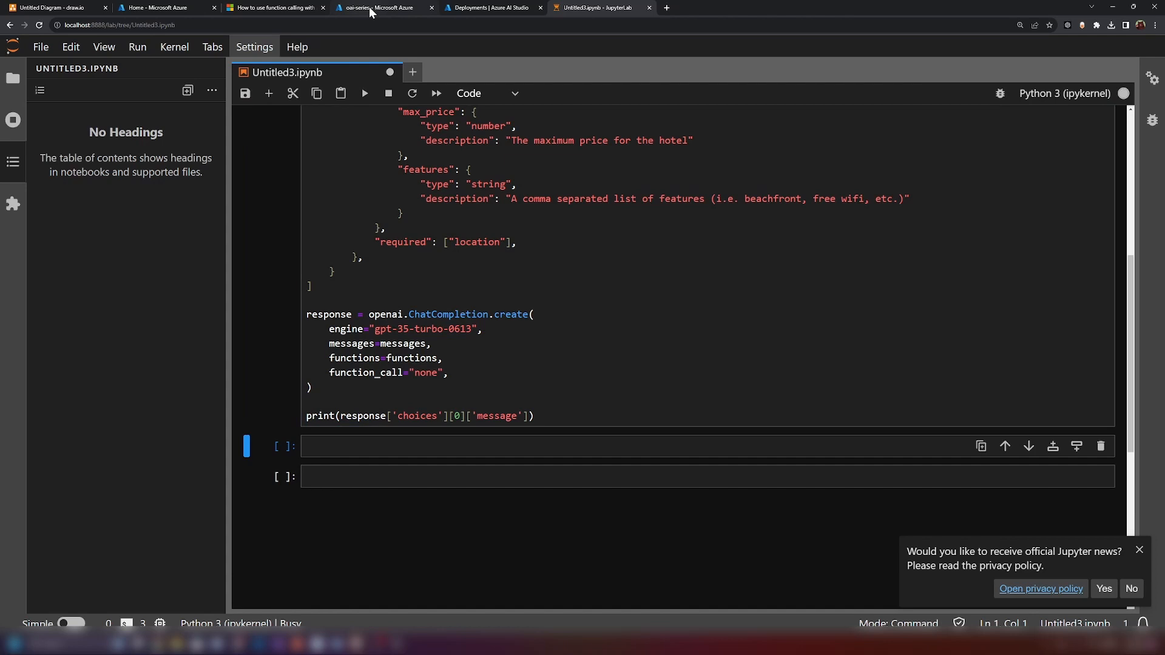
click(364, 93)
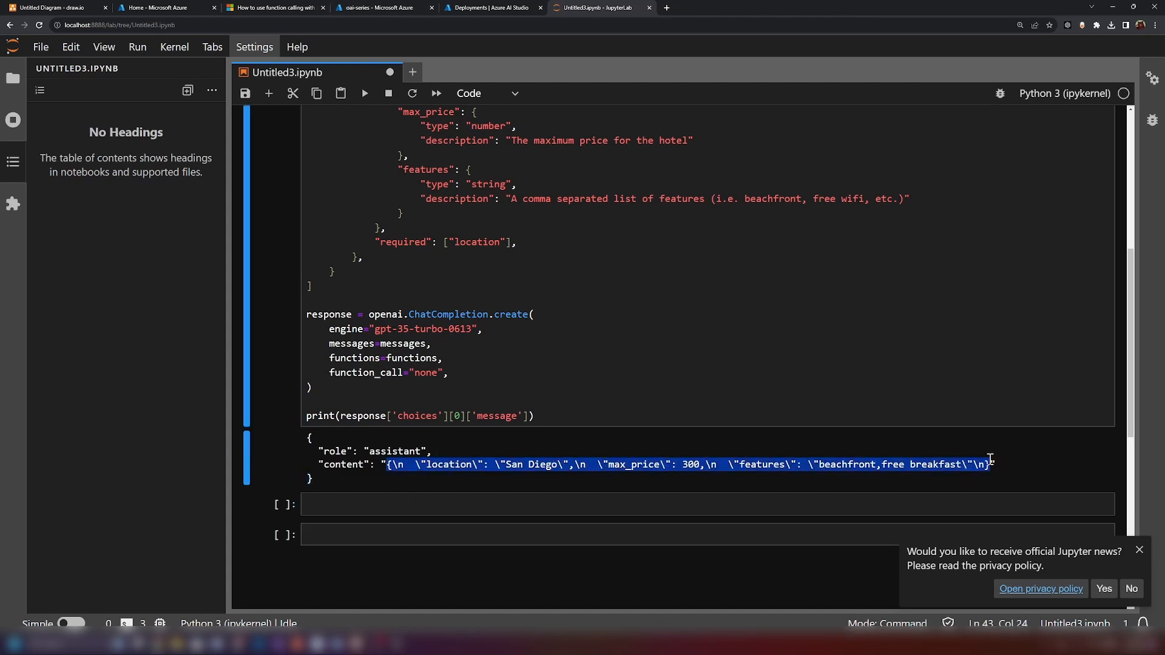
scroll(up, 3)
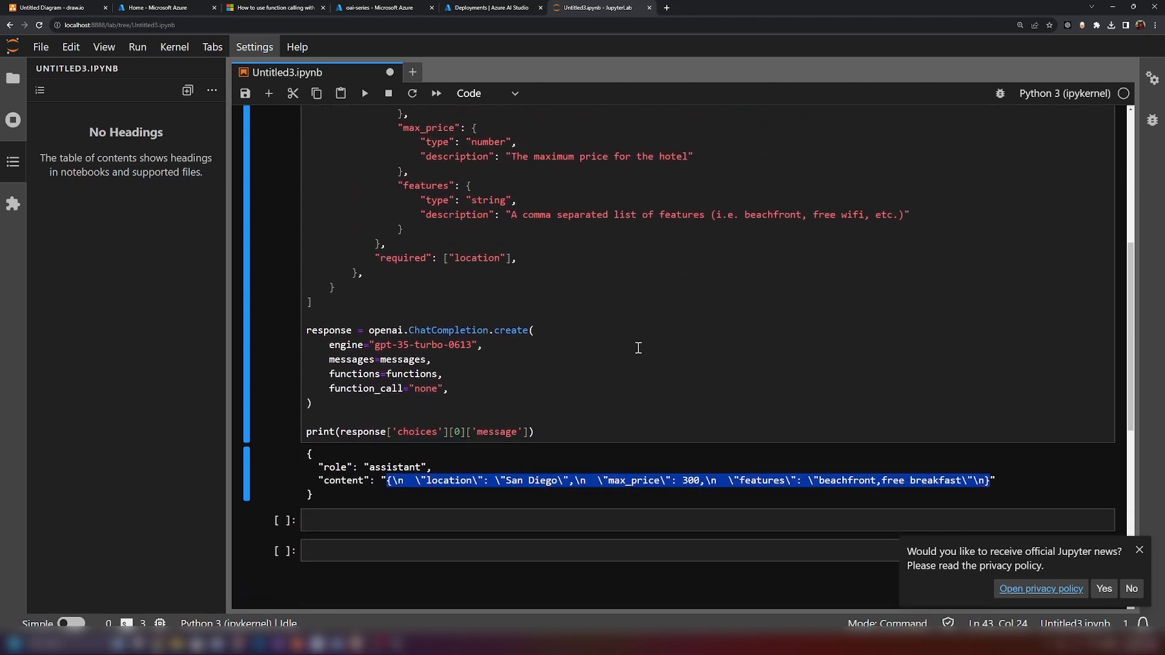
scroll(up, 3)
text(aut)
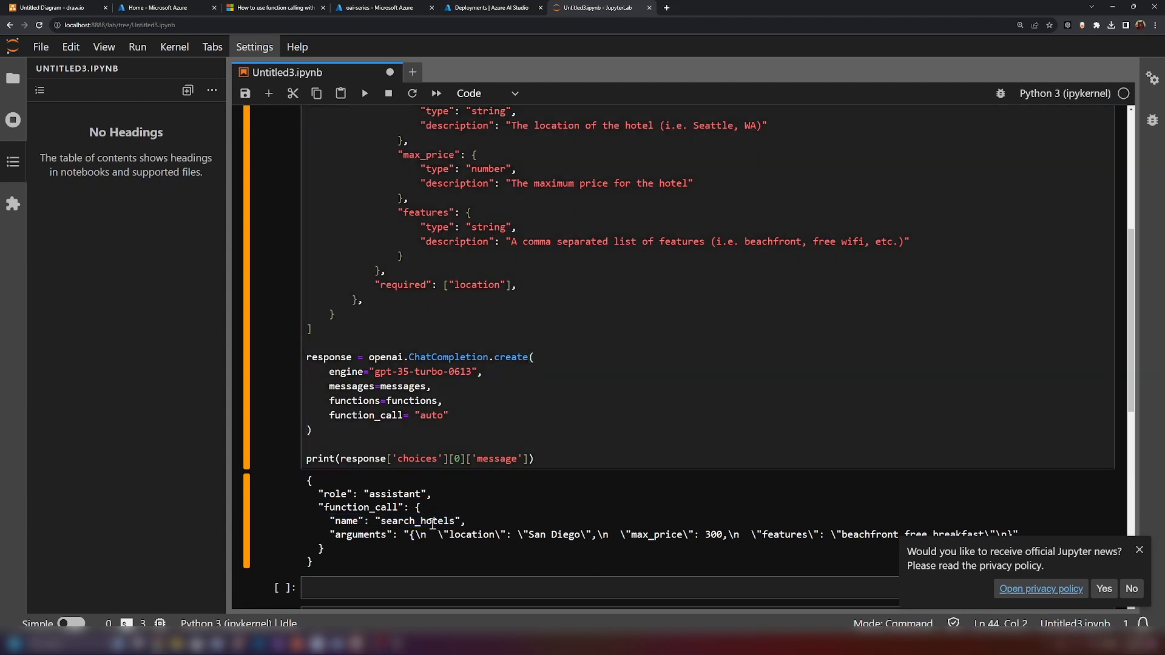
Review the rerun cell's search_hotels function_call output at the larger notebook zoom.
click(485, 415)
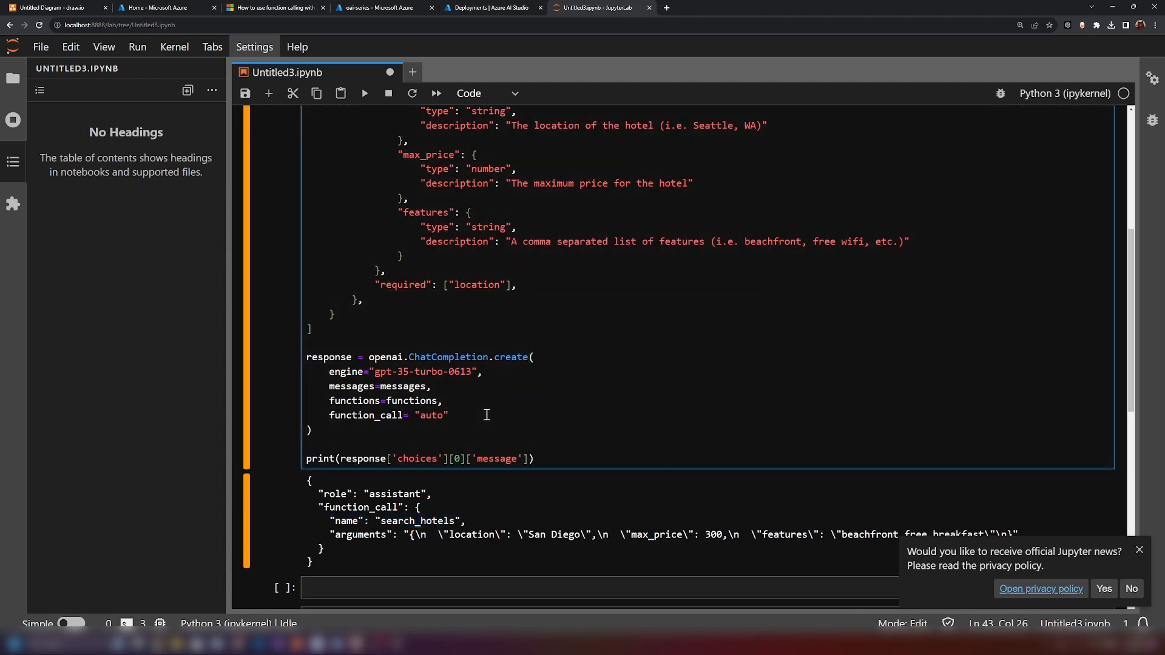
scroll(up, 3)
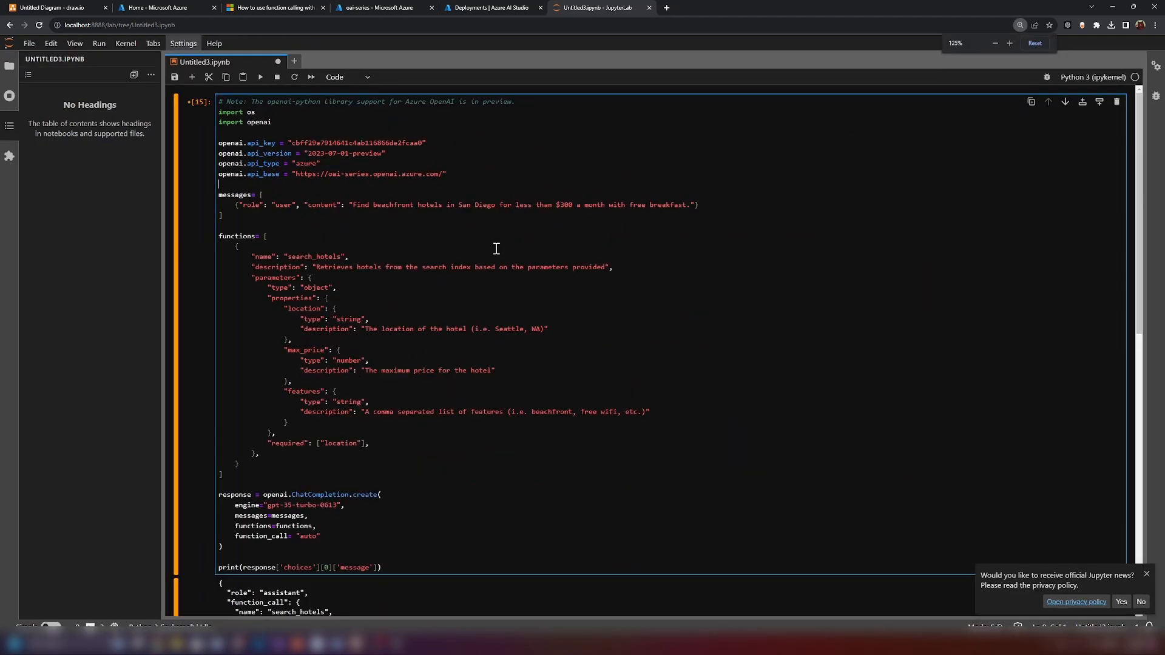
click(1009, 43)
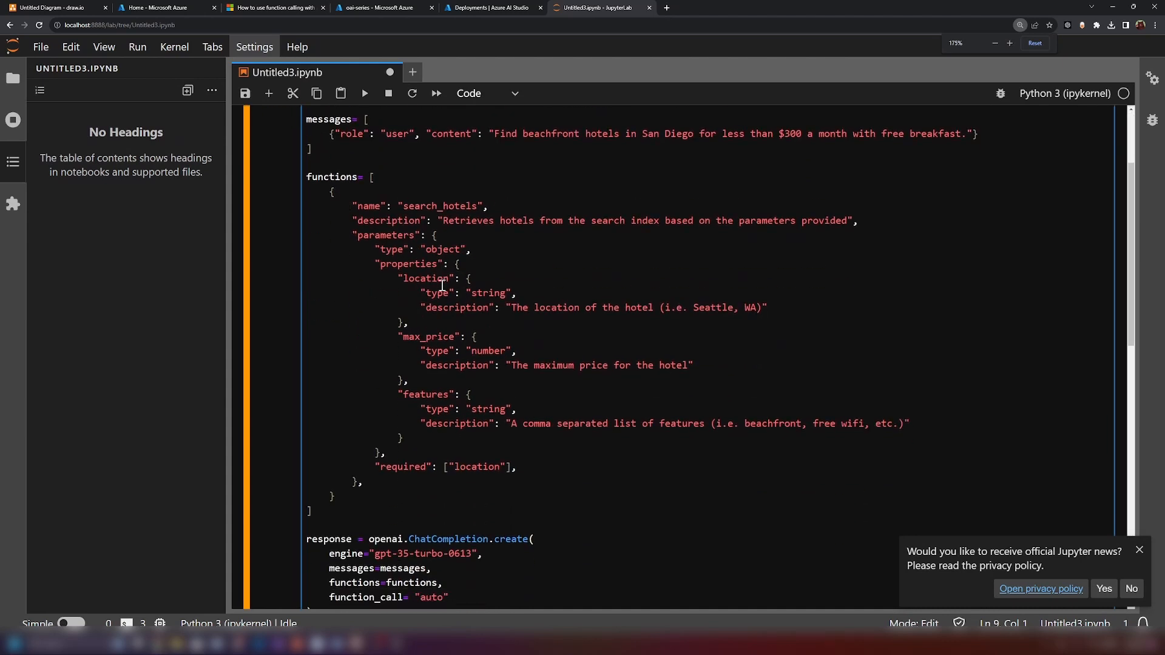
scroll(down, 3)
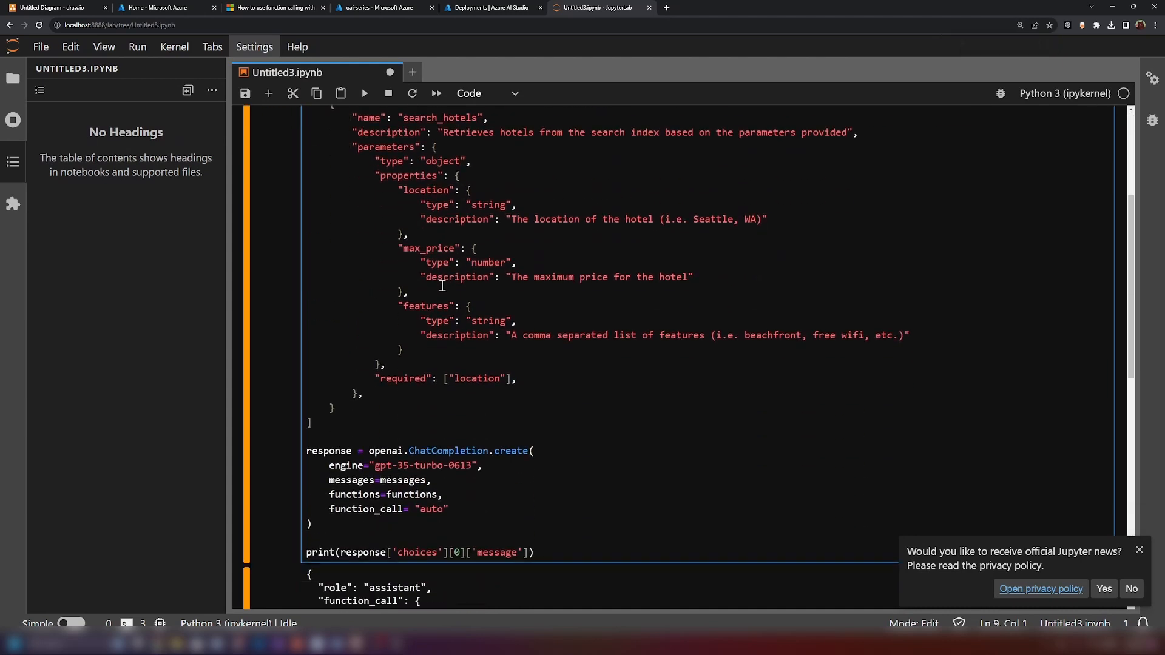
Check the Learn function-calling guidance, then return to the notebook and save it.
click(274, 7)
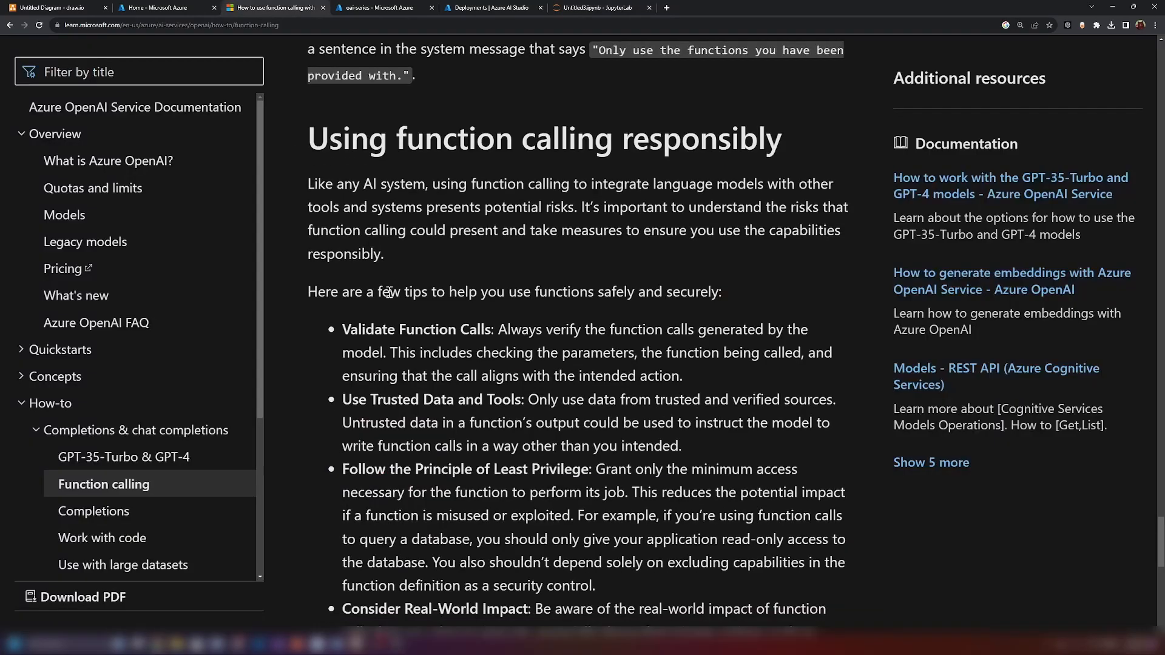
scroll(up, 3)
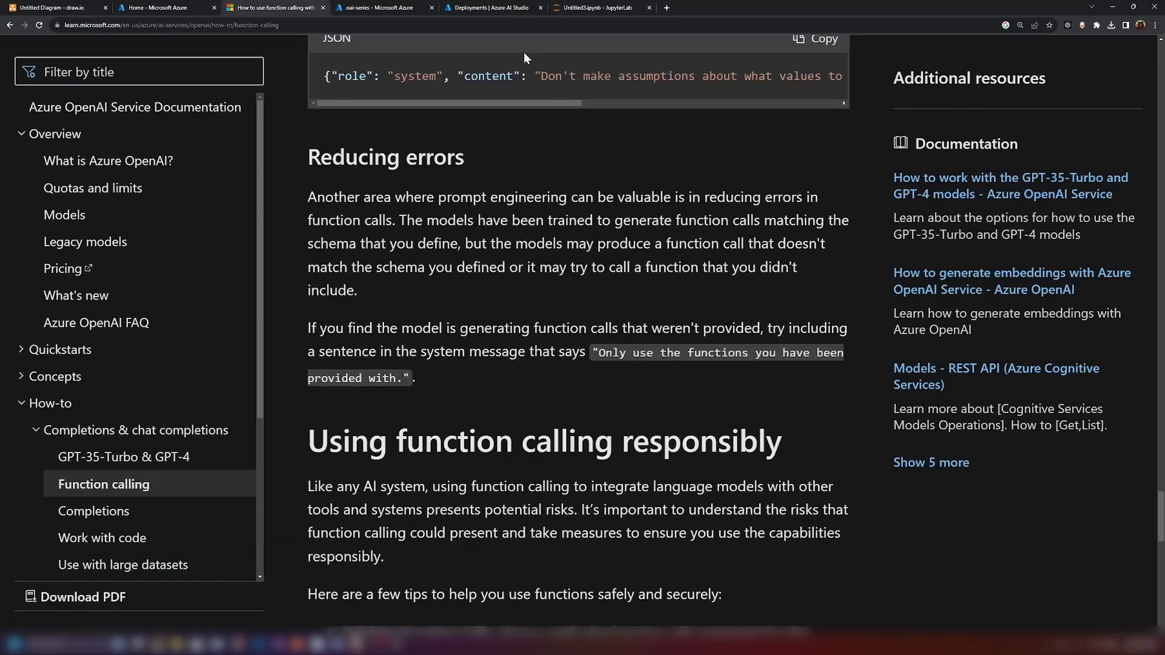
click(595, 8)
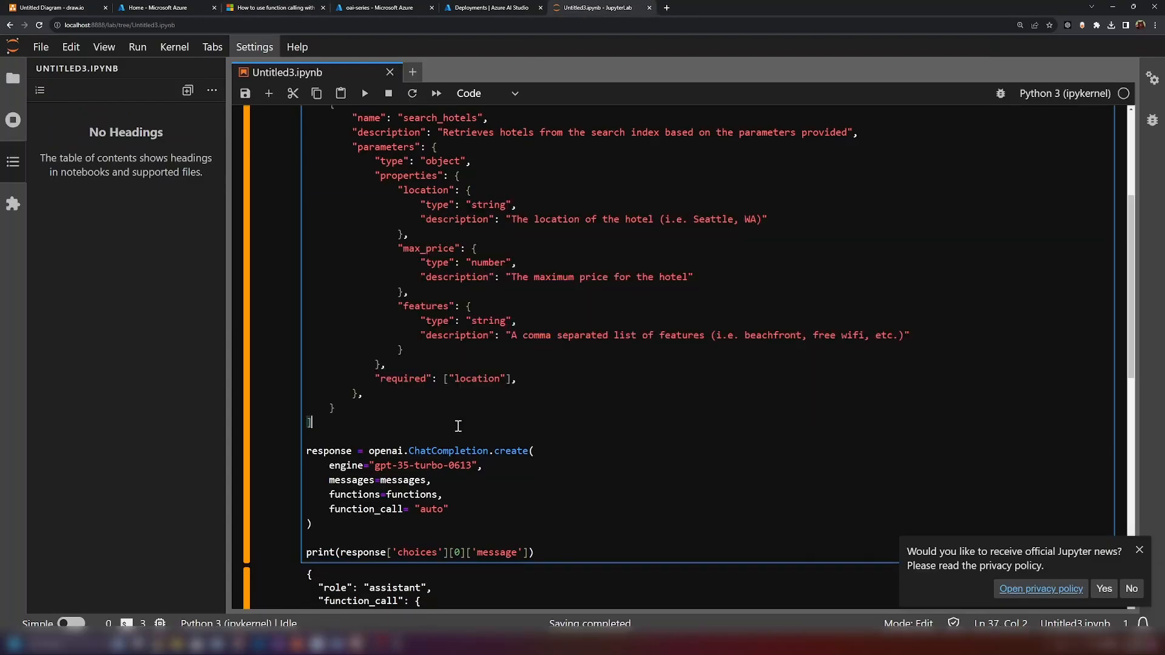
click(364, 93)
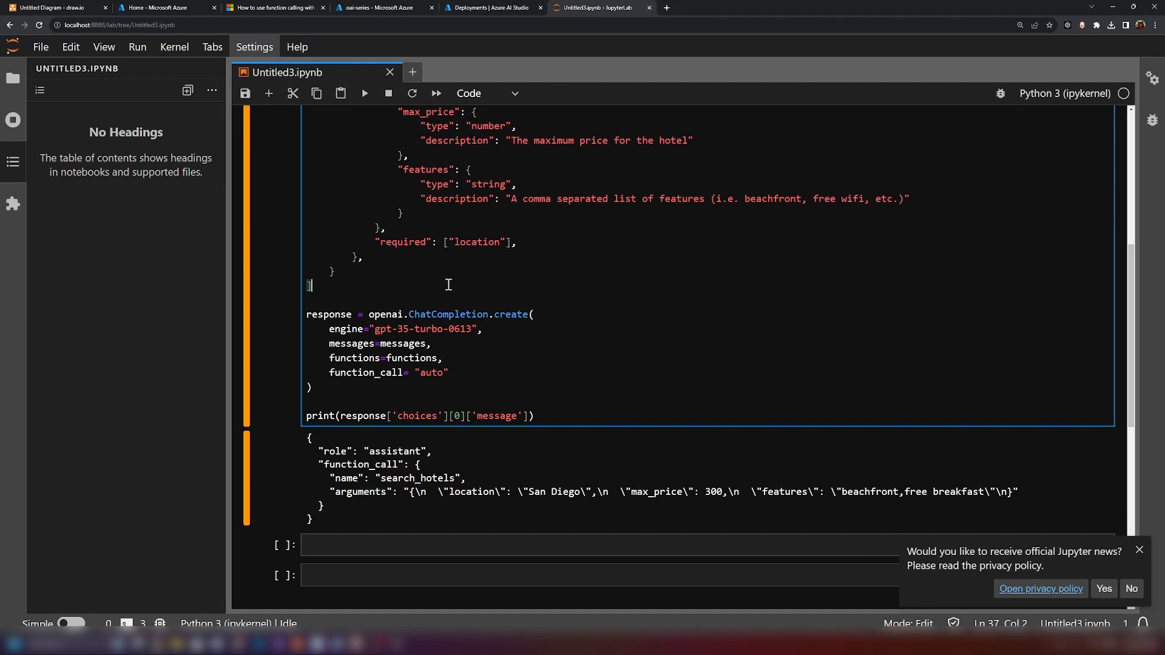